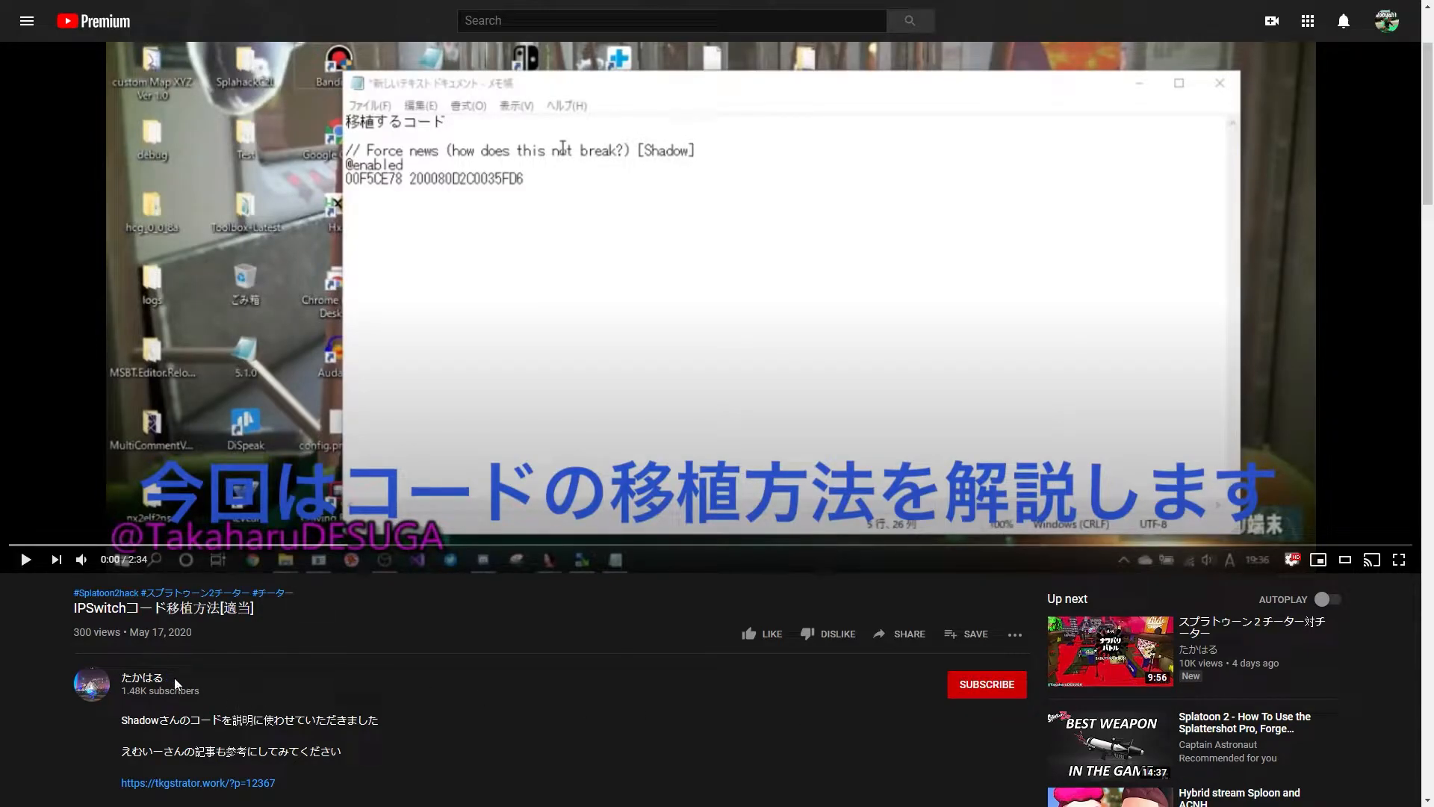
pyautogui.moveTo(188, 682)
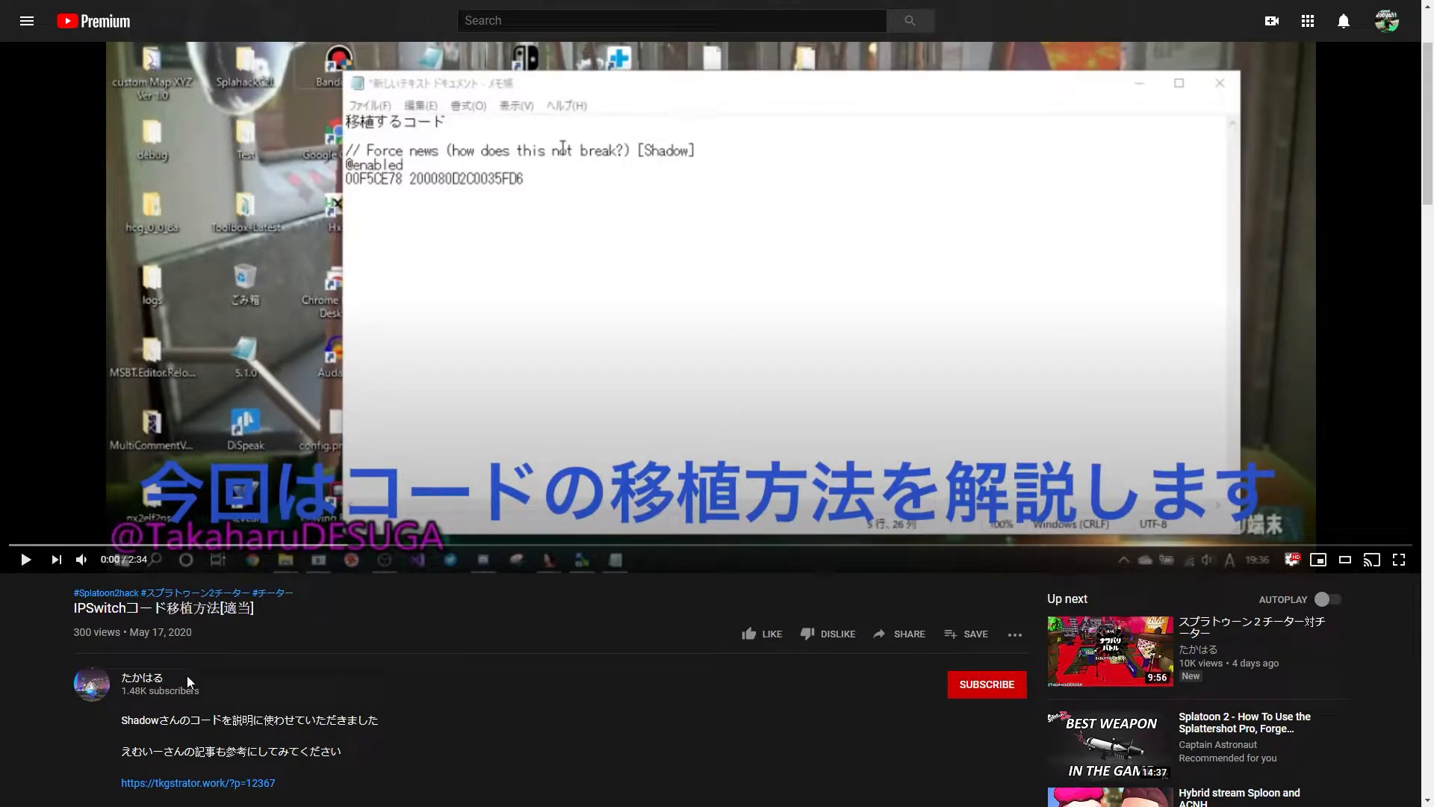
pyautogui.moveTo(143, 676)
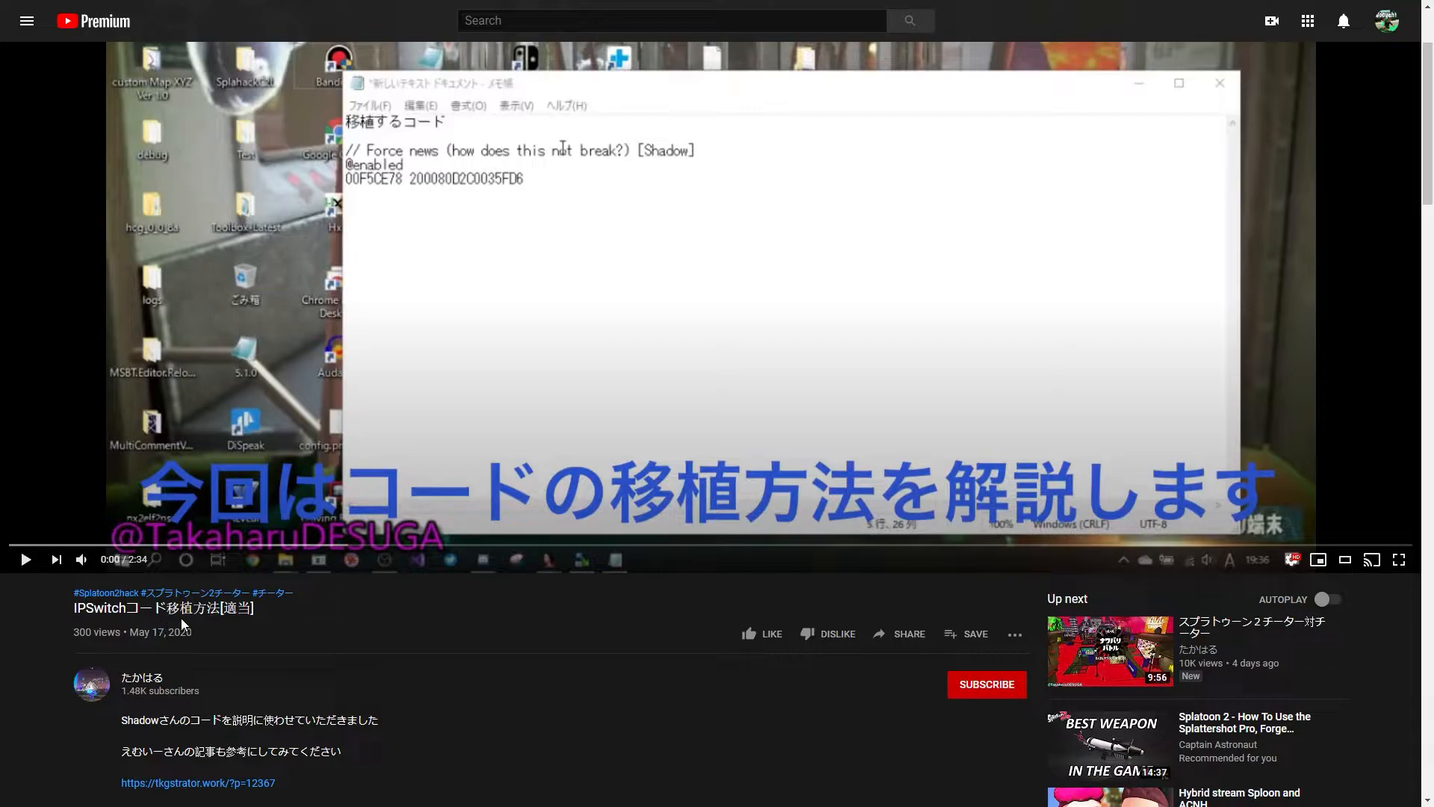
pyautogui.moveTo(253, 626)
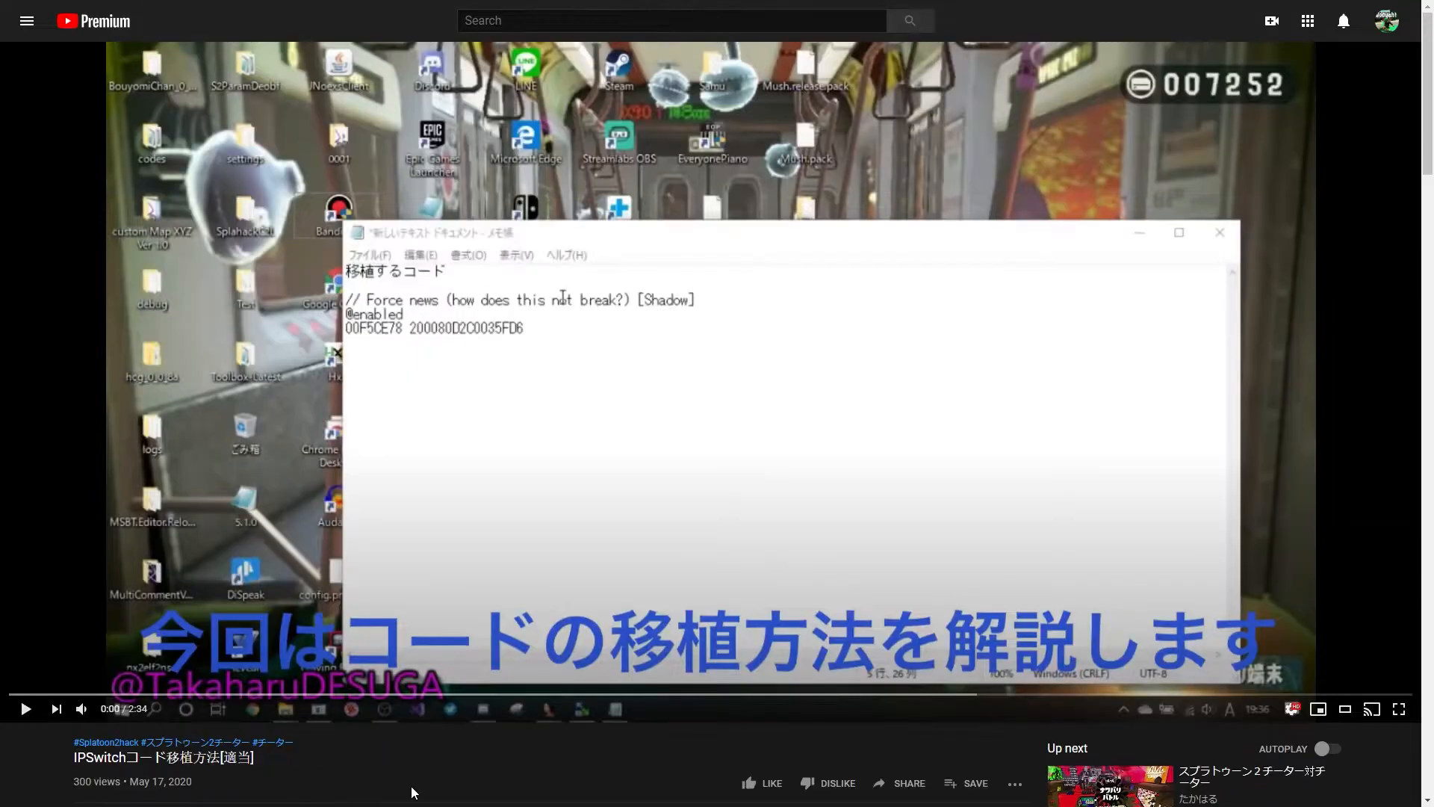
pyautogui.moveTo(176, 773)
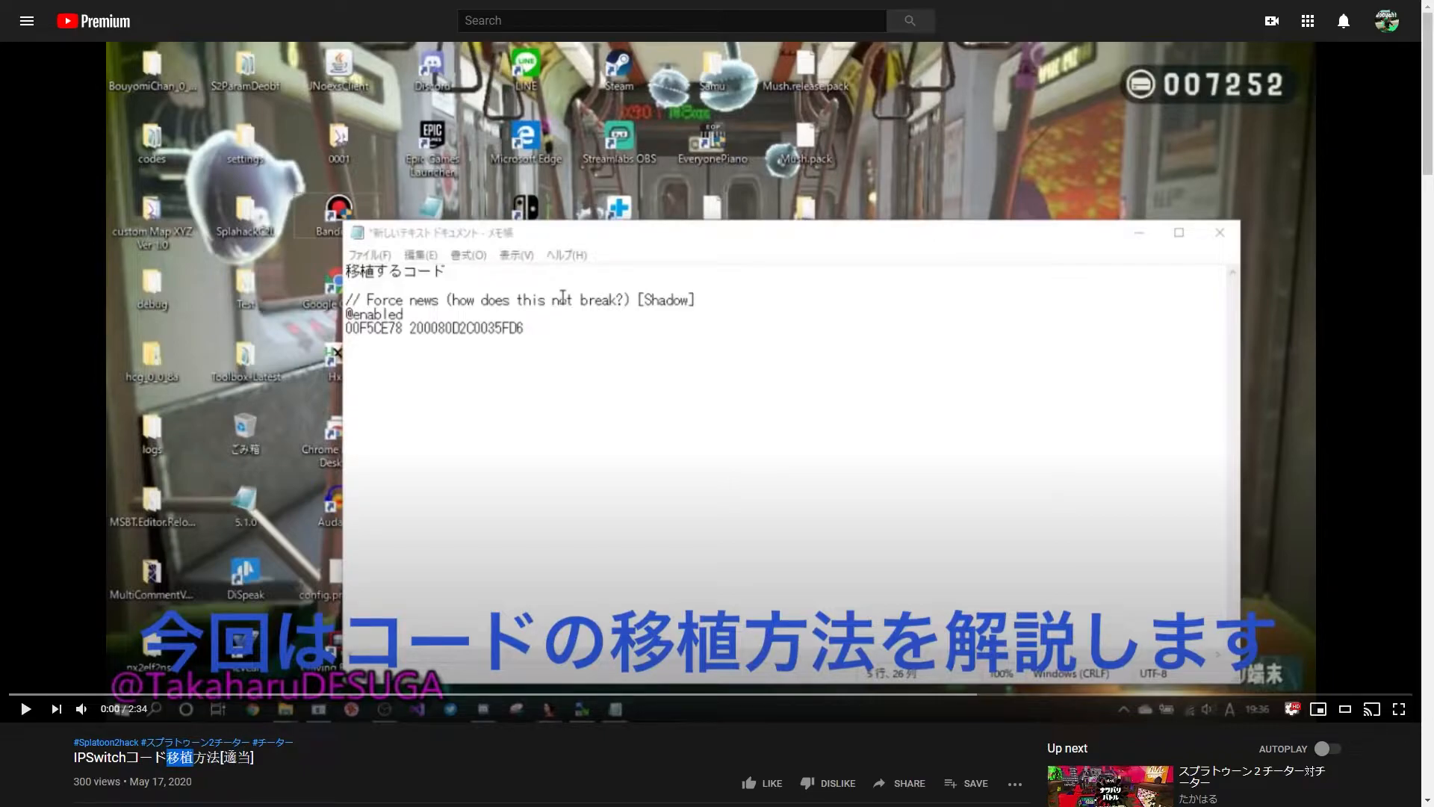
# Play the code-porting tutorial until it shows the disassembler searching for the function address.
pyautogui.doubleClick(240, 757)
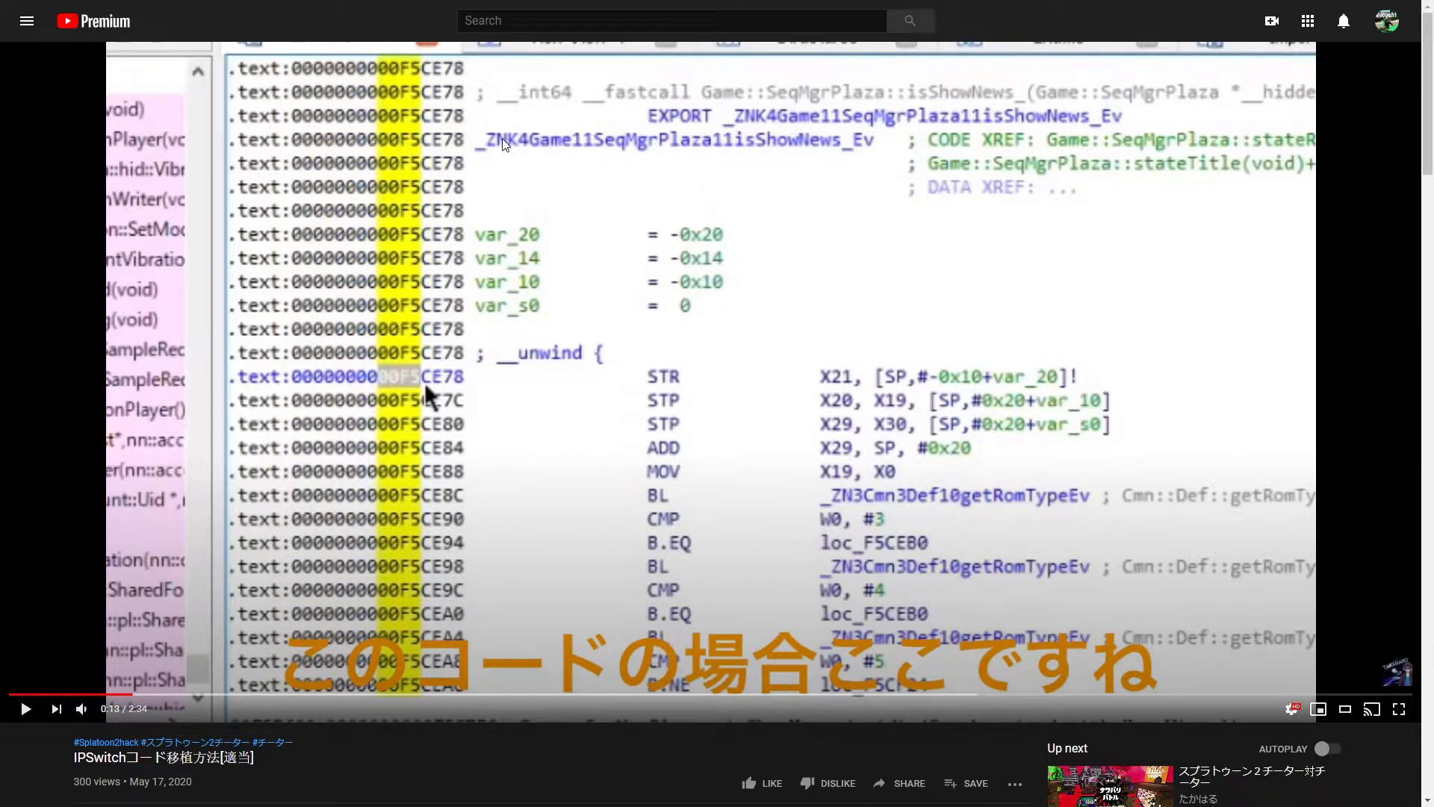
pyautogui.moveTo(496, 174)
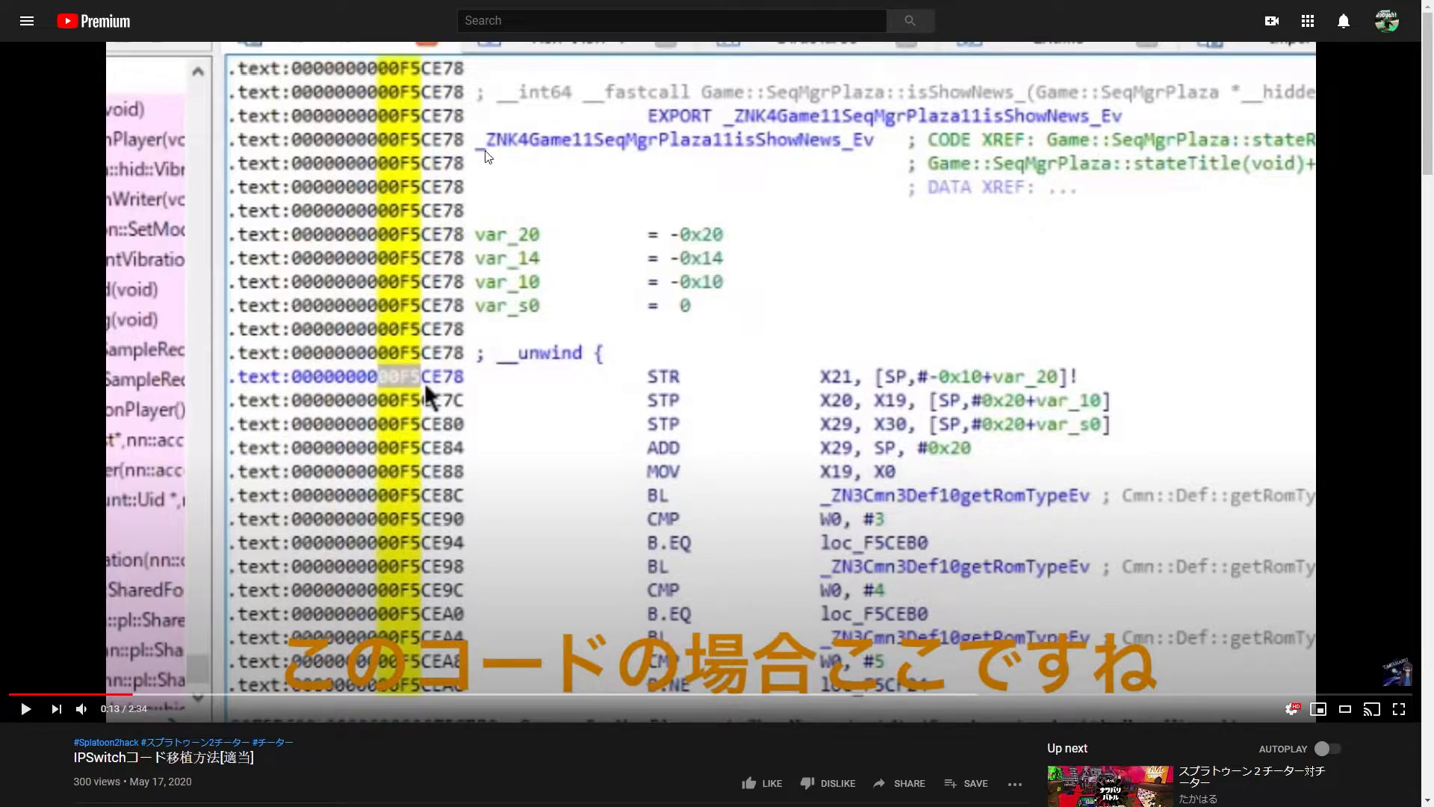
pyautogui.moveTo(655, 298)
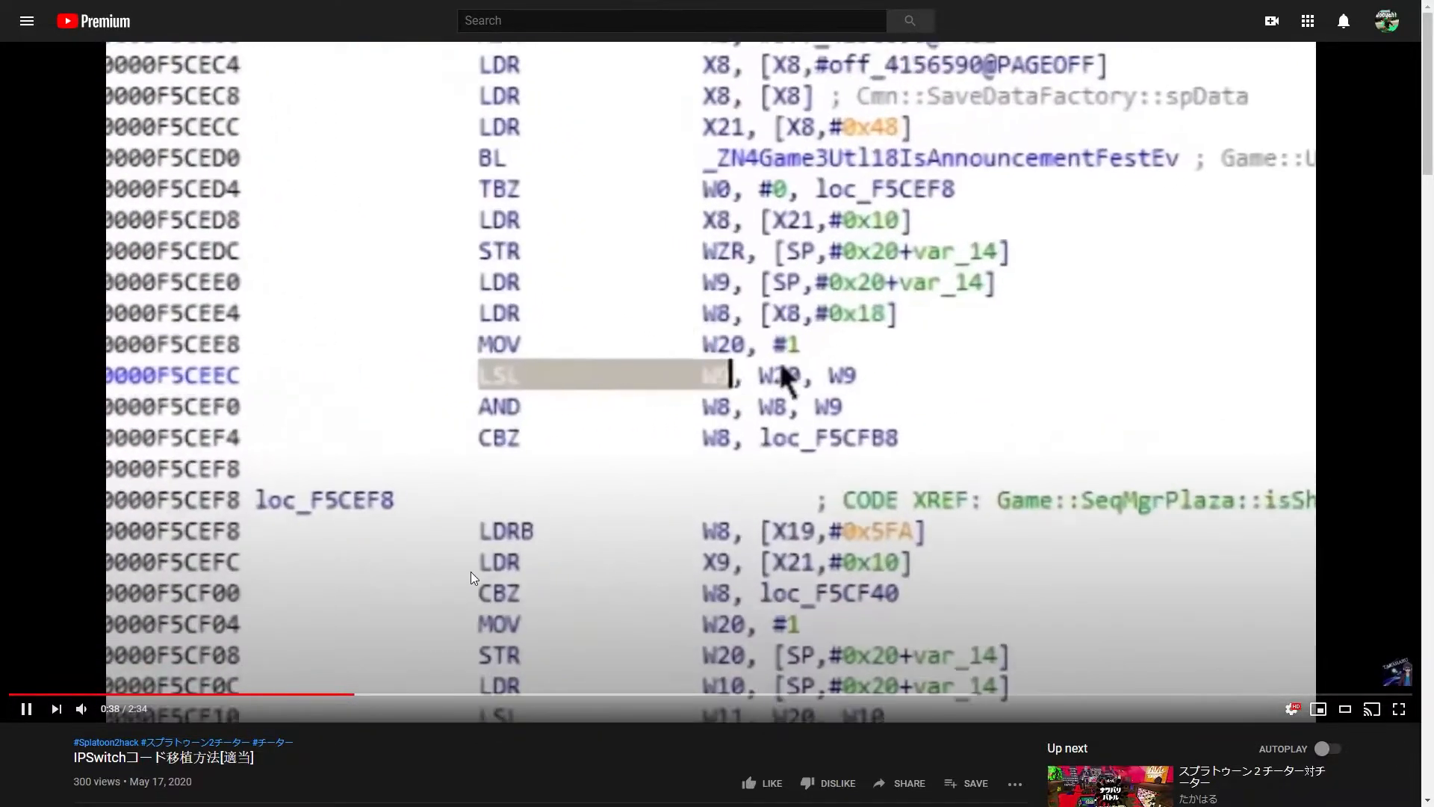
pyautogui.rightClick(778, 375)
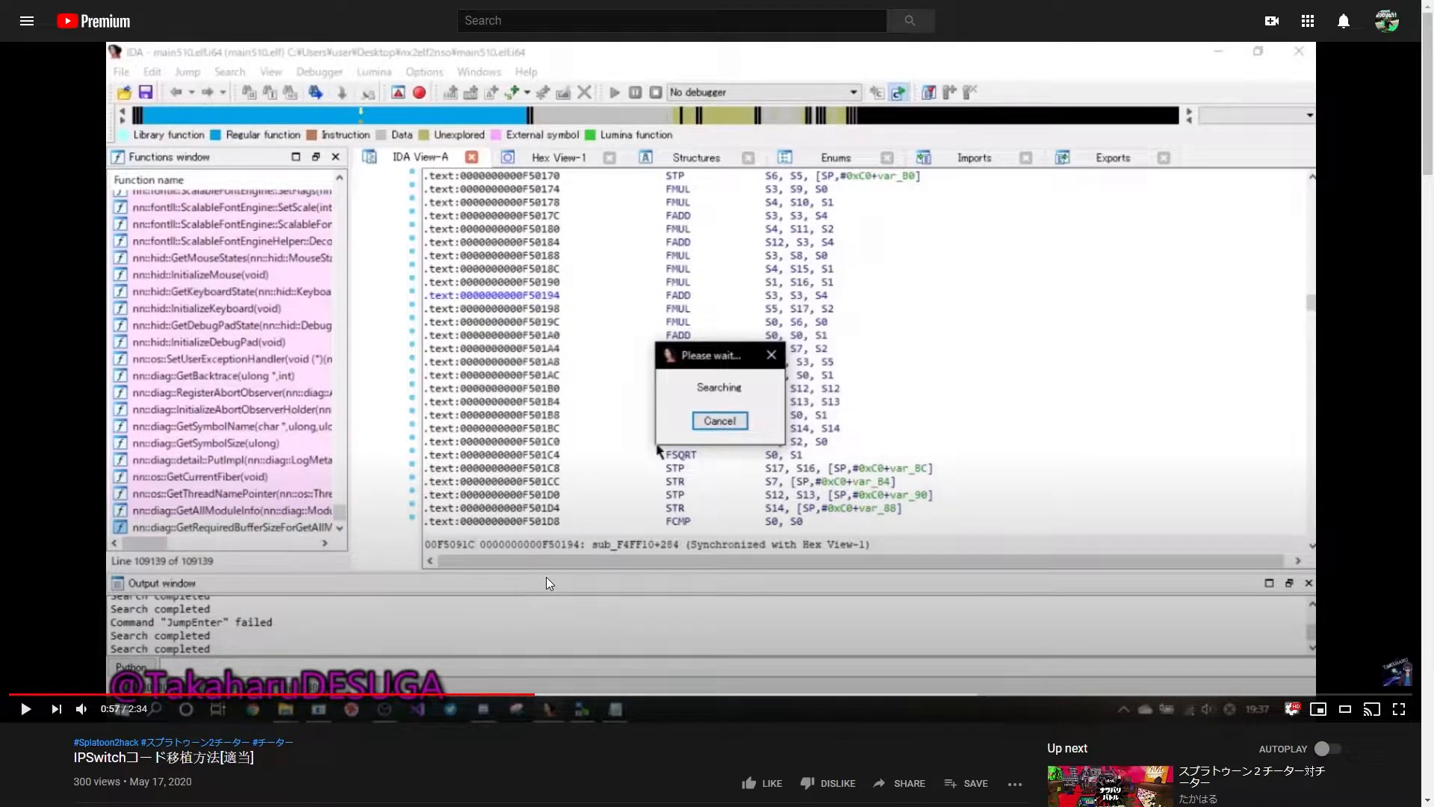
pyautogui.moveTo(514, 576)
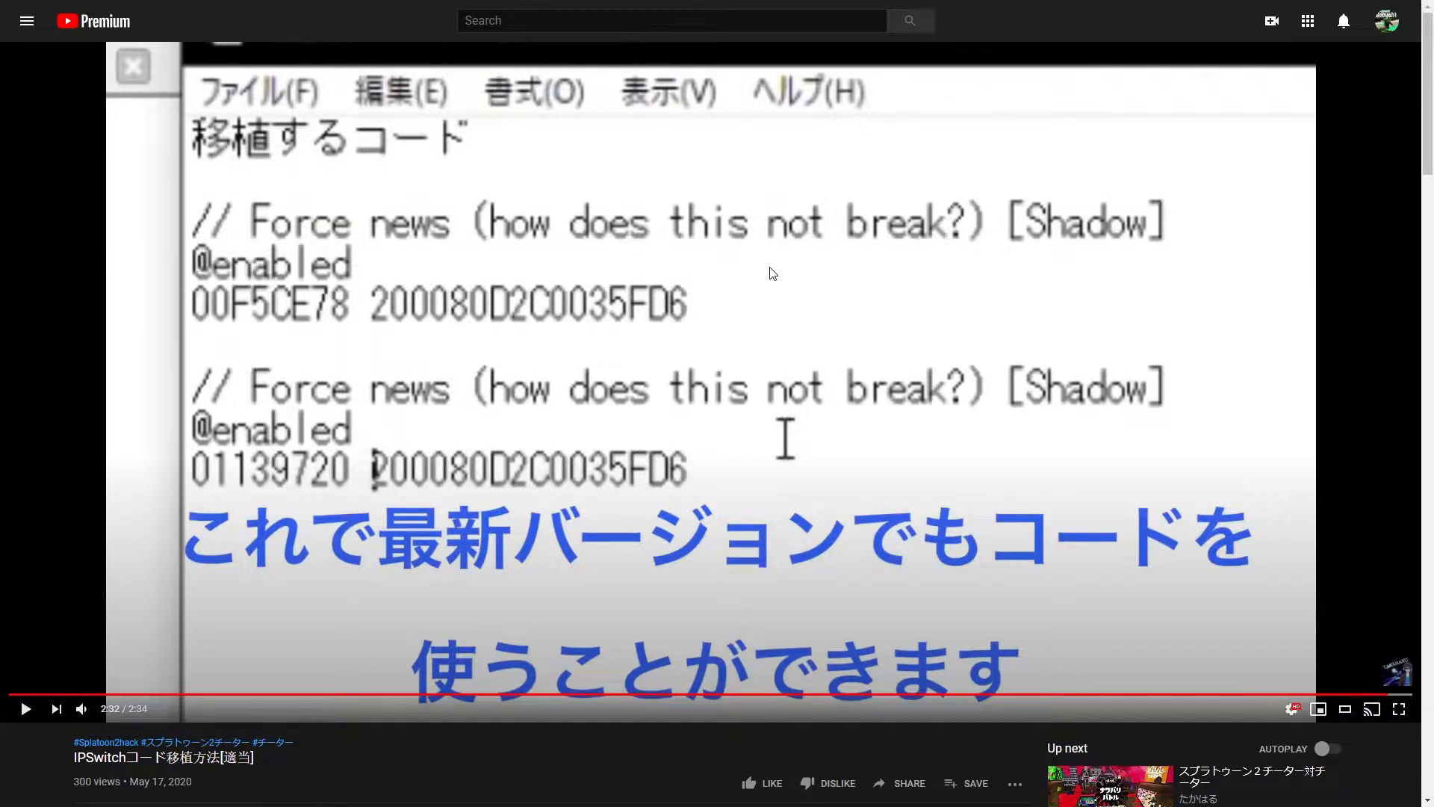
pyautogui.moveTo(469, 349)
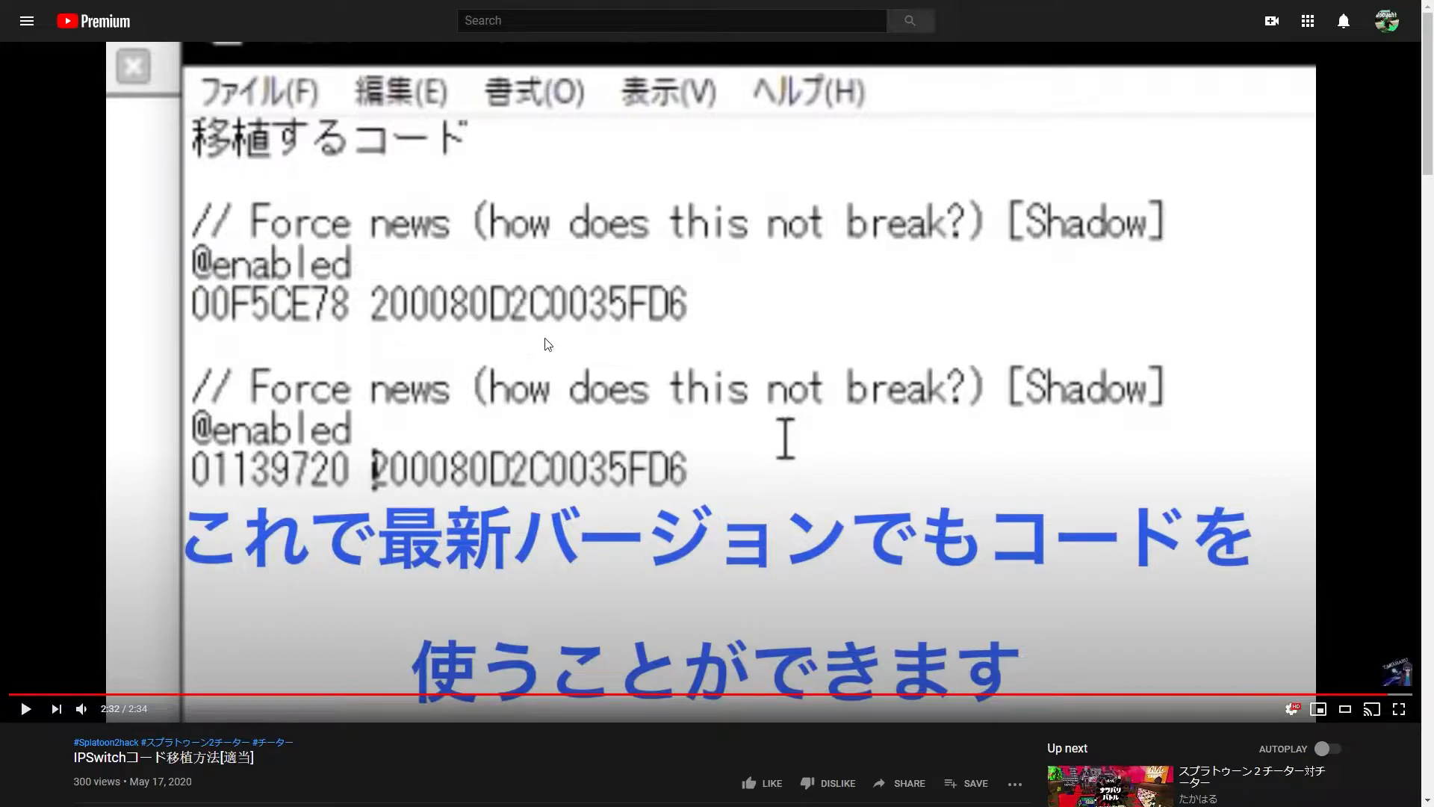
pyautogui.moveTo(704, 318)
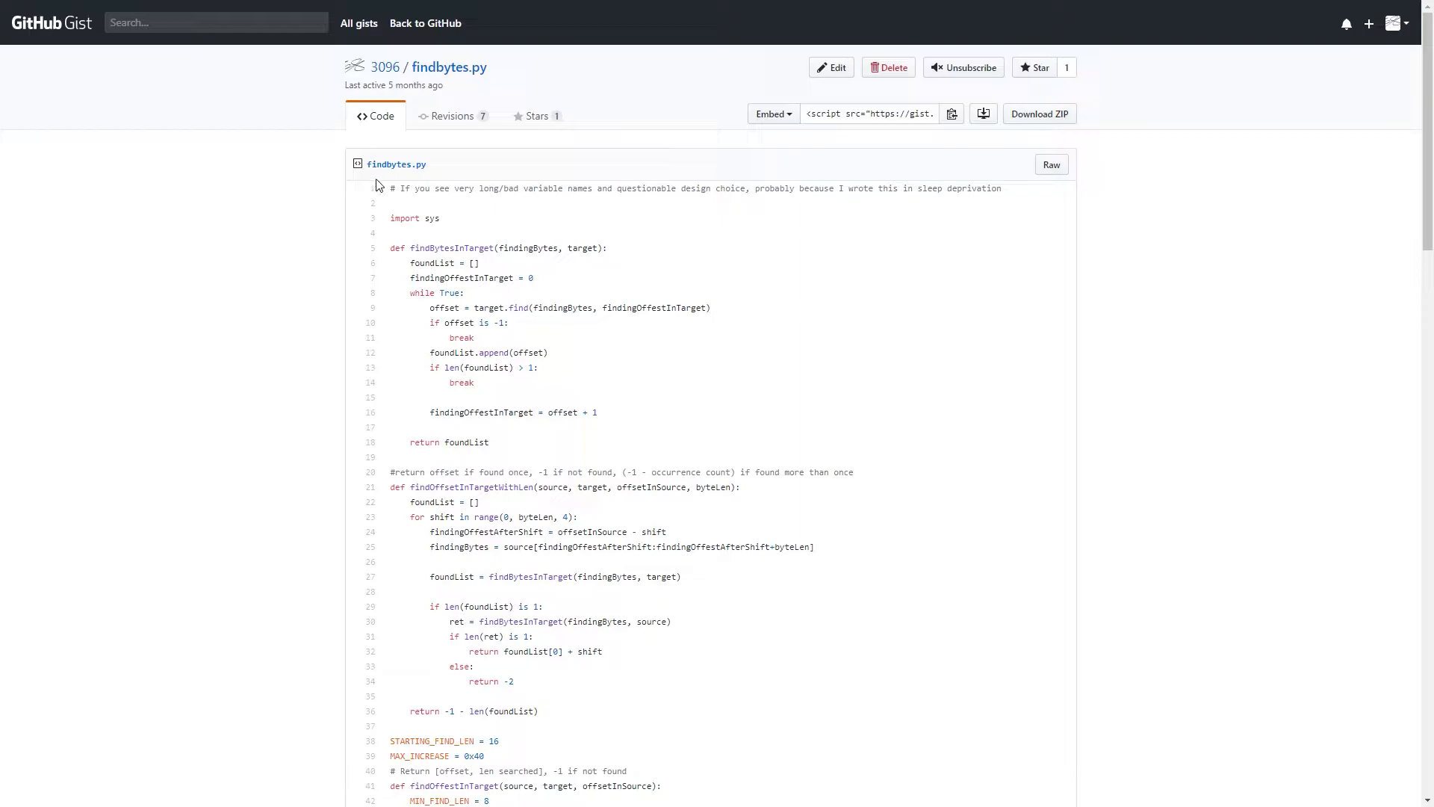
pyautogui.moveTo(273, 280)
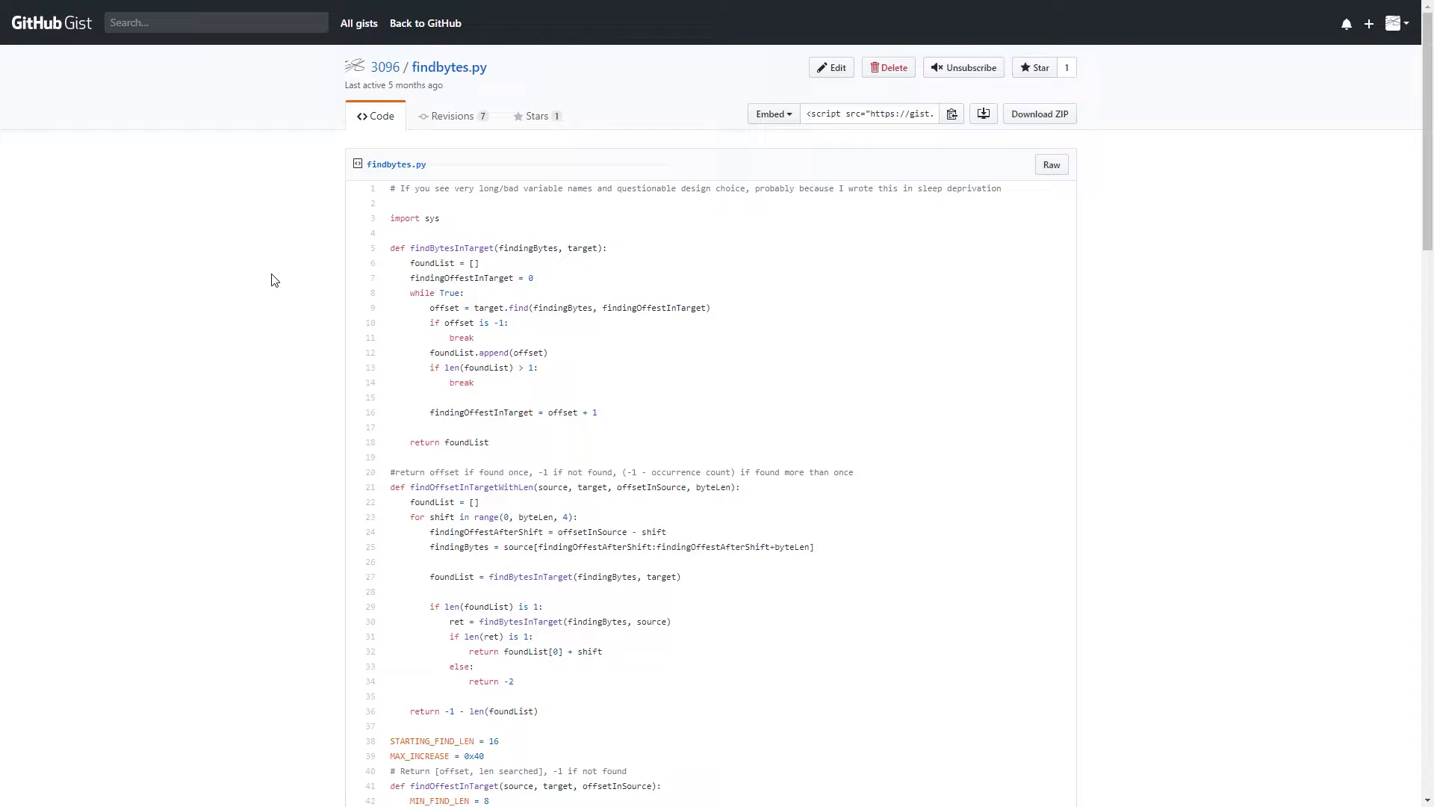
pyautogui.moveTo(453, 435)
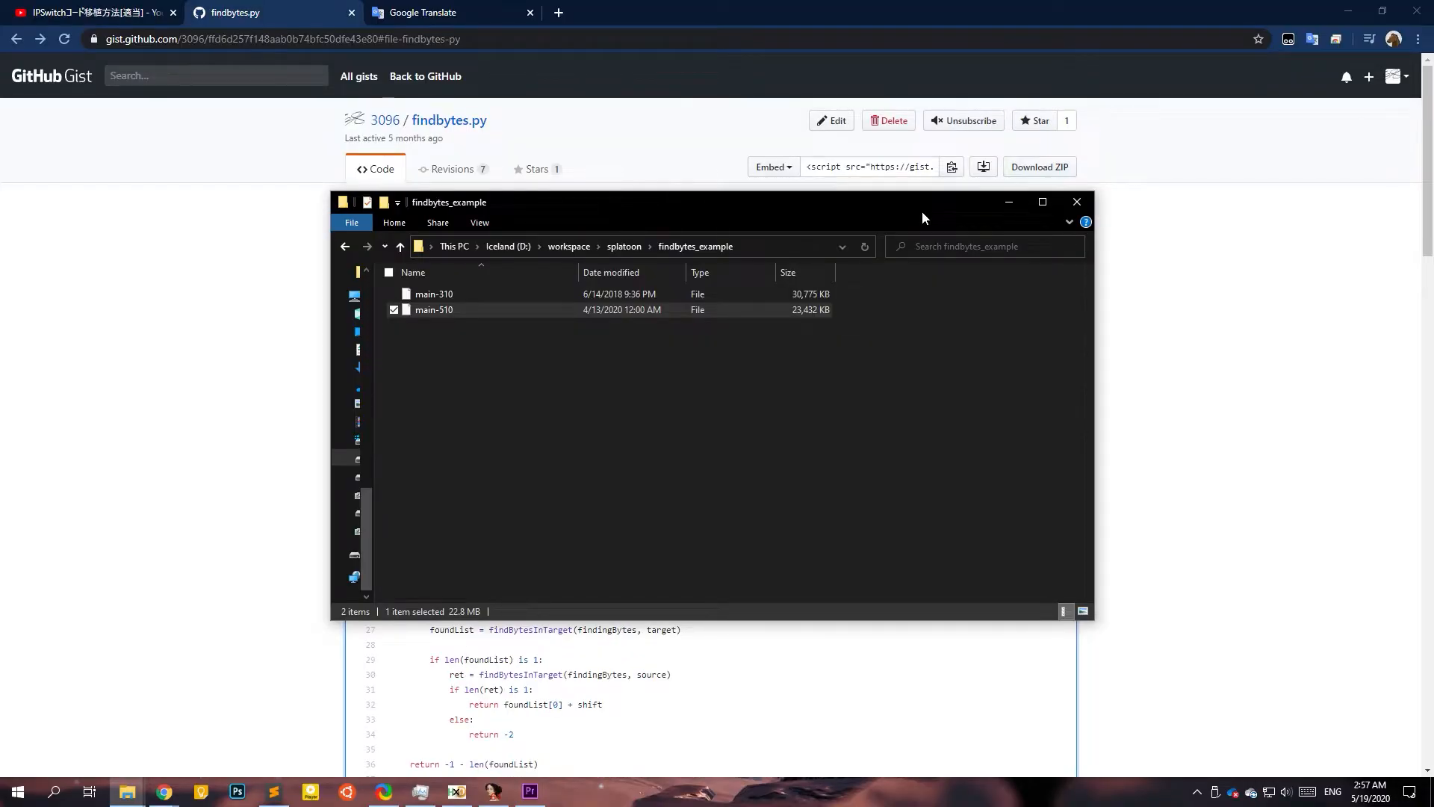
pyautogui.moveTo(434, 310)
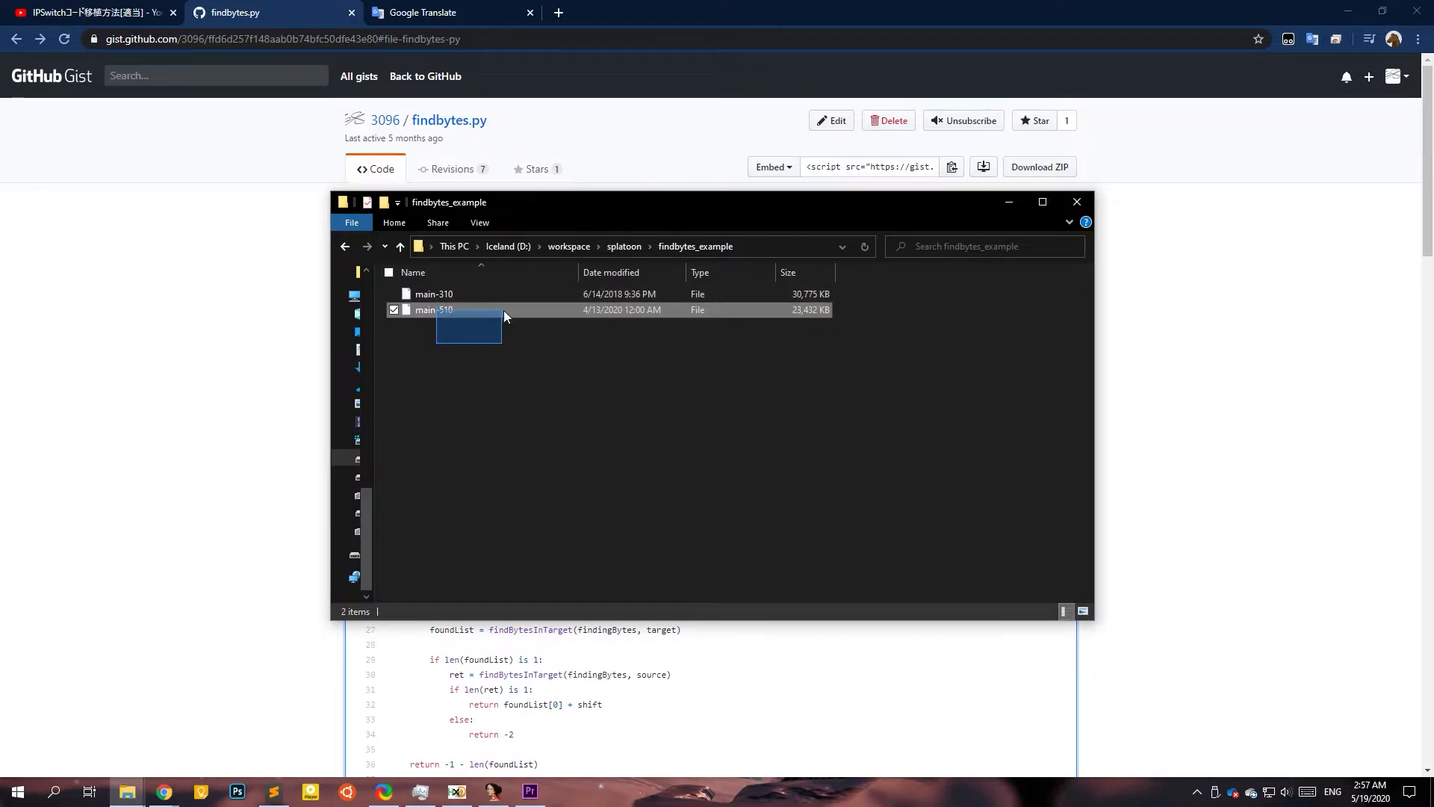
# Select main-310 and then main-510 in the findbytes_example folder.
pyautogui.click(435, 294)
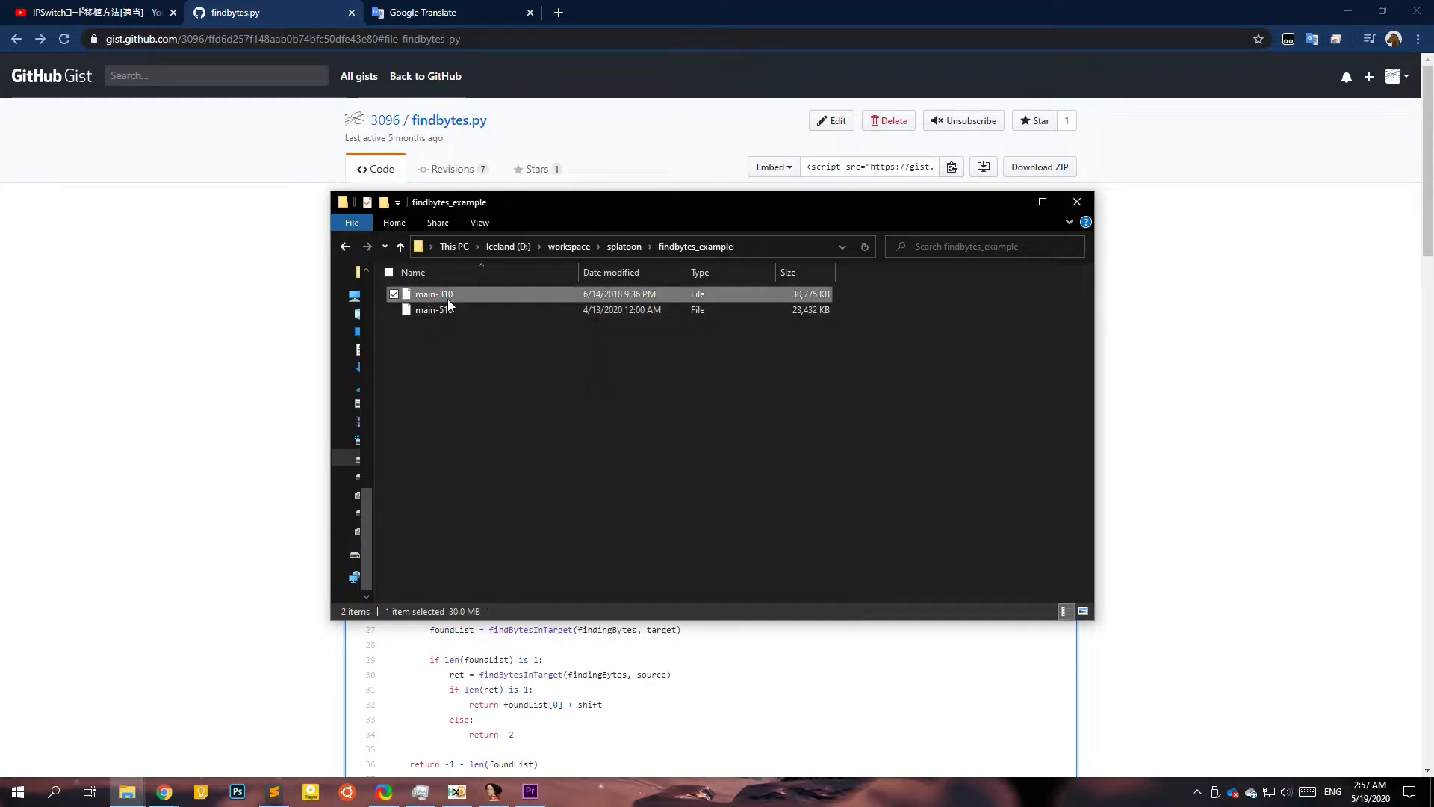
pyautogui.click(435, 309)
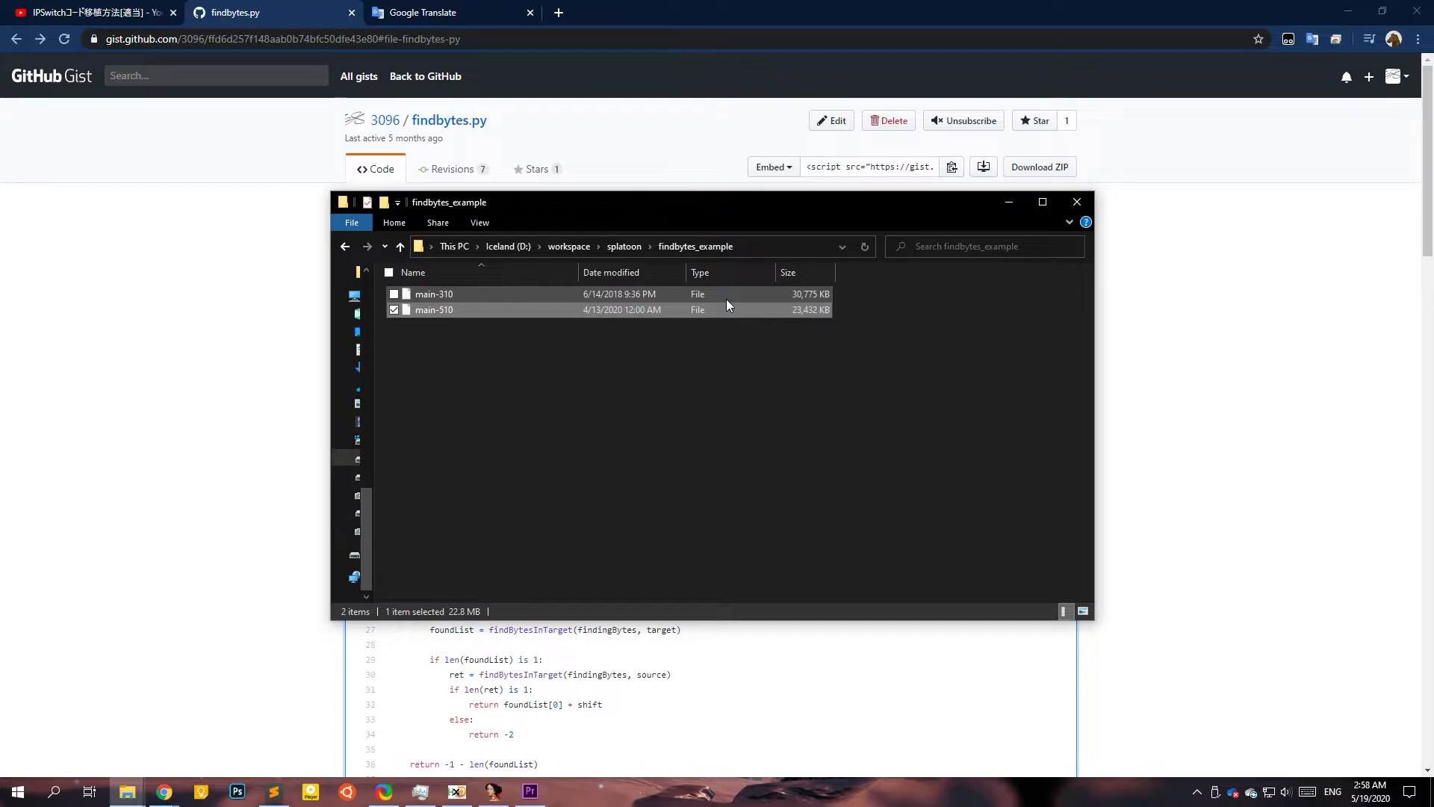
pyautogui.moveTo(805, 257)
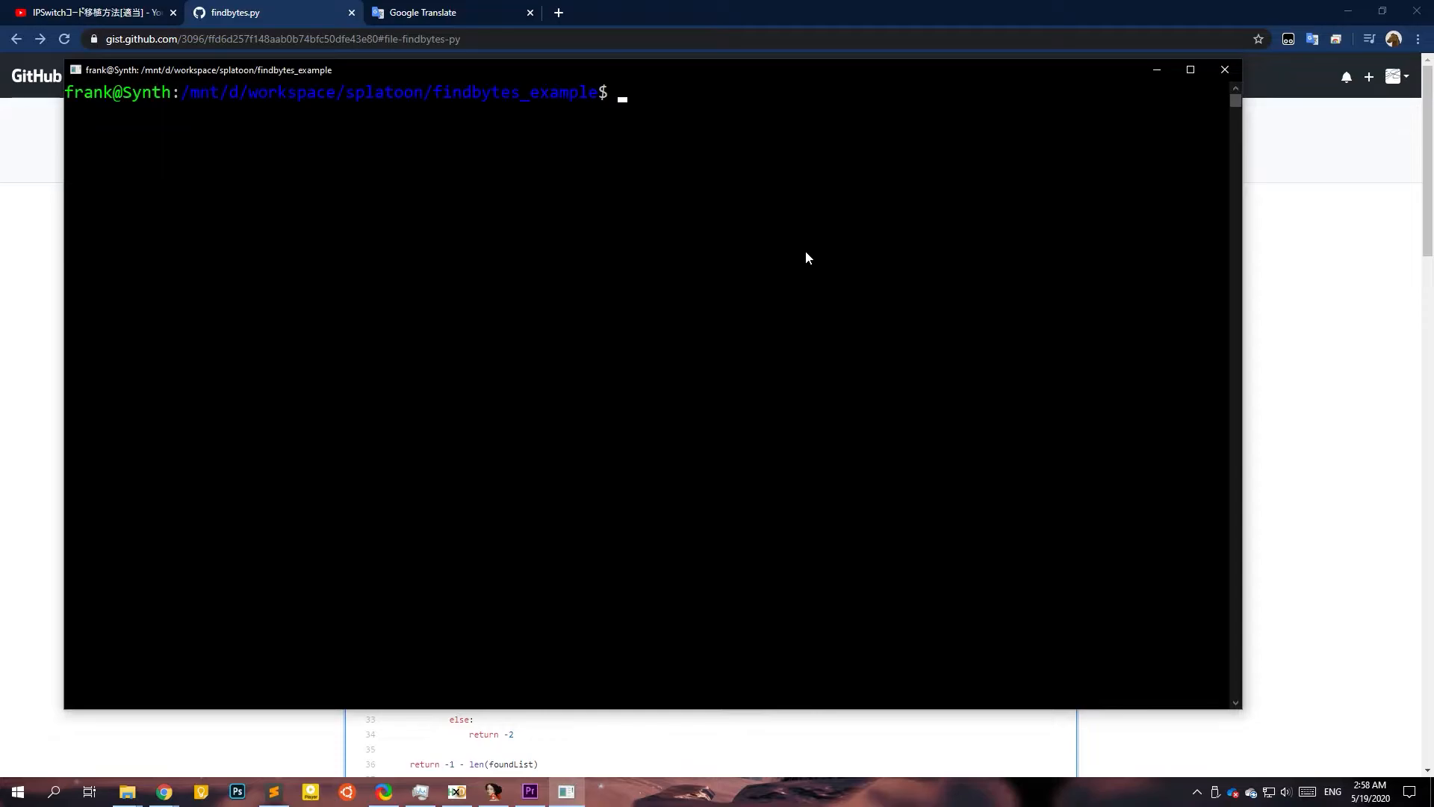
# Decompress main-310 with hactool.exe -t nso --uncompressed=noheader-310, then exit the terminal.
pyautogui.write('hact')
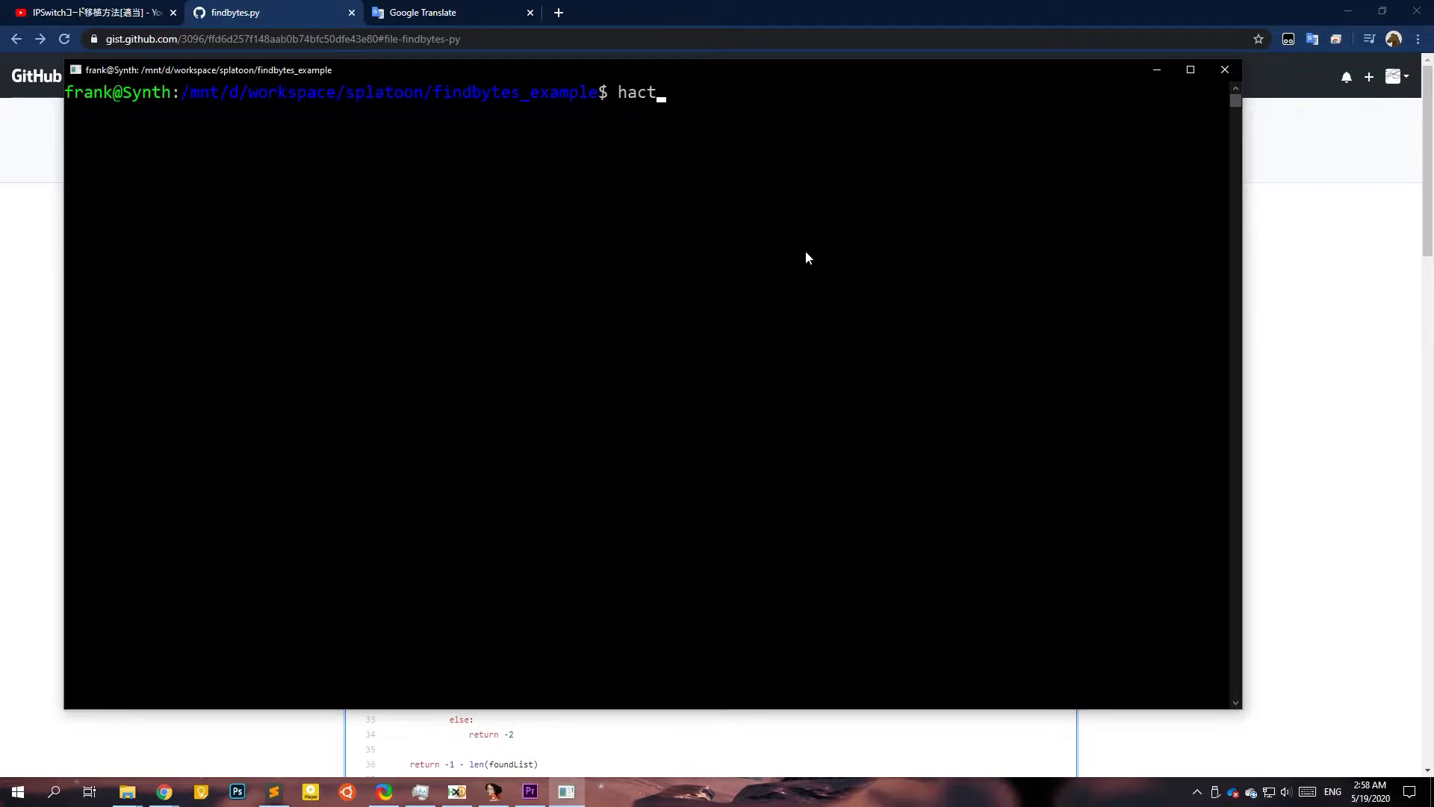
pyautogui.write('ool.exe -t')
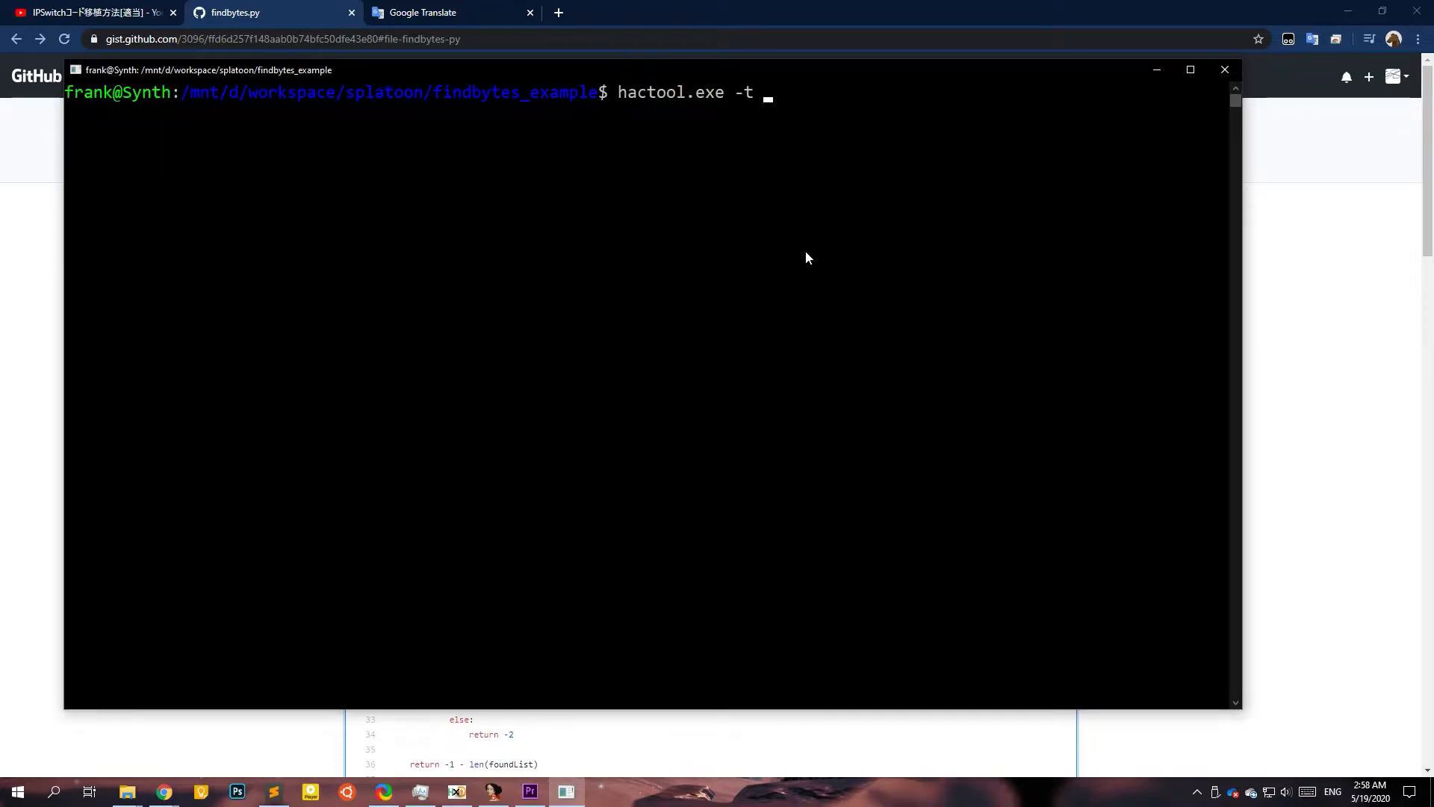
pyautogui.write('nso main-')
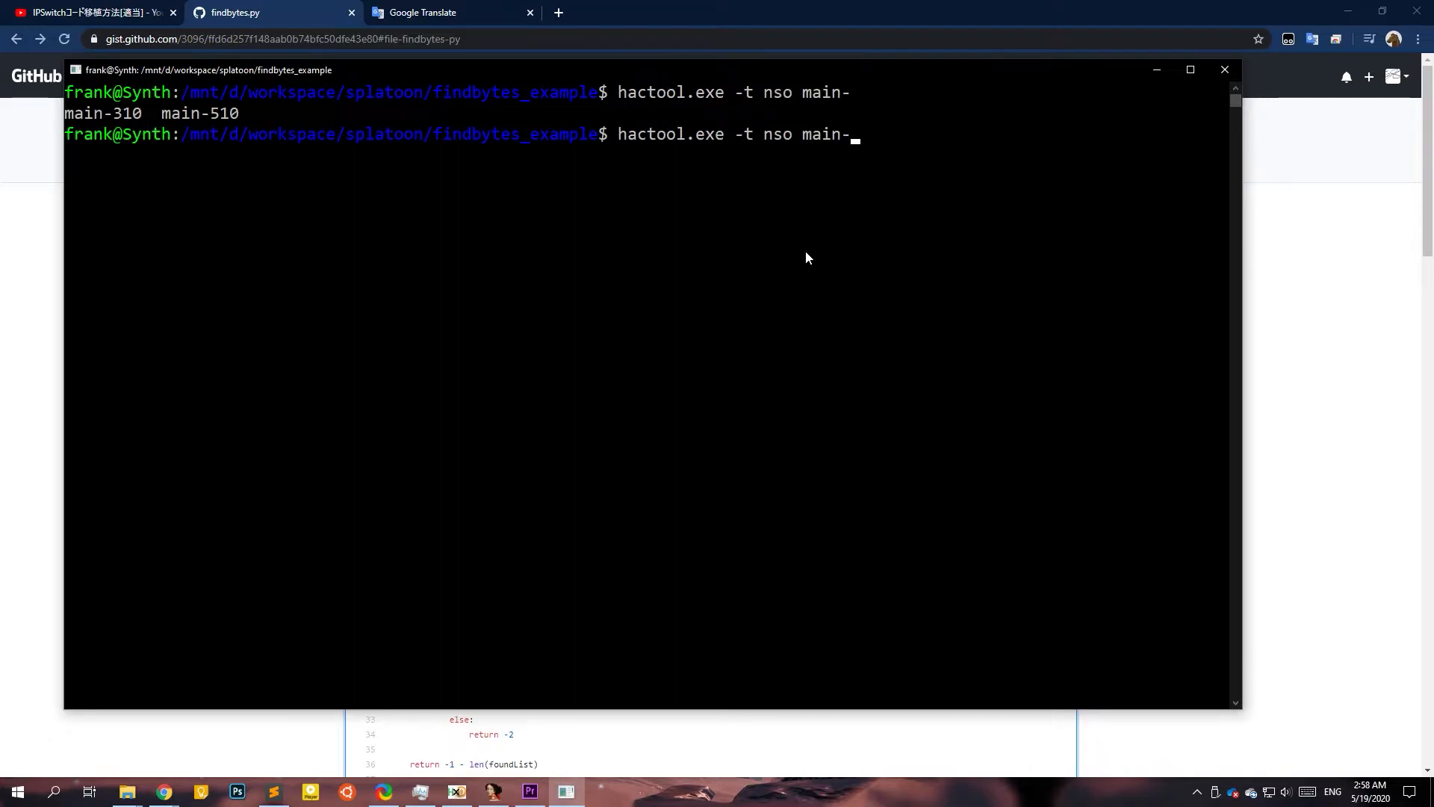
pyautogui.write('310')
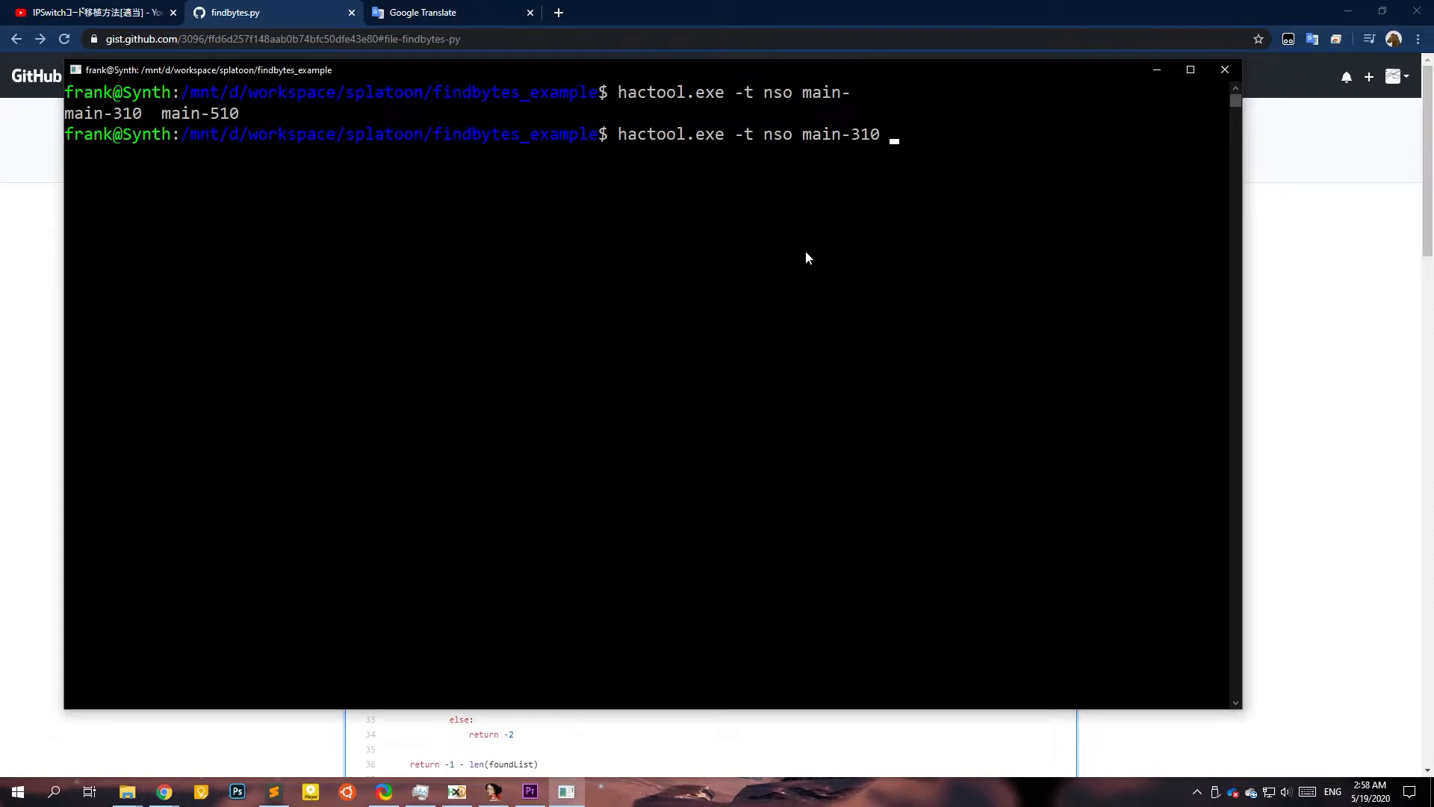
pyautogui.write('--')
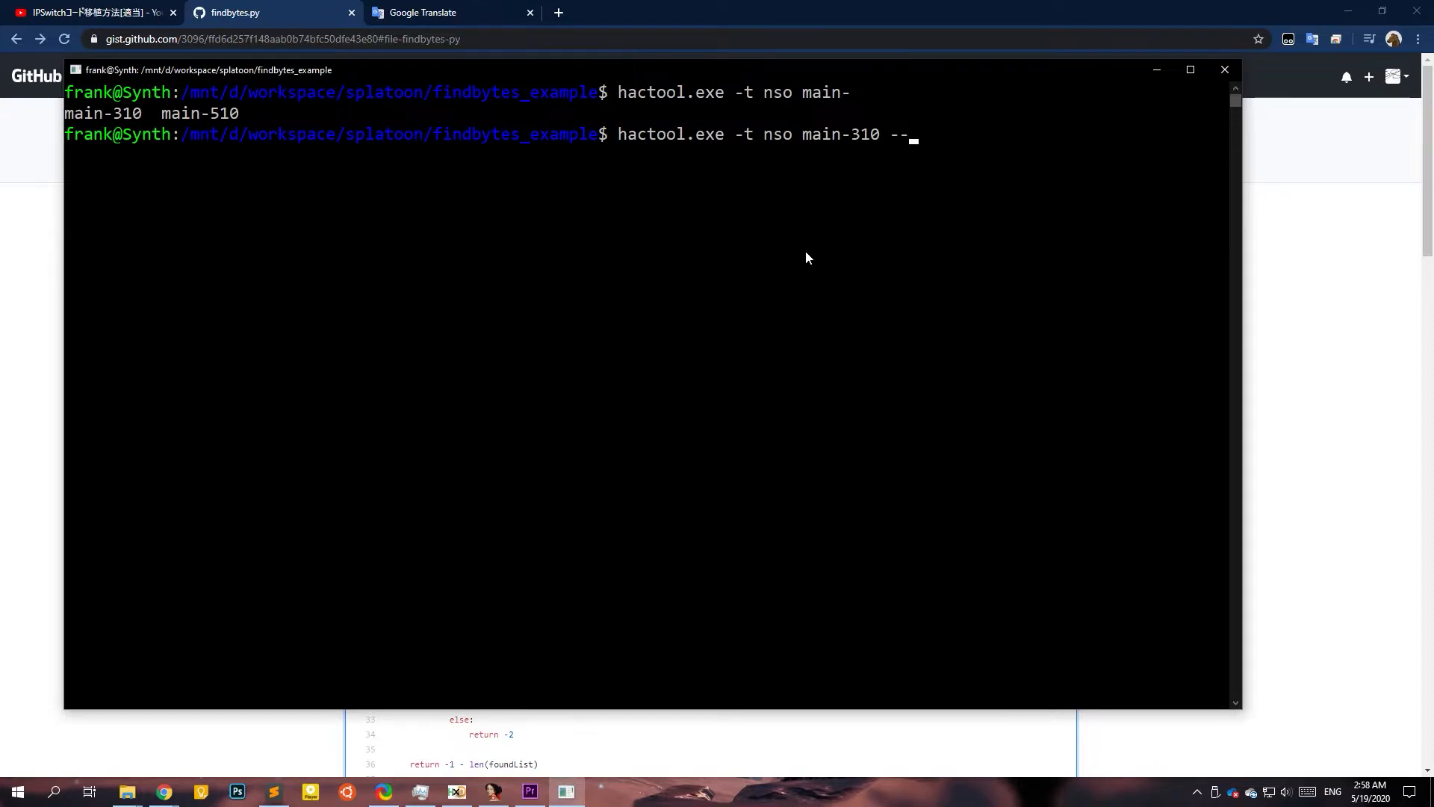
pyautogui.write('uncompress')
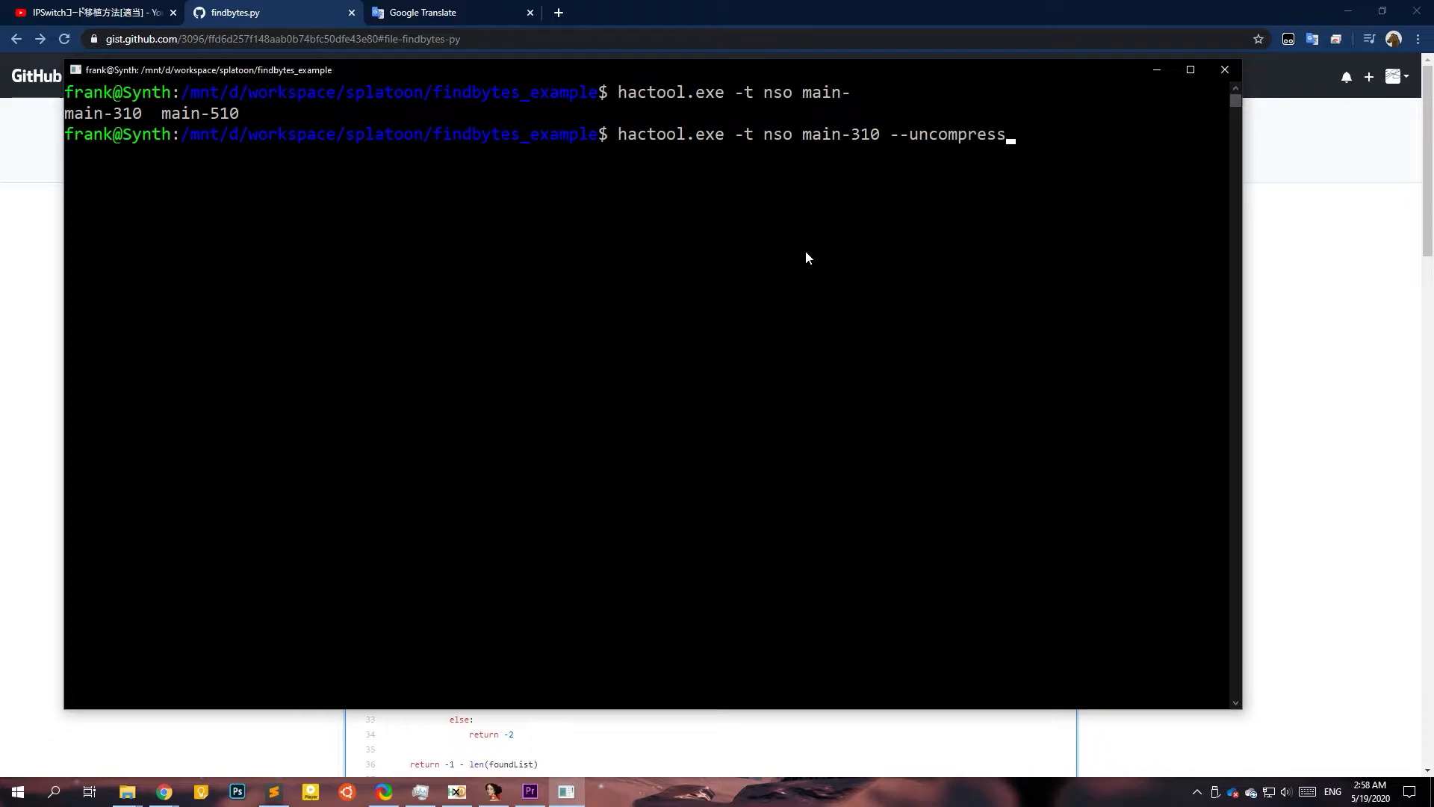
pyautogui.write('ed=')
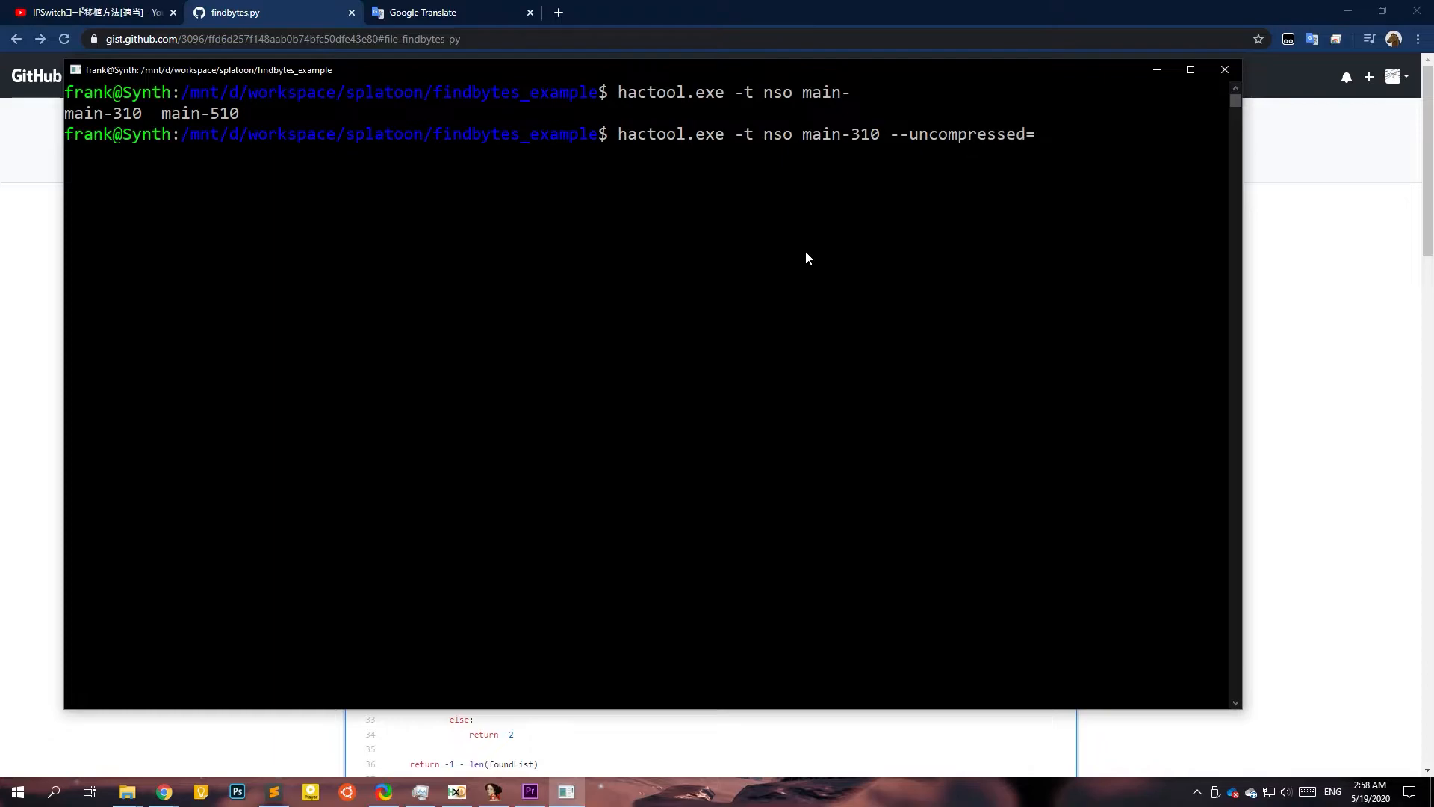
pyautogui.write('no')
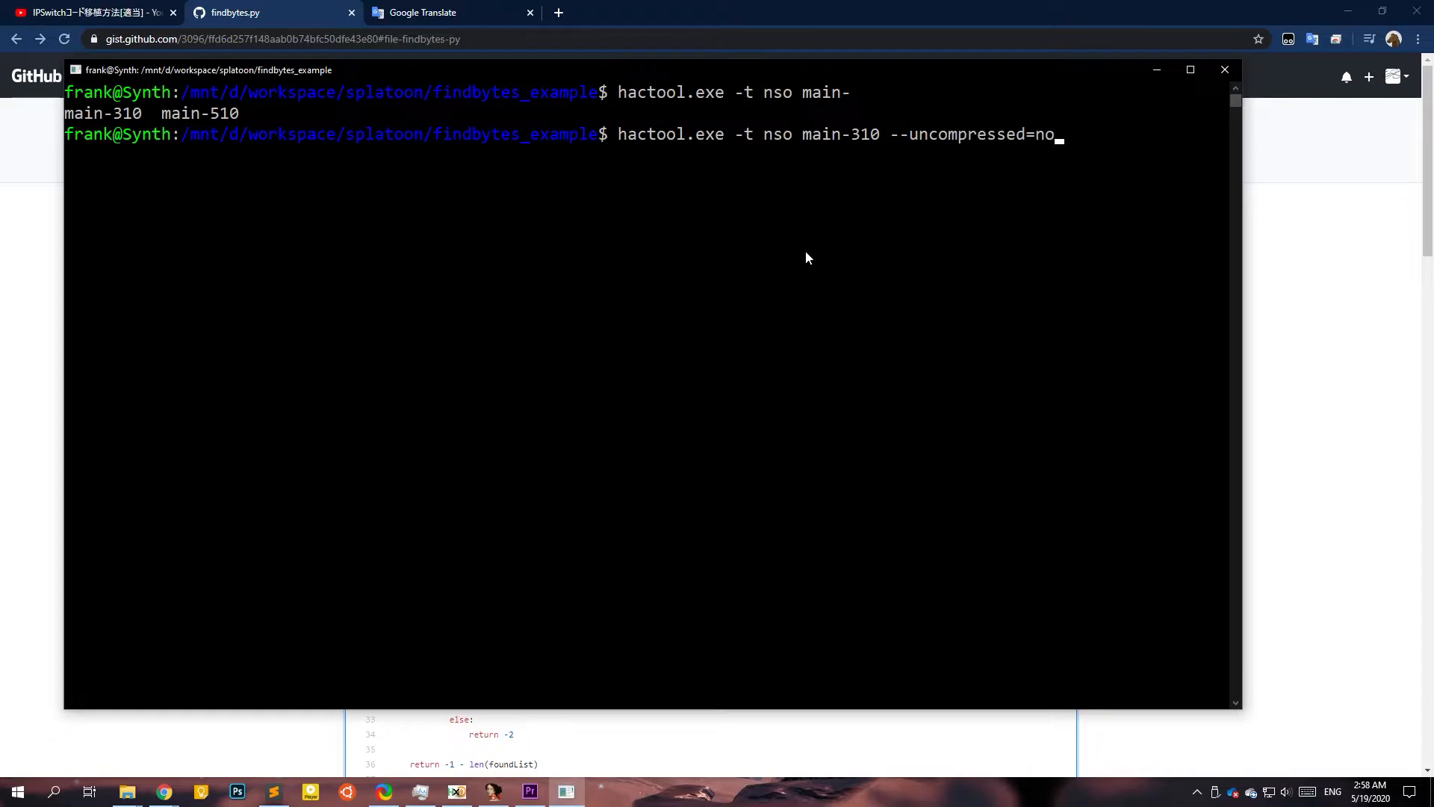
pyautogui.write('head')
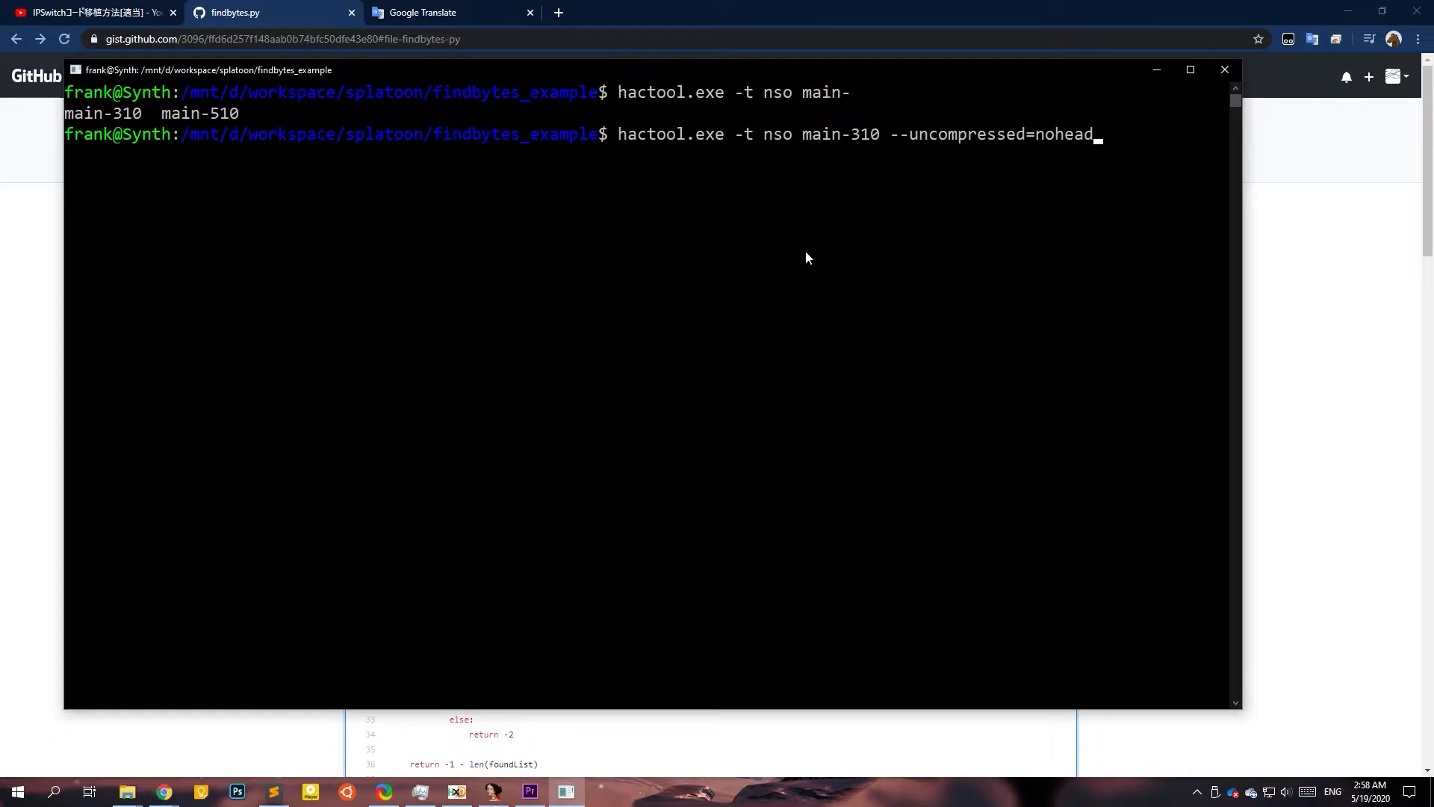
pyautogui.write('er')
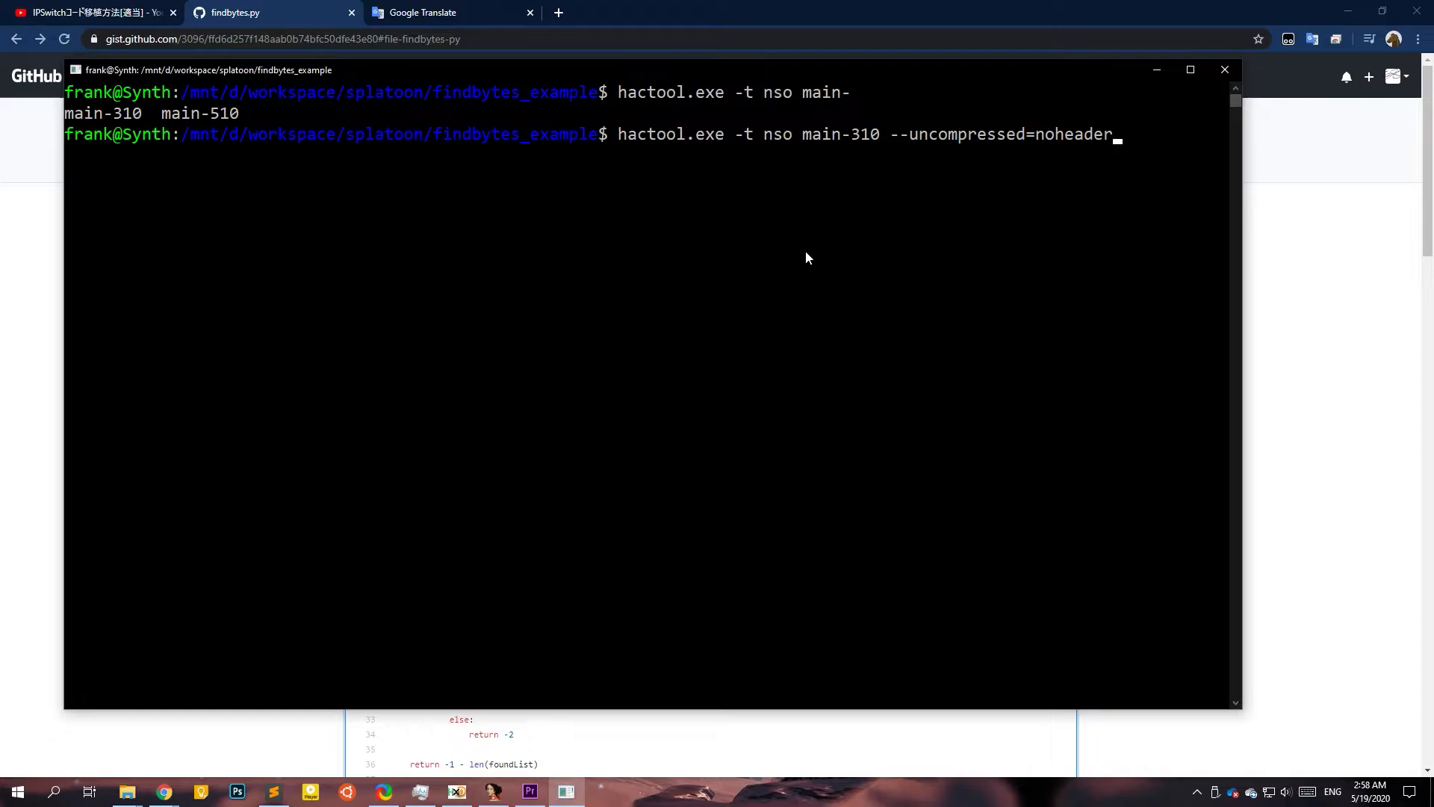
pyautogui.write('-310')
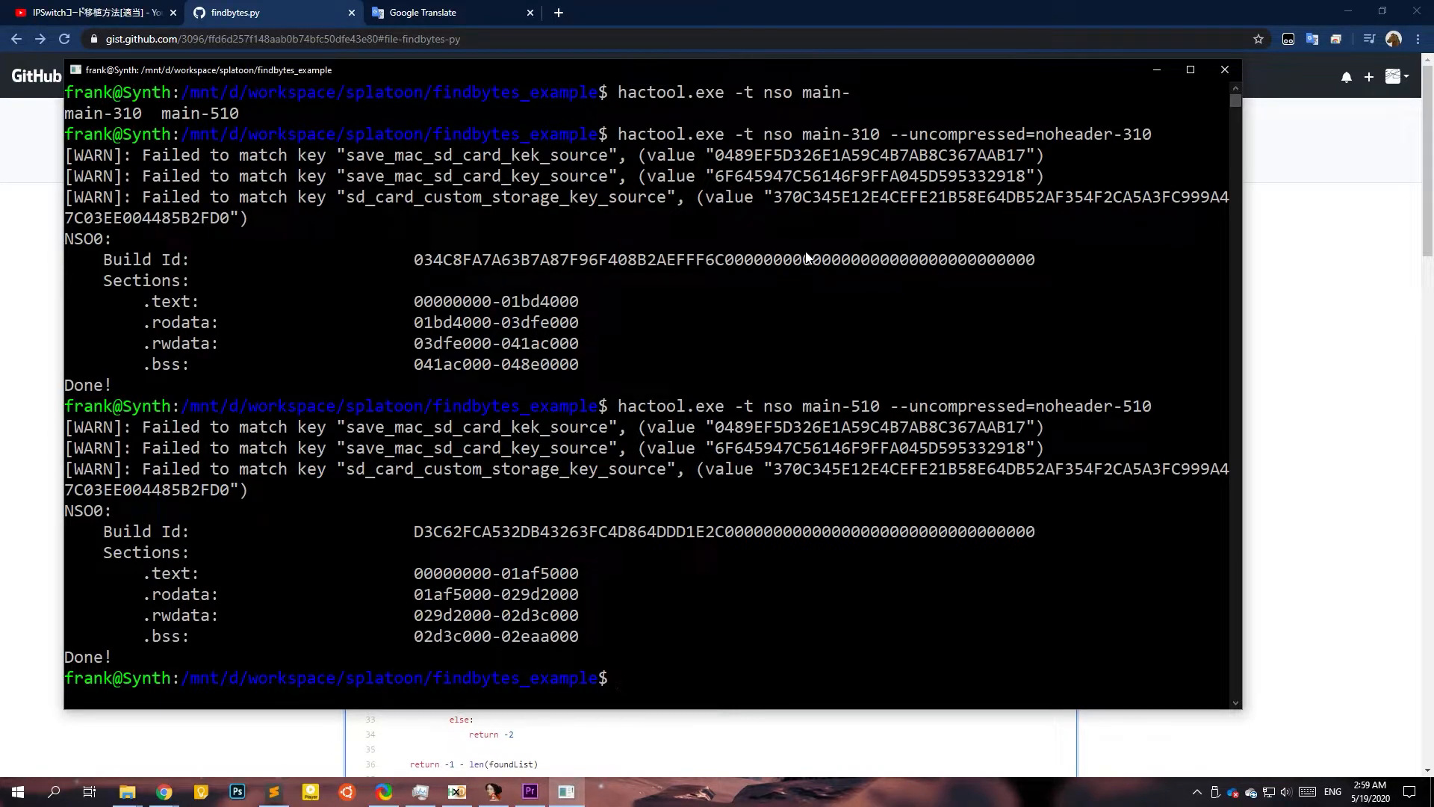
pyautogui.write('ex')
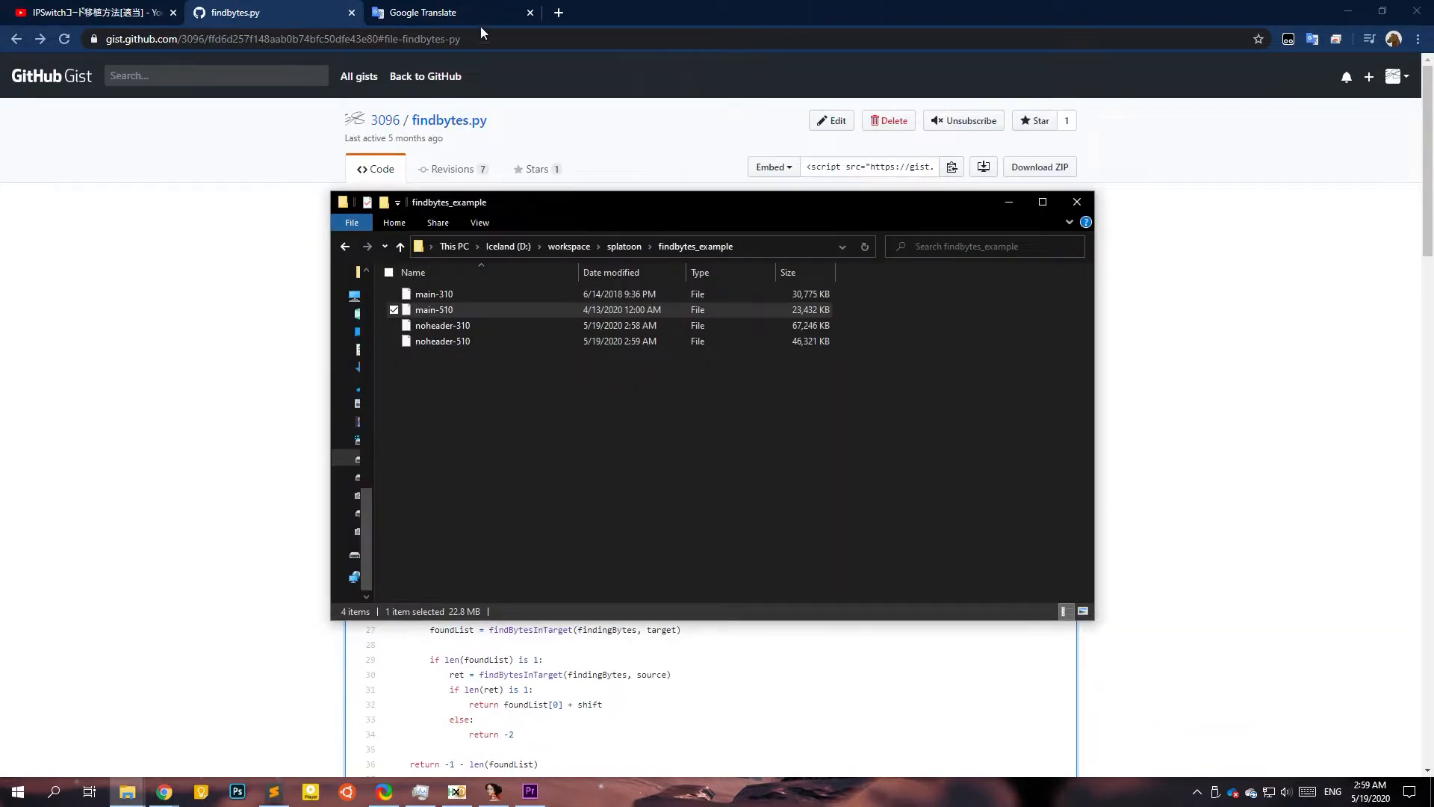
# Launch HxD, then open and save noheader-310.
pyautogui.click(441, 325)
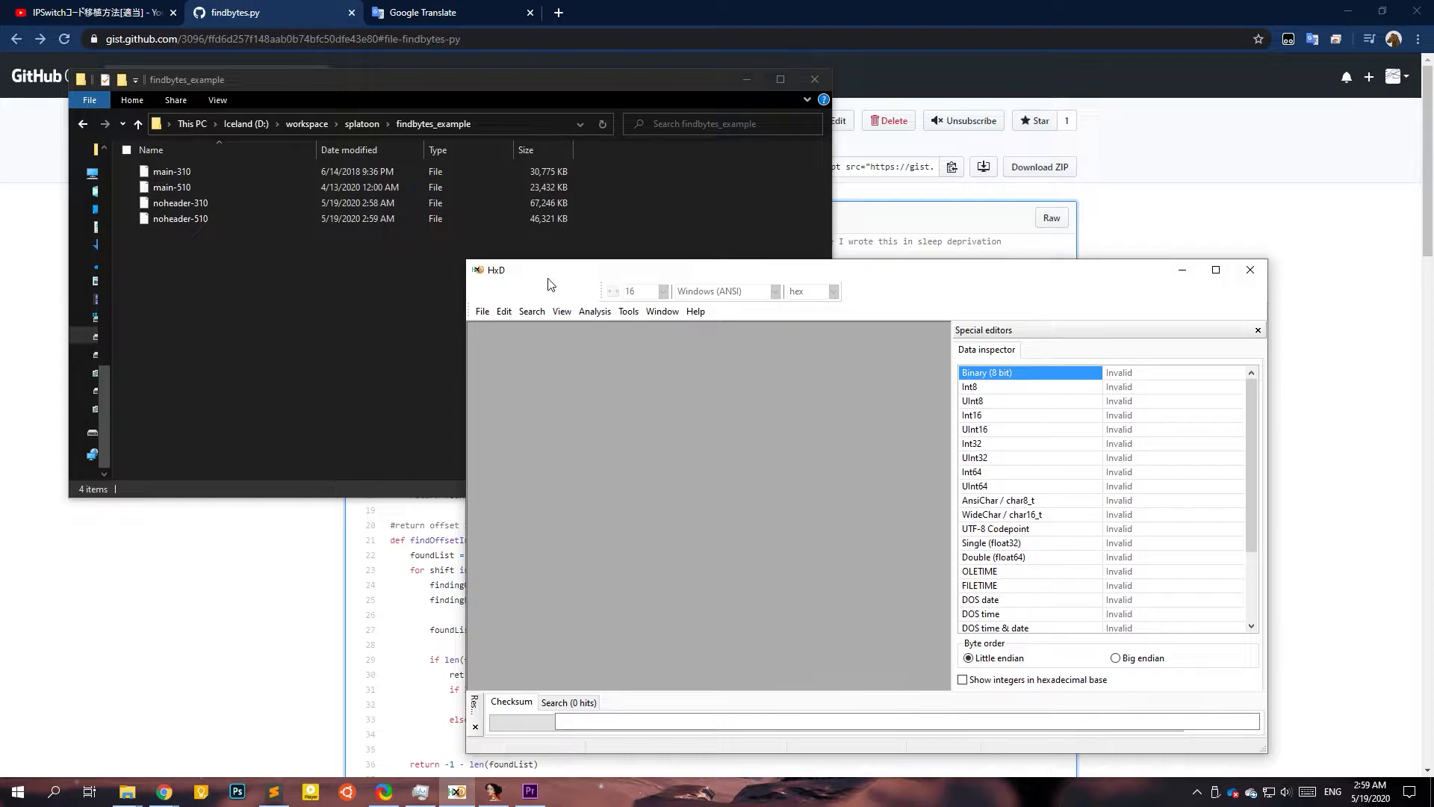
pyautogui.click(180, 202)
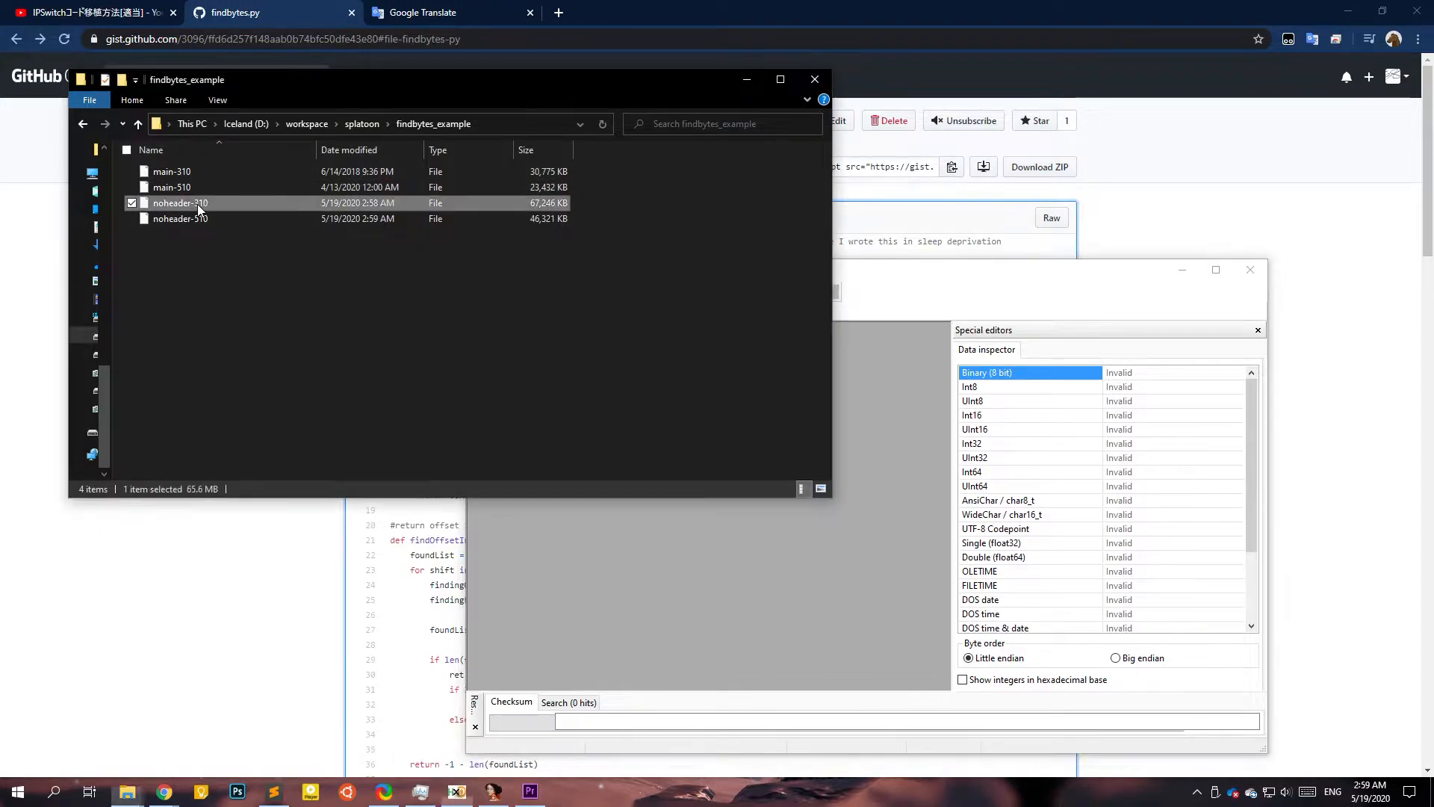
pyautogui.moveTo(210, 208)
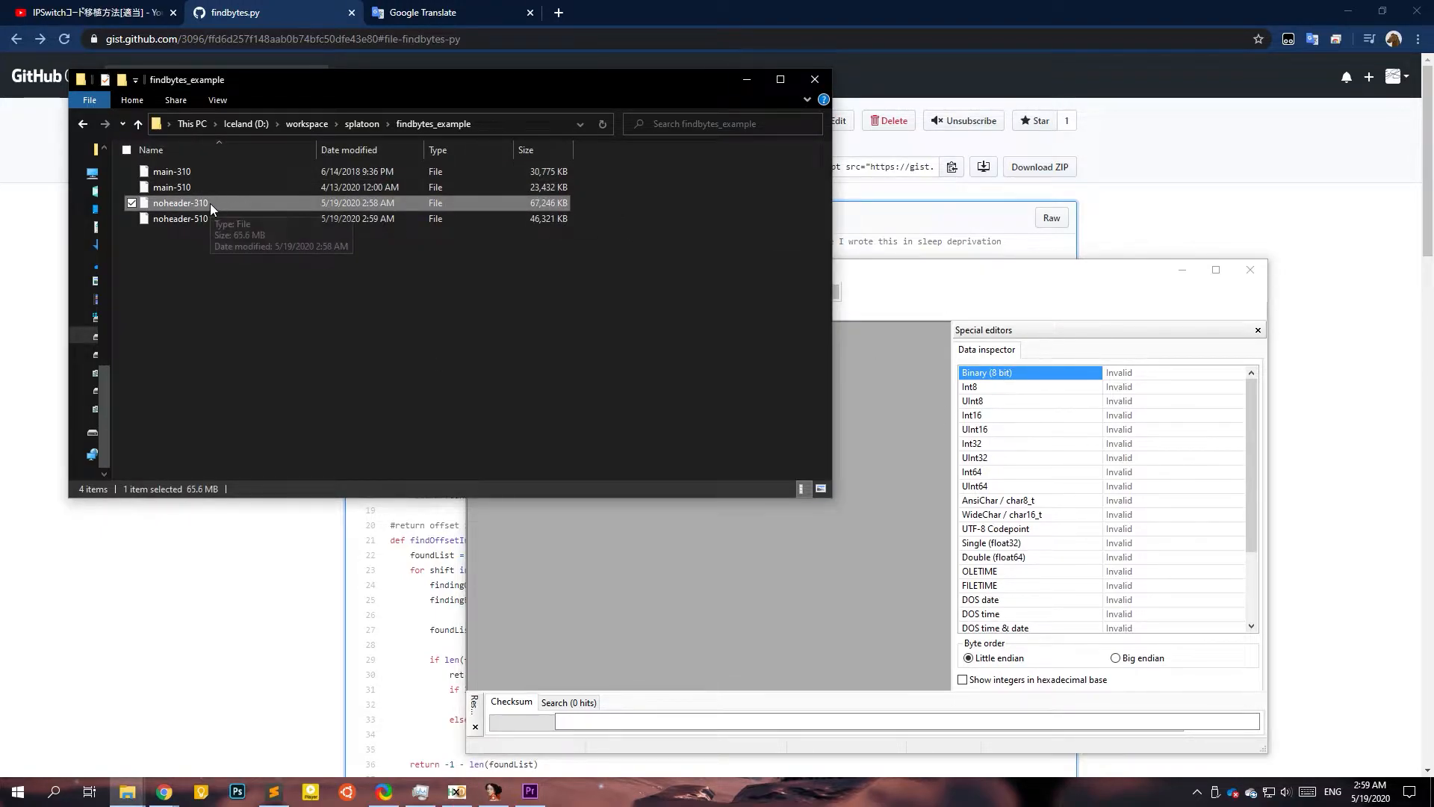
pyautogui.doubleClick(180, 203)
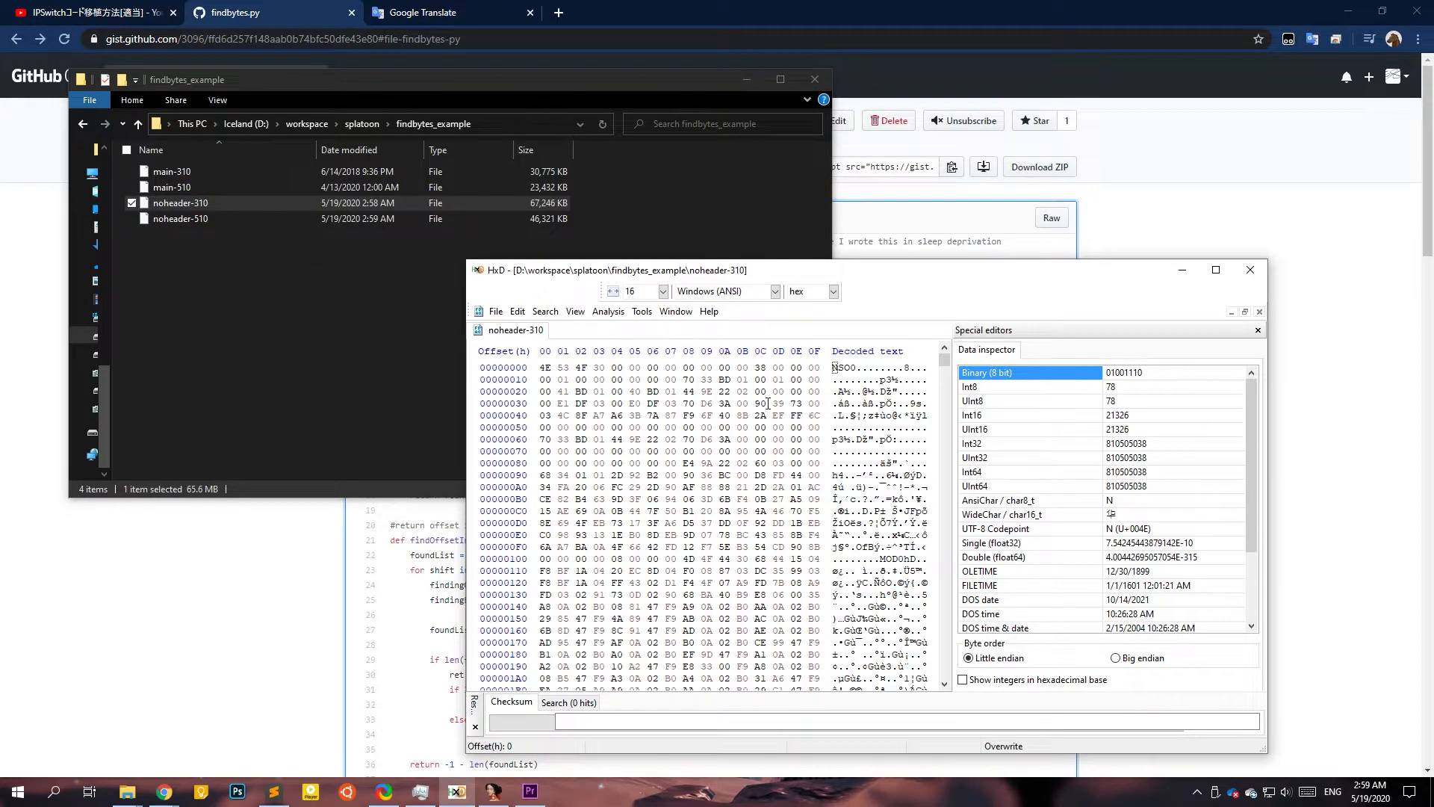
pyautogui.moveTo(545, 367); pyautogui.dragTo(814, 439)
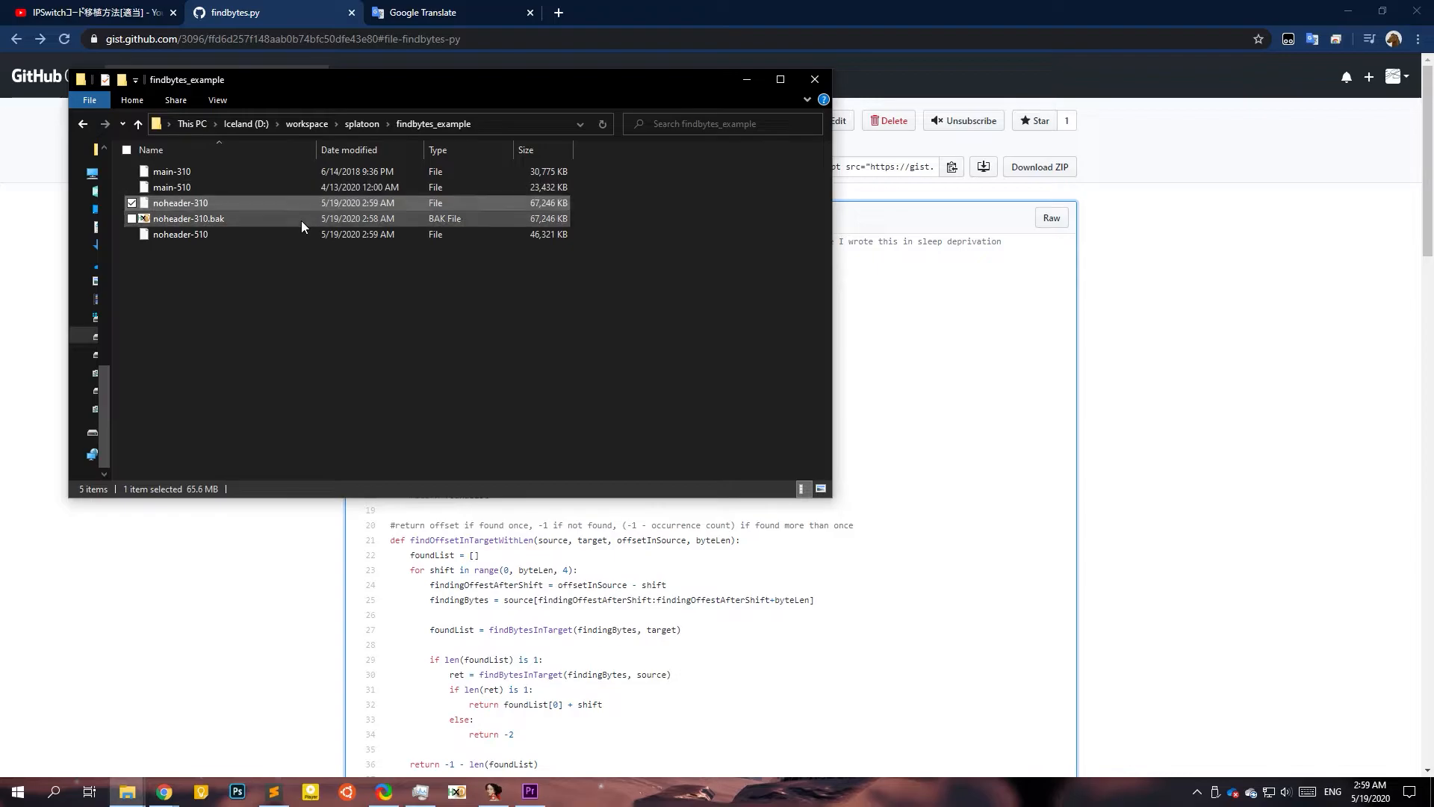
# Open and save noheader-510 in HxD, then close the hex editor.
pyautogui.click(189, 219)
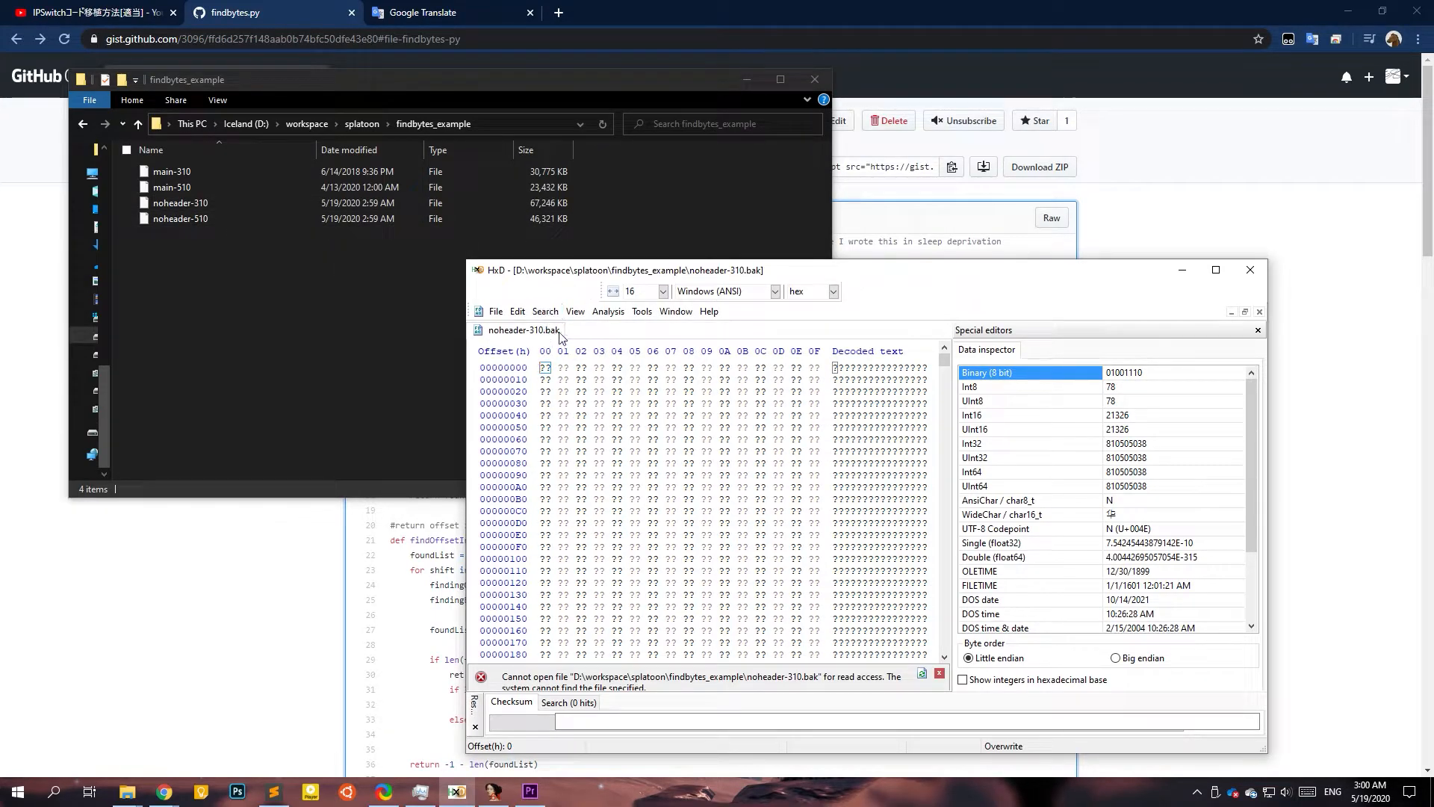
pyautogui.click(180, 217)
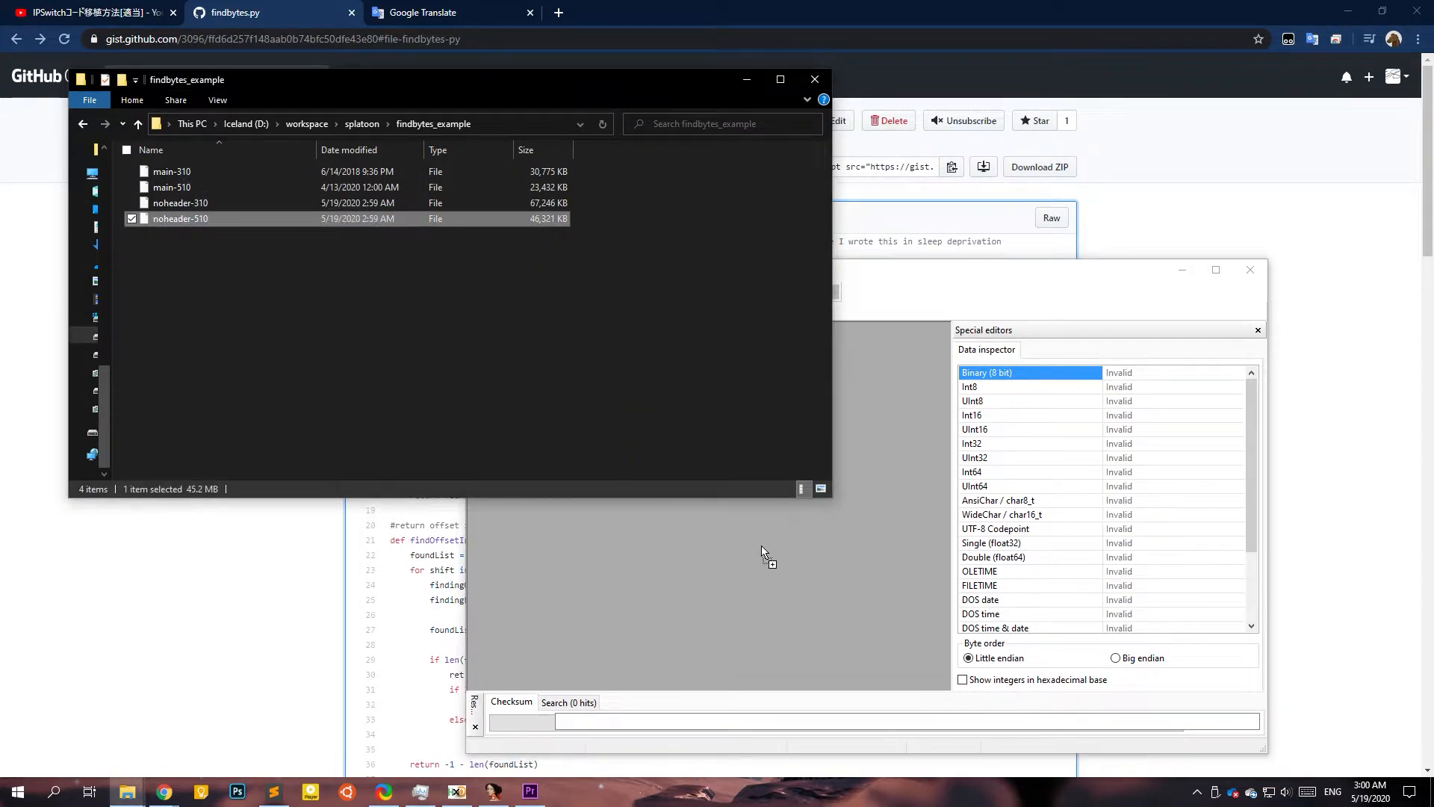
pyautogui.doubleClick(180, 217)
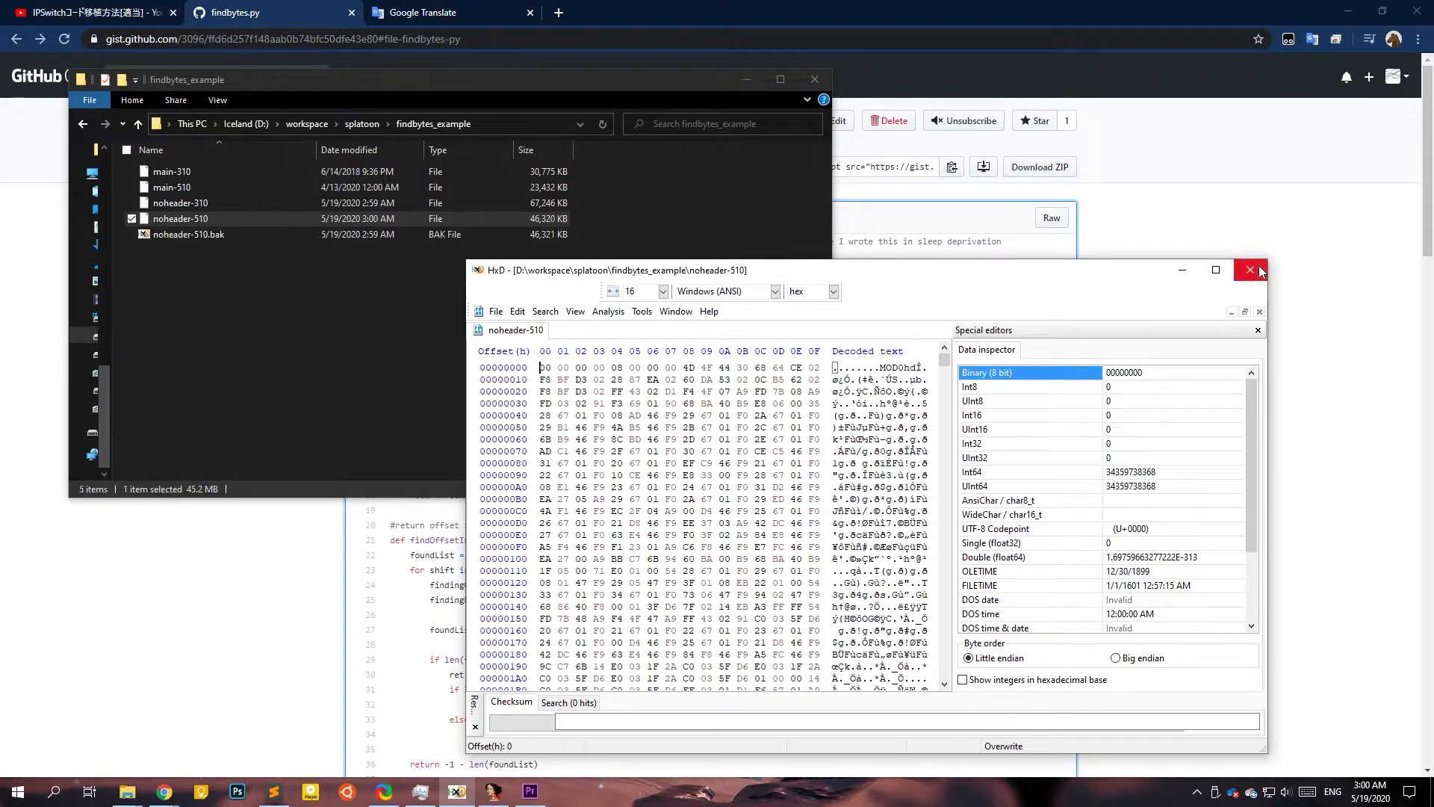
pyautogui.click(1250, 269)
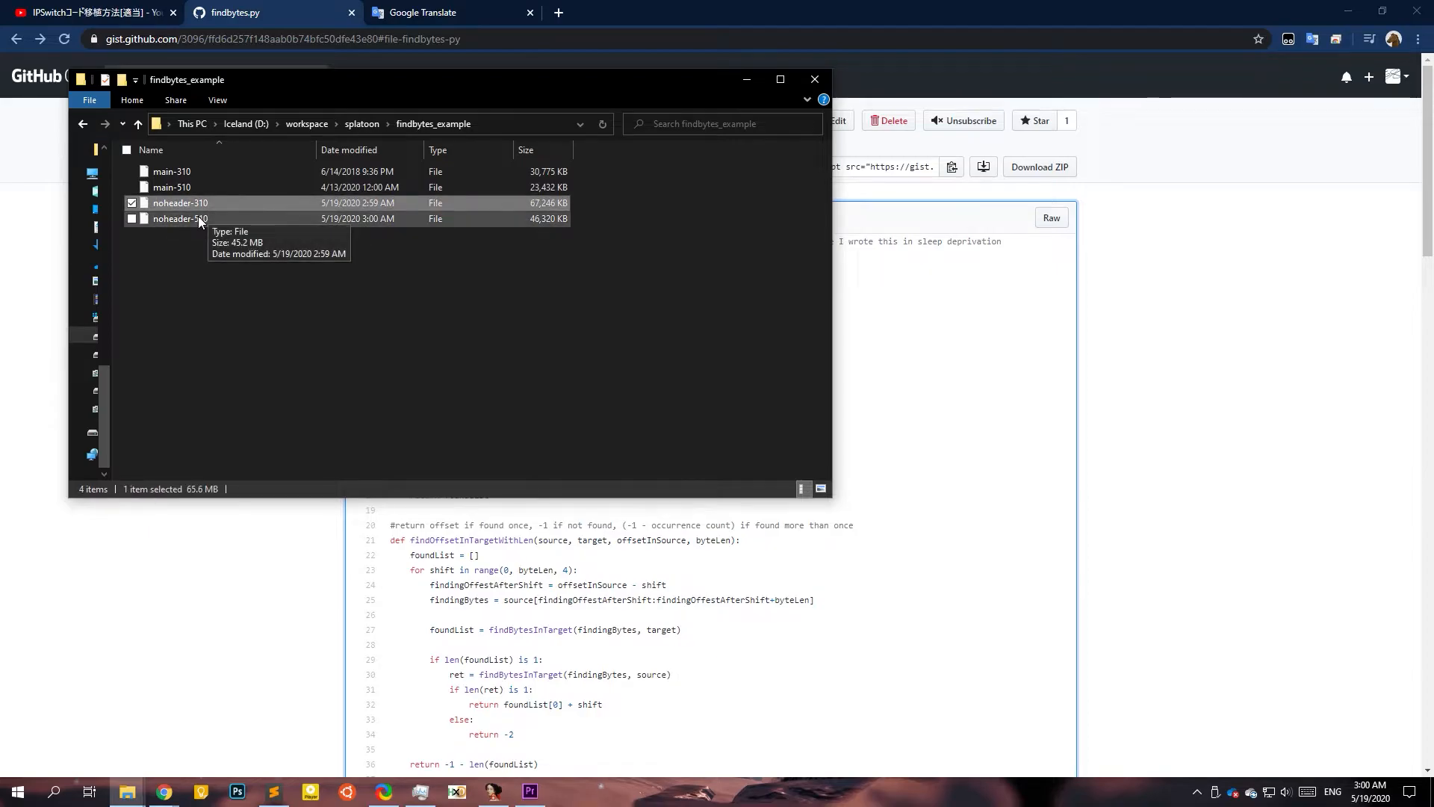
# Copy the link address of the raw findbytes.py gist from the Raw button.
pyautogui.click(180, 218)
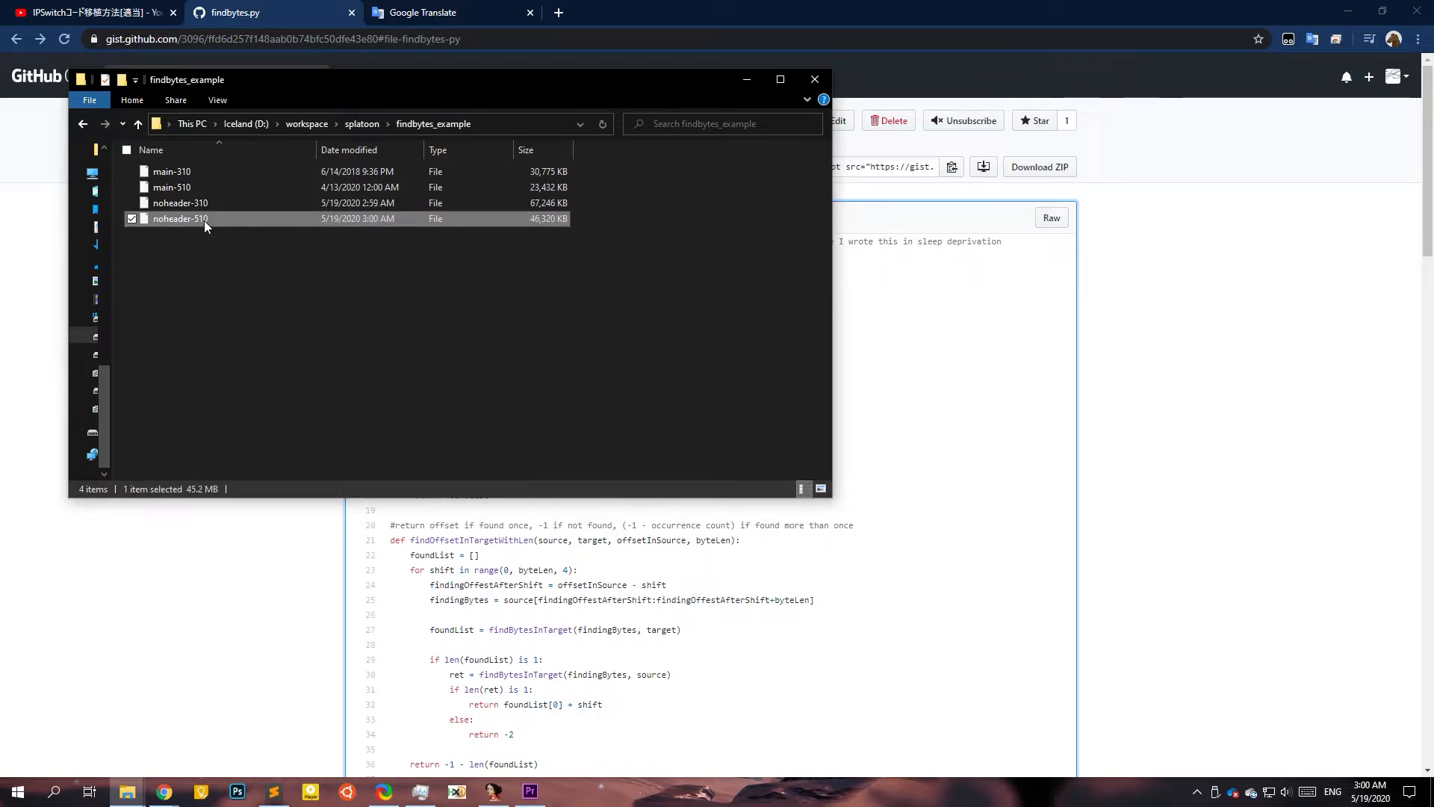
pyautogui.click(180, 202)
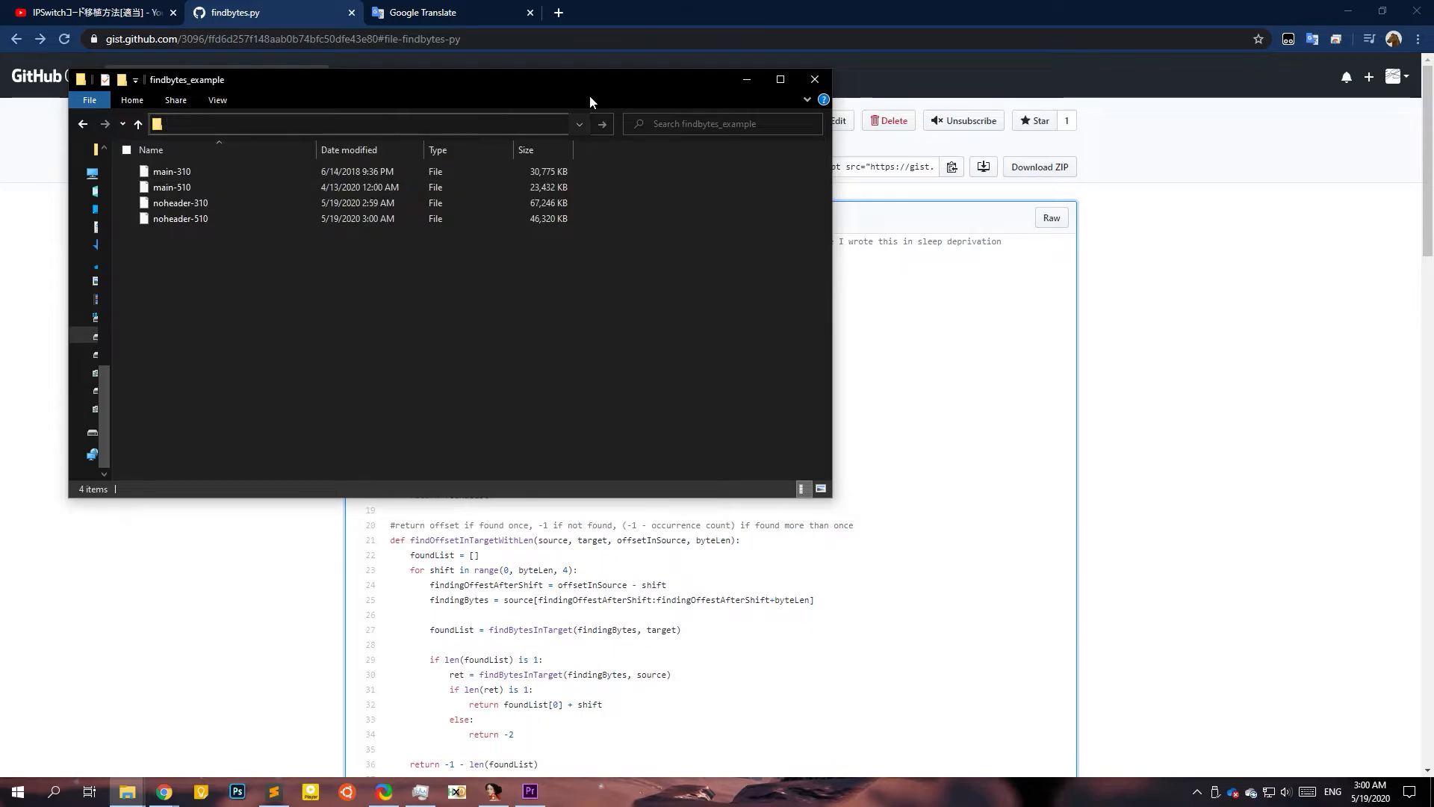
pyautogui.rightClick(1051, 218)
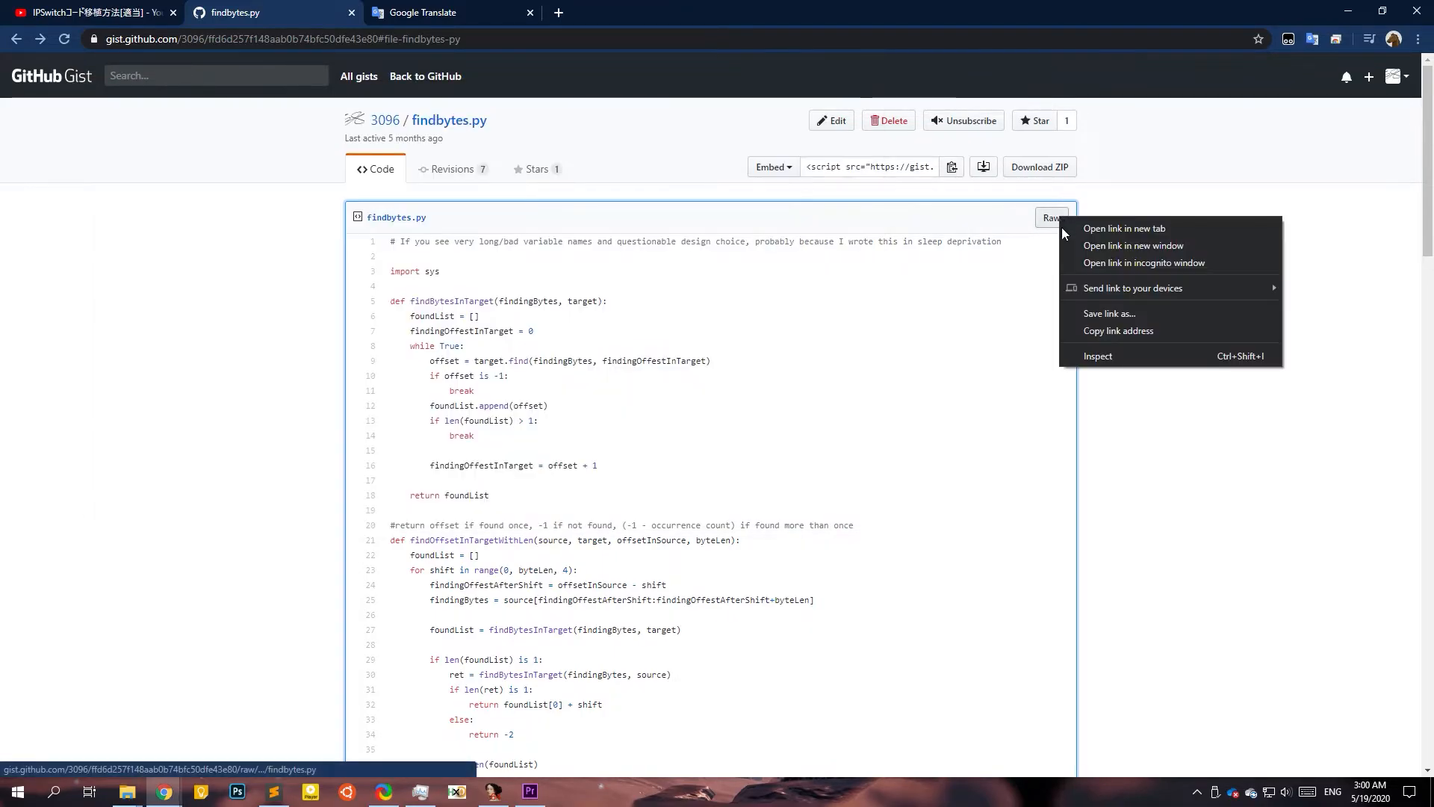
pyautogui.click(718, 304)
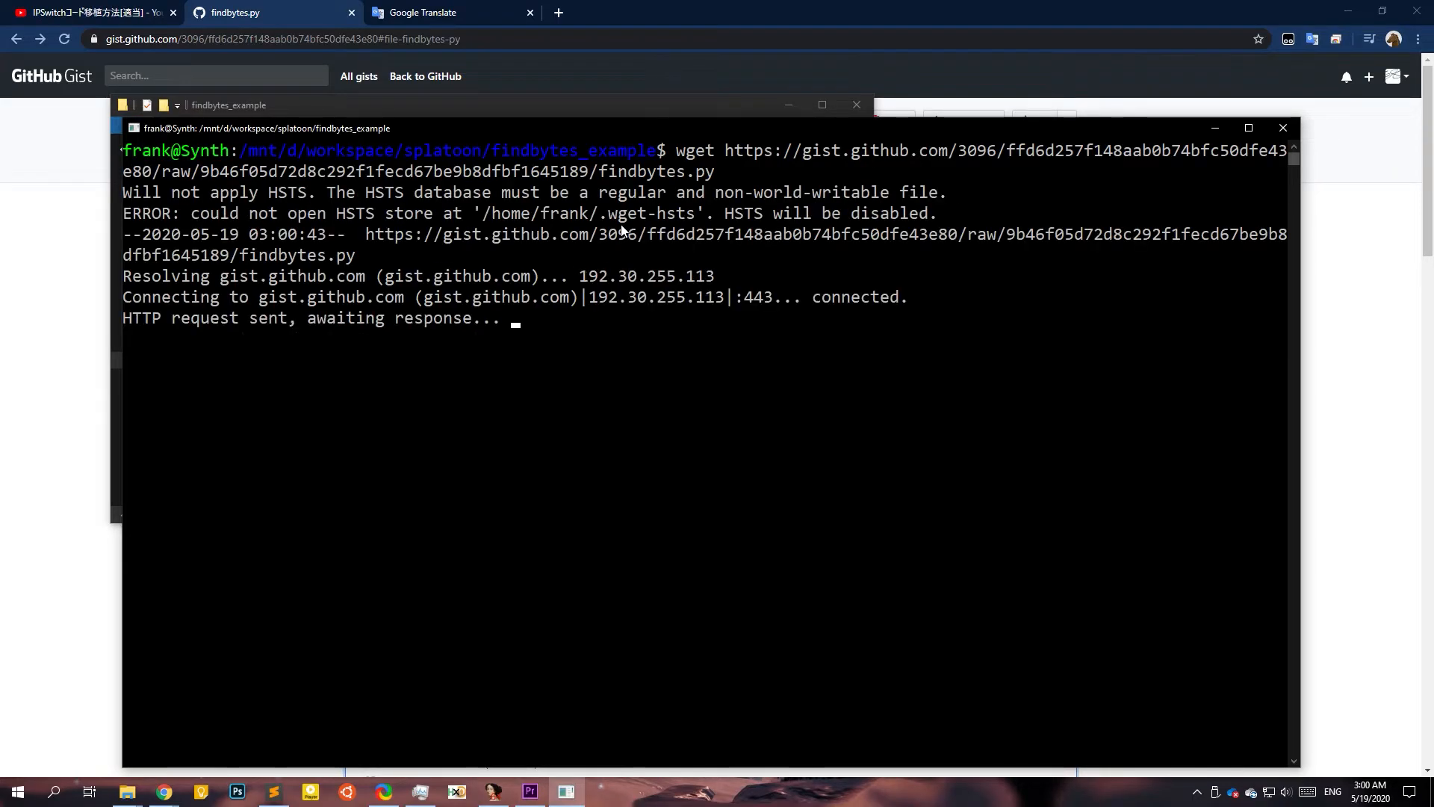
# Run python3 findbytes.py and highlight the old_file and other arguments in its usage.
pyautogui.write('python')
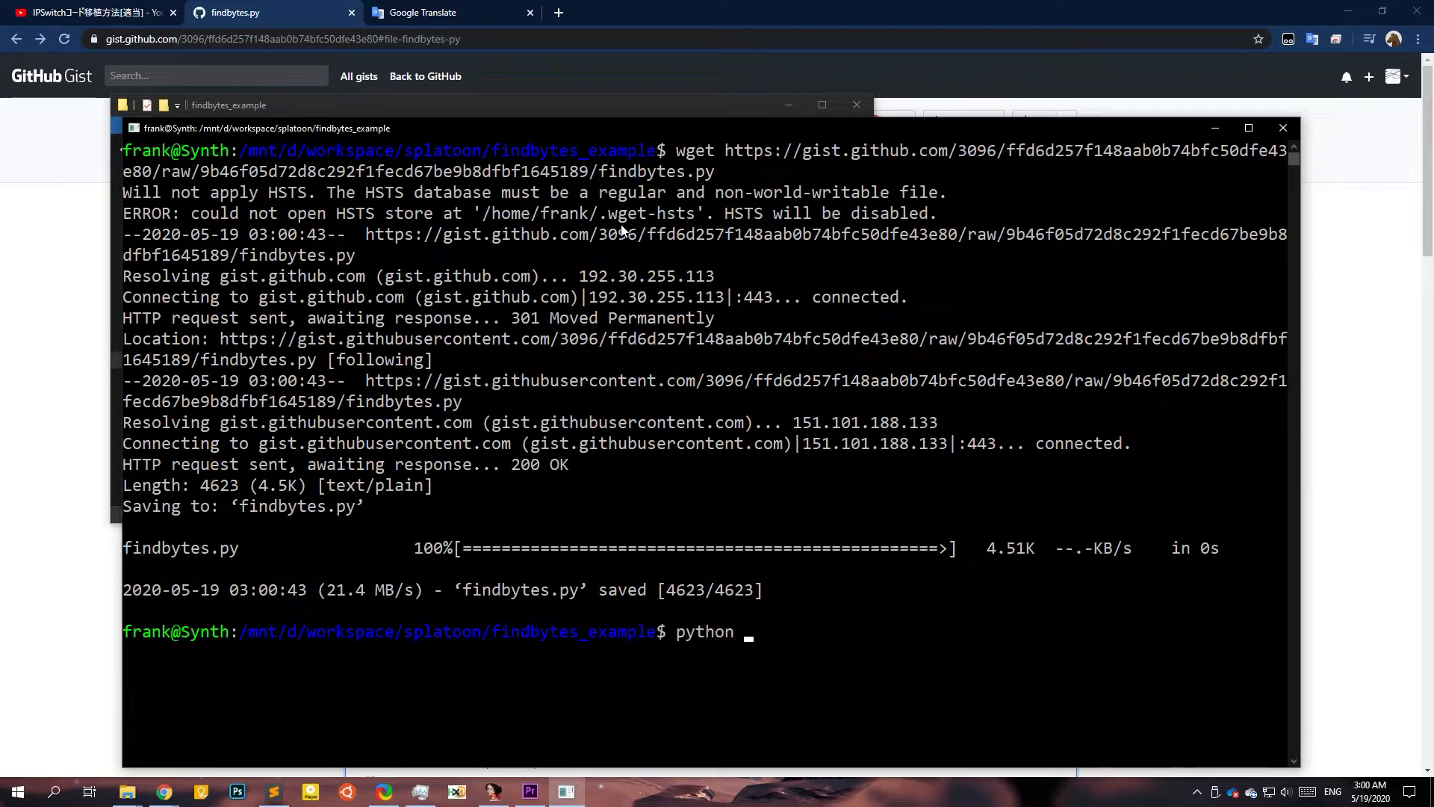
pyautogui.write('3')
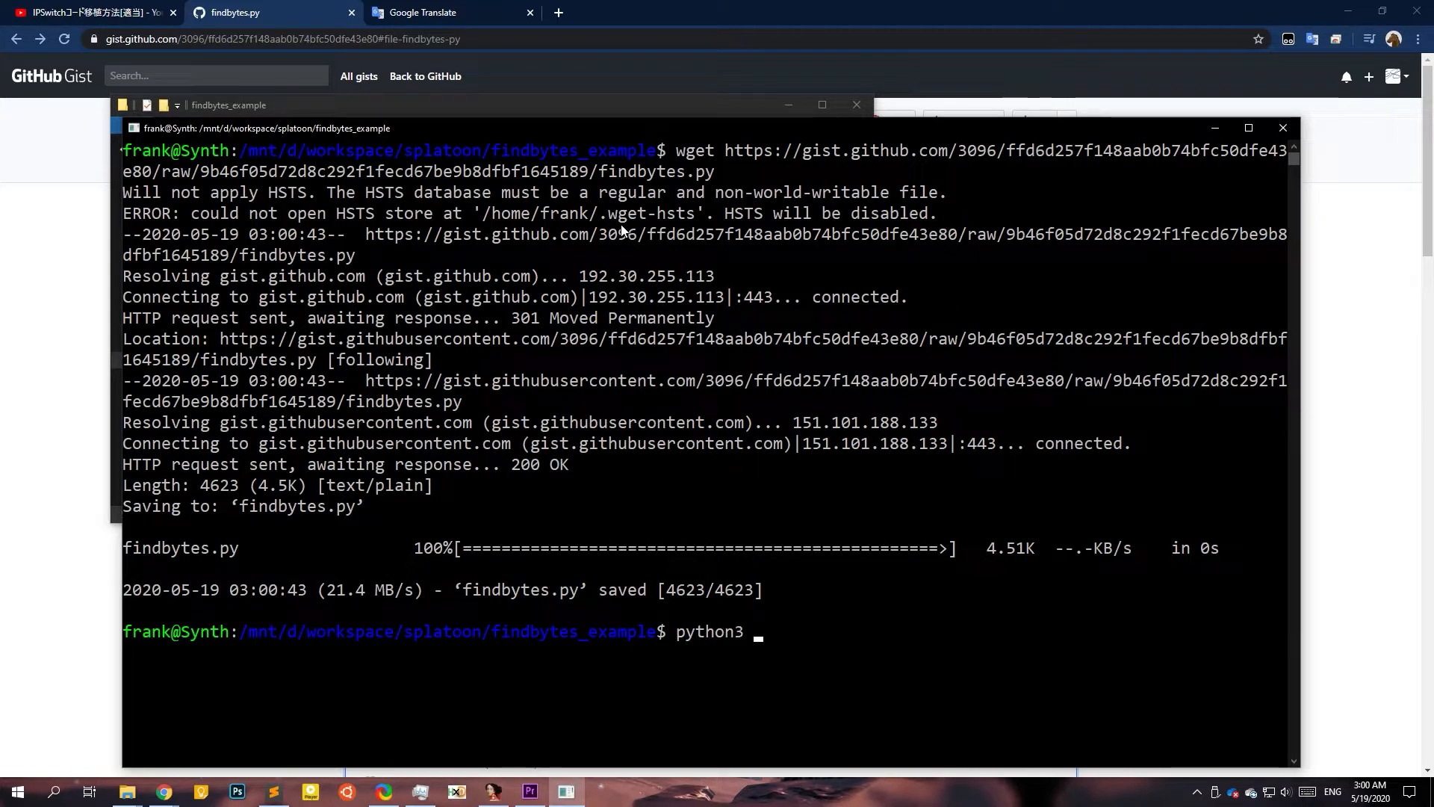
pyautogui.write('findbytes.py')
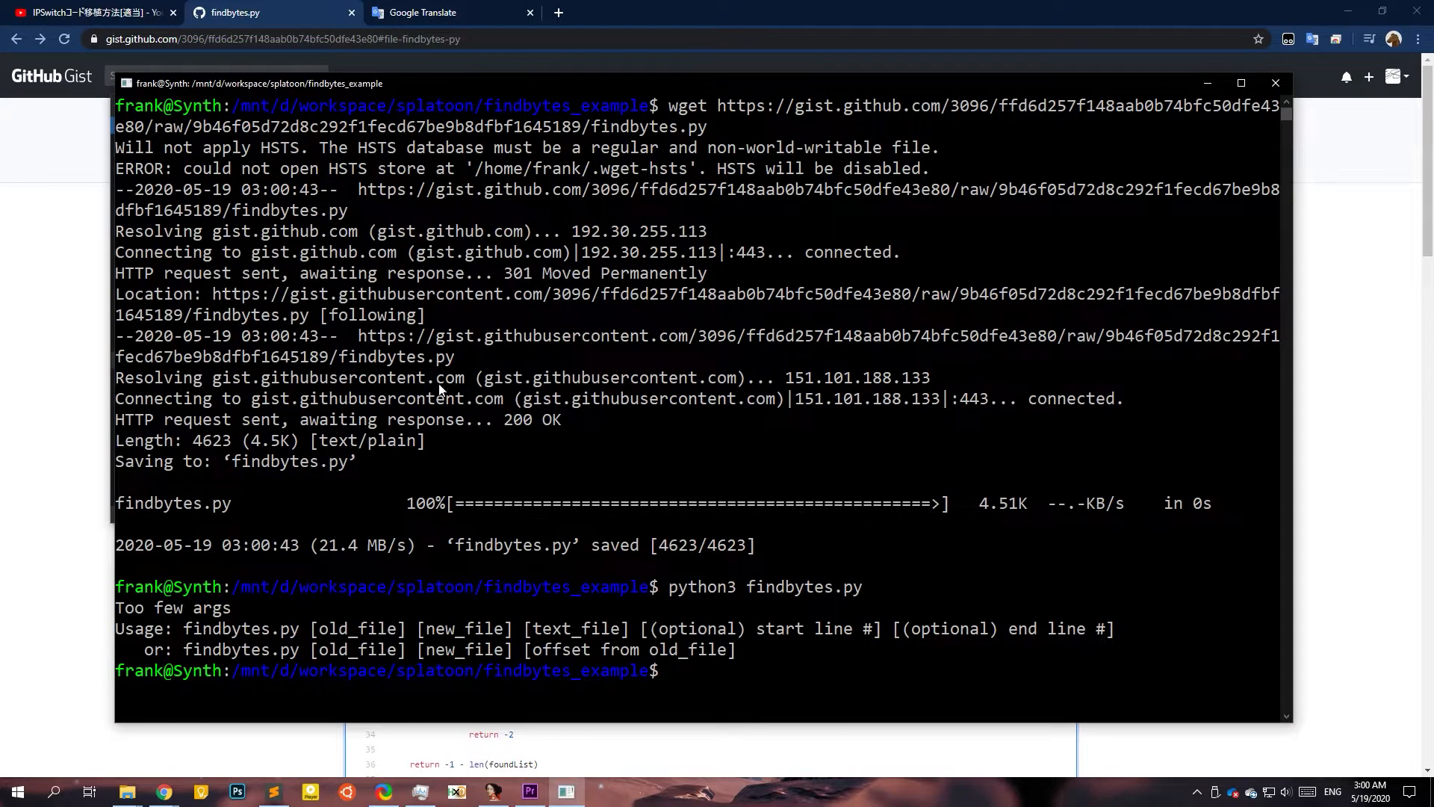
pyautogui.doubleClick(330, 628)
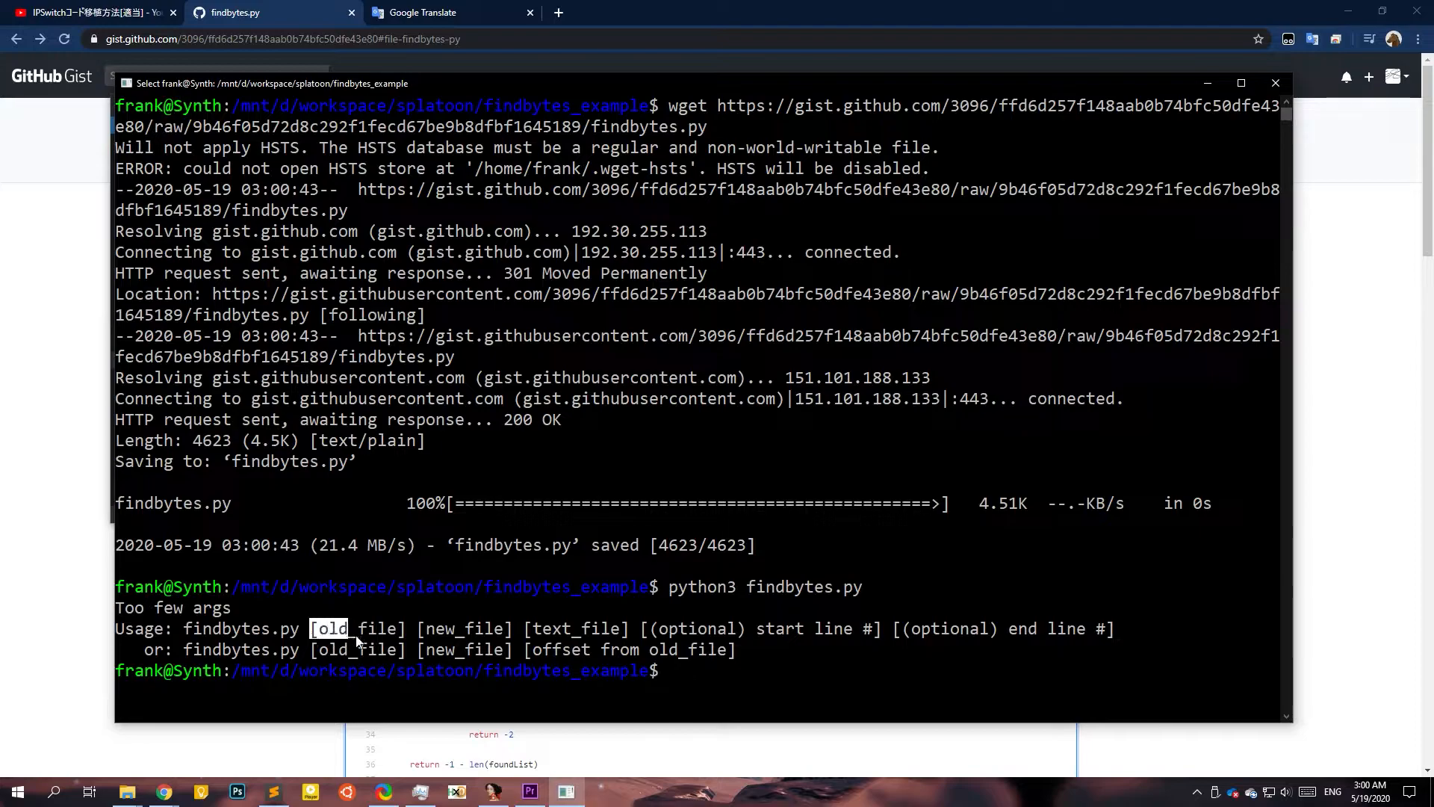
pyautogui.doubleClick(465, 628)
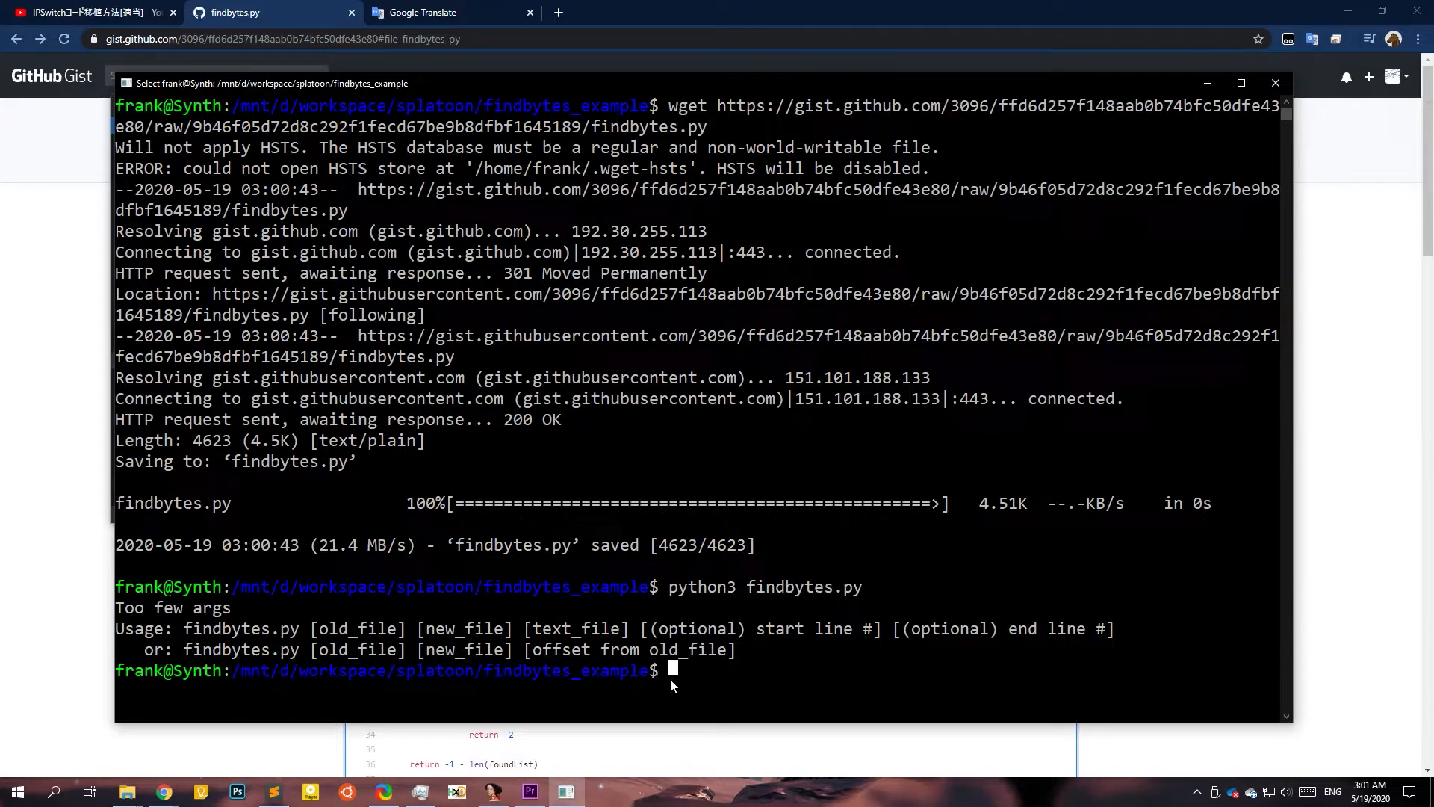
# Enter python3 findbytes.py noheader-310 noheader-510 at the prompt.
pyautogui.write('python3 findbytes.py')
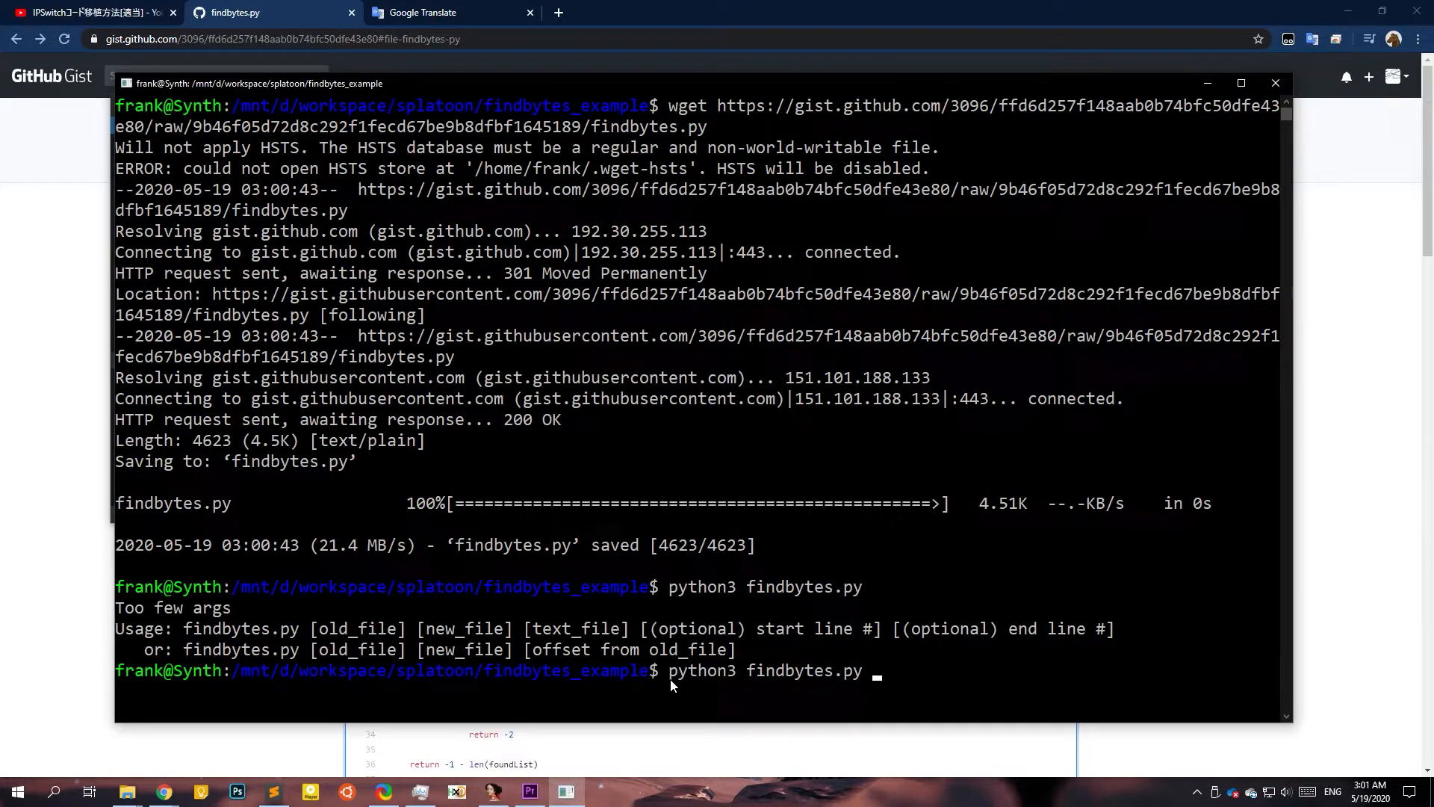
pyautogui.write('noheader-310')
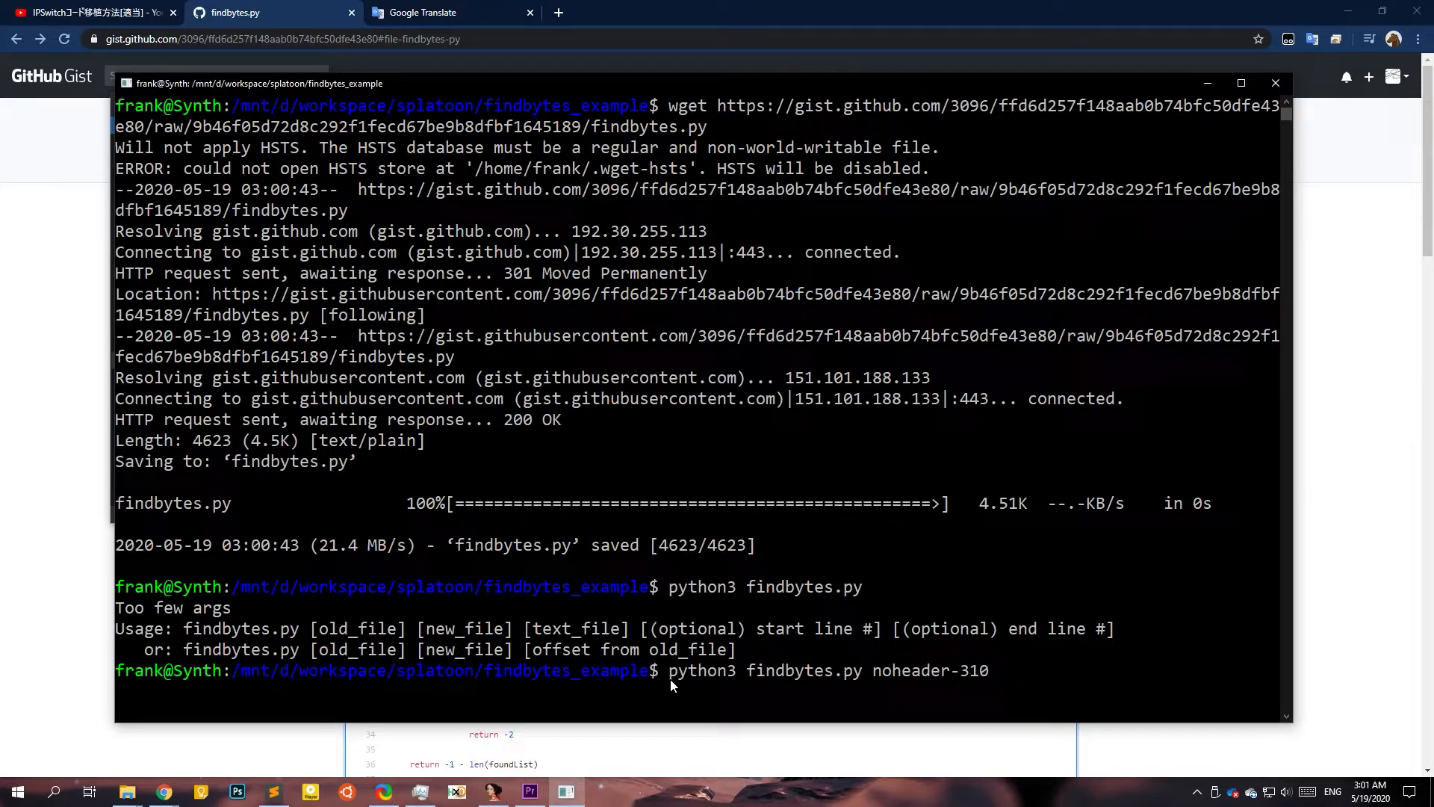
pyautogui.write('noheader-')
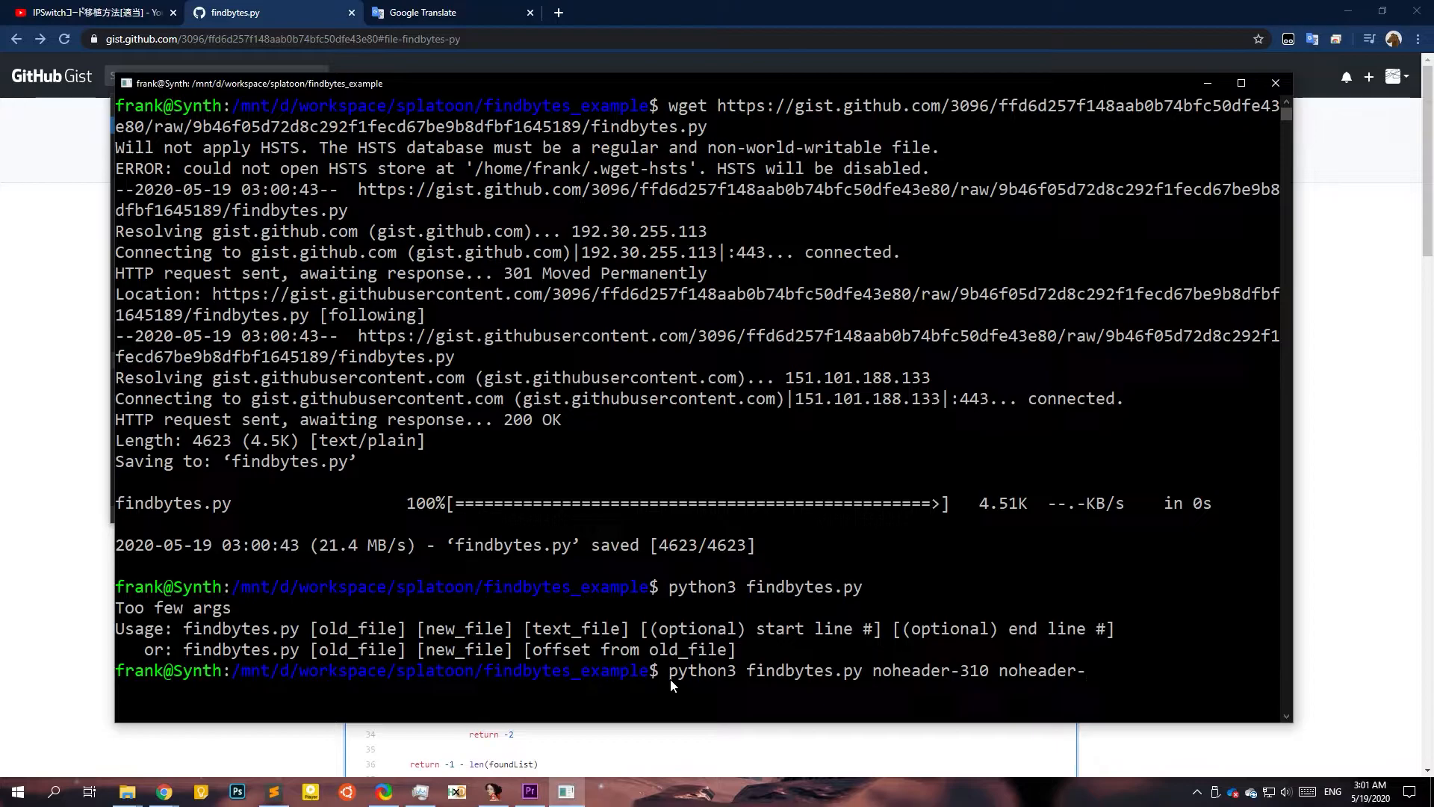
pyautogui.write('510')
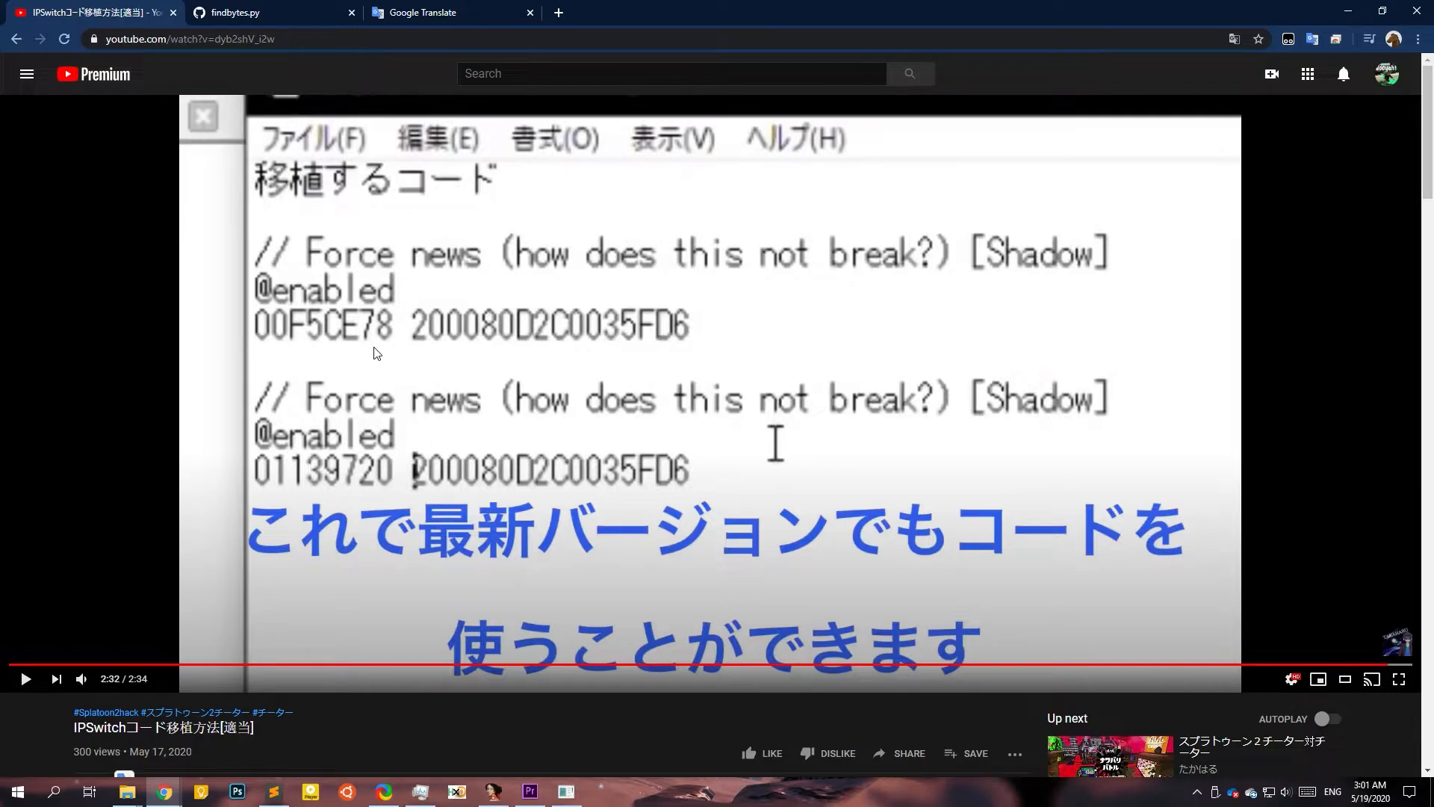
pyautogui.moveTo(286, 347)
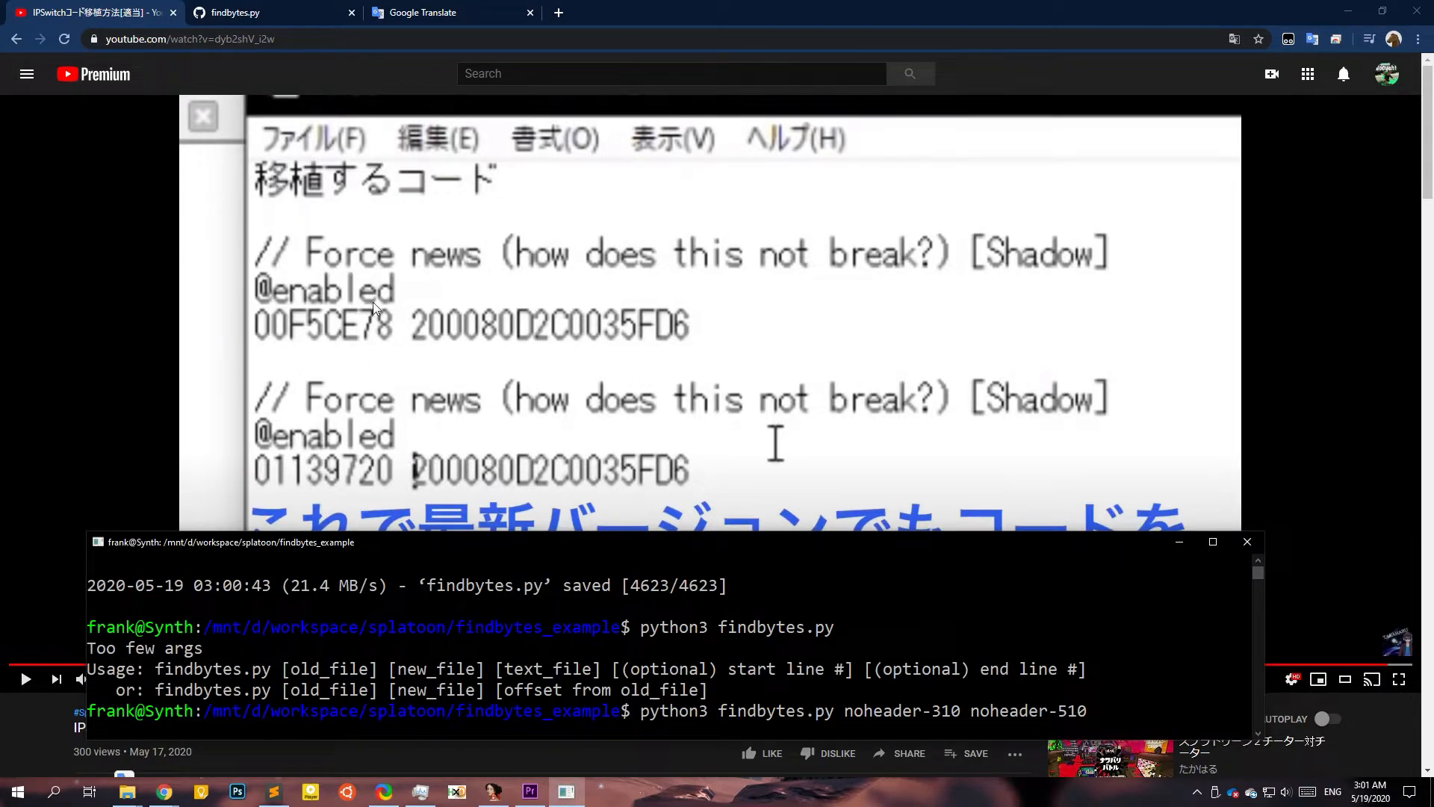
pyautogui.moveTo(712, 533)
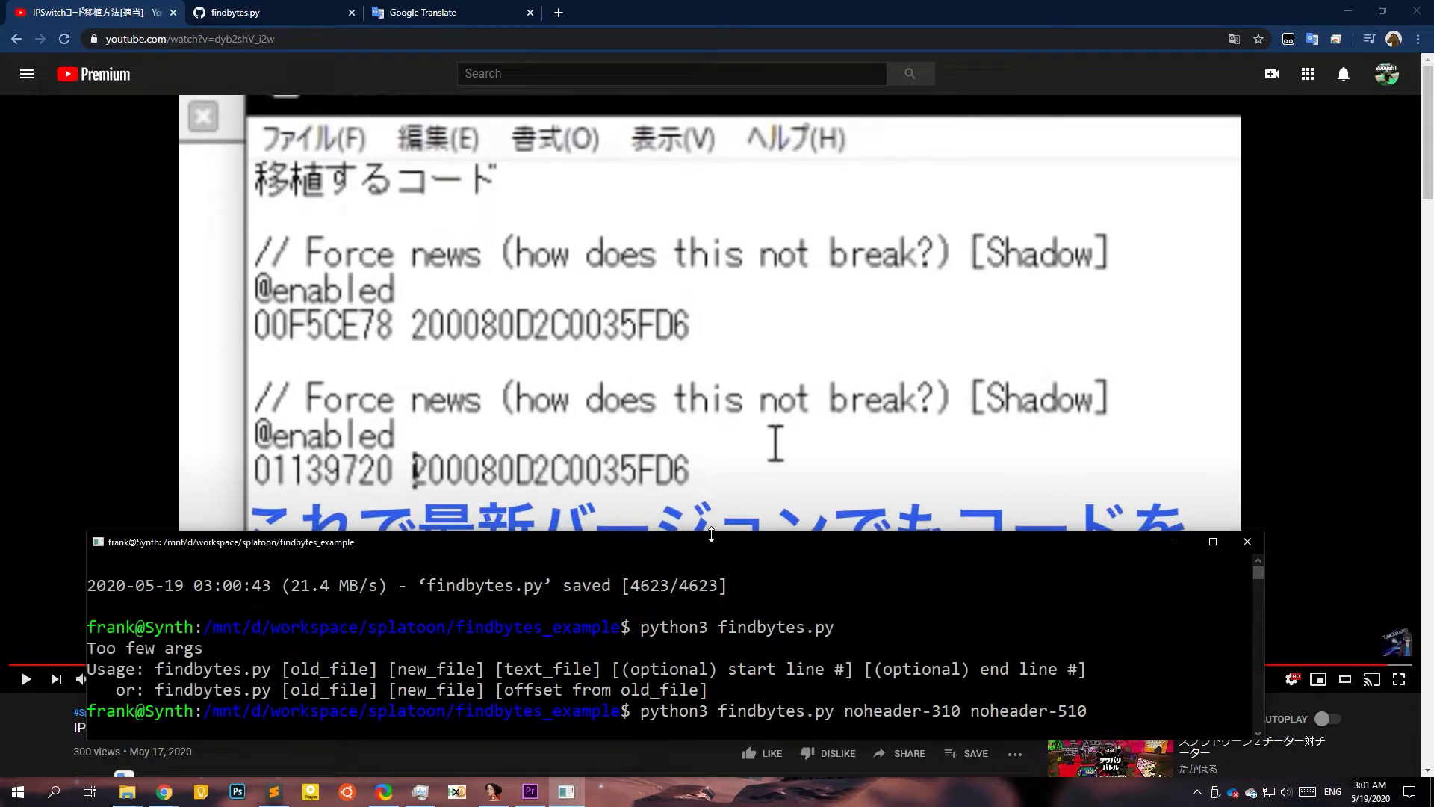
# Run the comparison with offset 00F5CE78 and move the terminal window up.
pyautogui.write('00F')
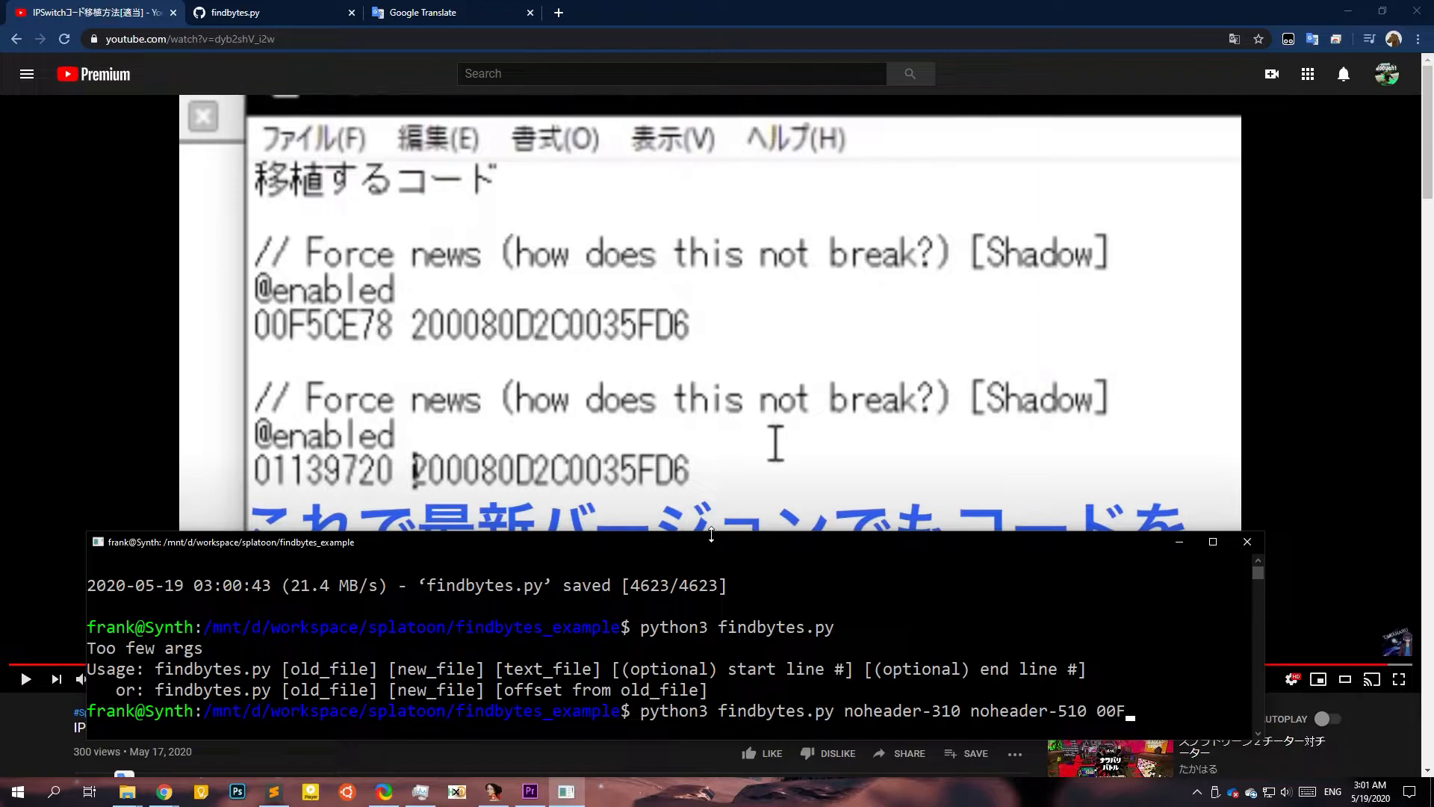
pyautogui.write('CE')
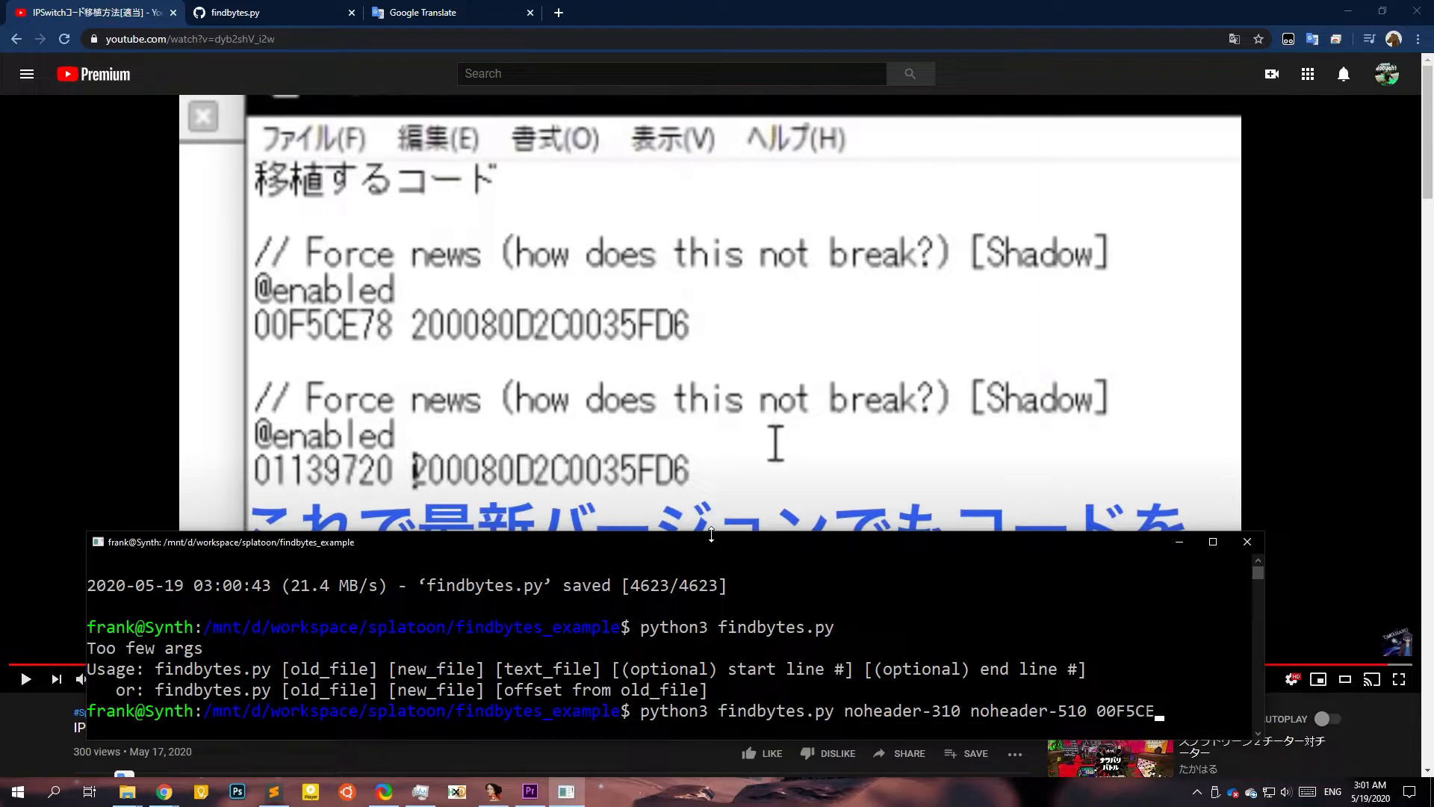
pyautogui.write('78')
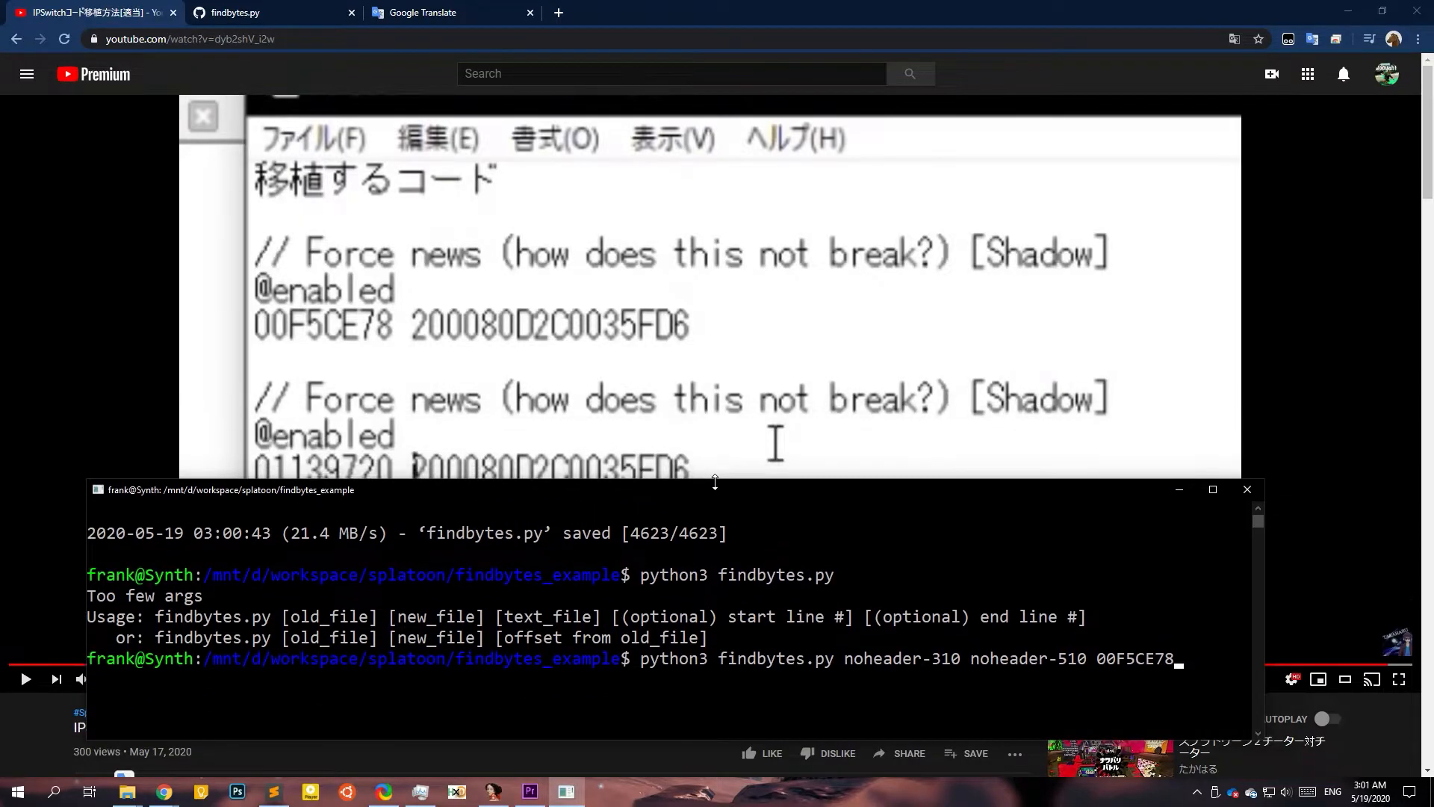
pyautogui.moveTo(714, 489); pyautogui.dragTo(688, 102)
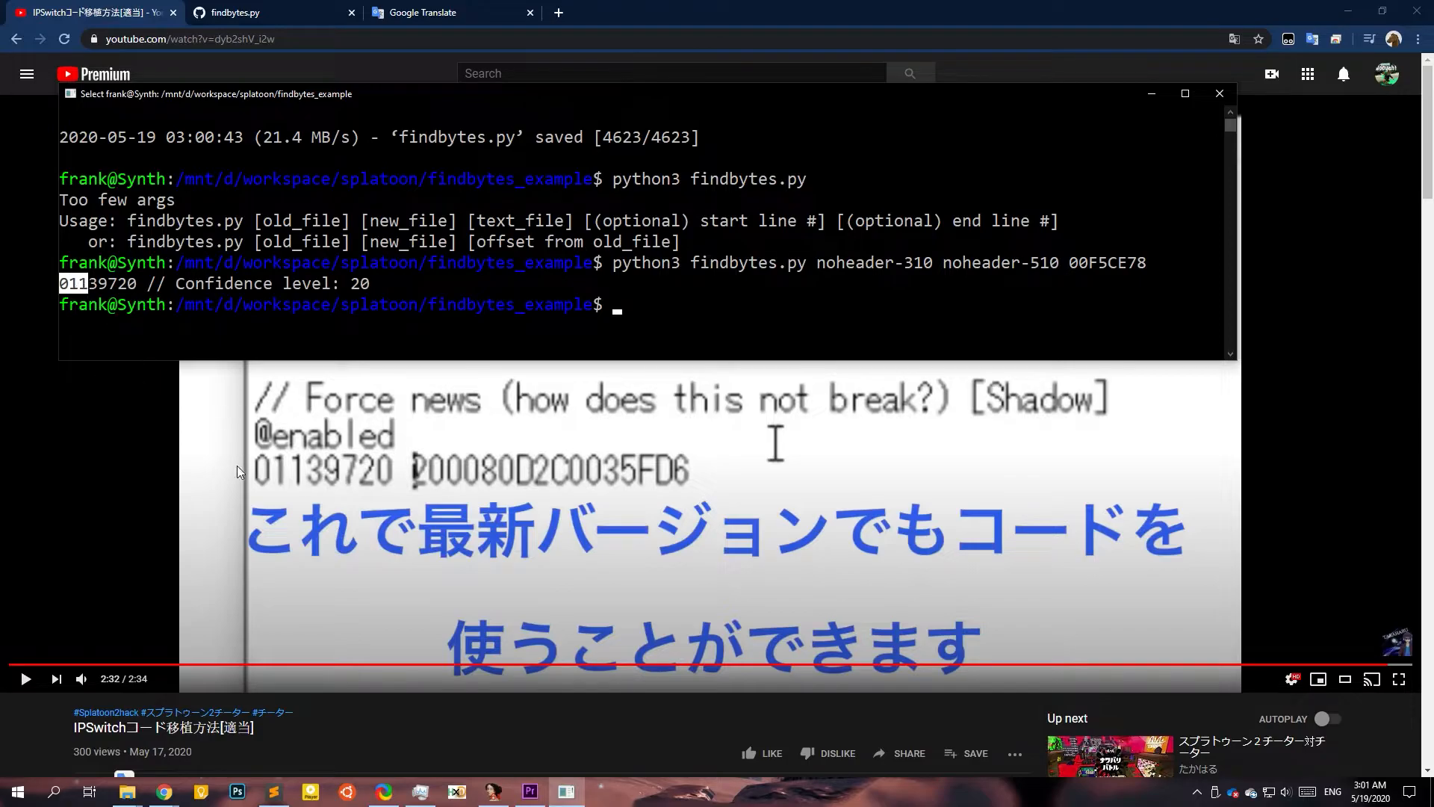
pyautogui.moveTo(201, 343)
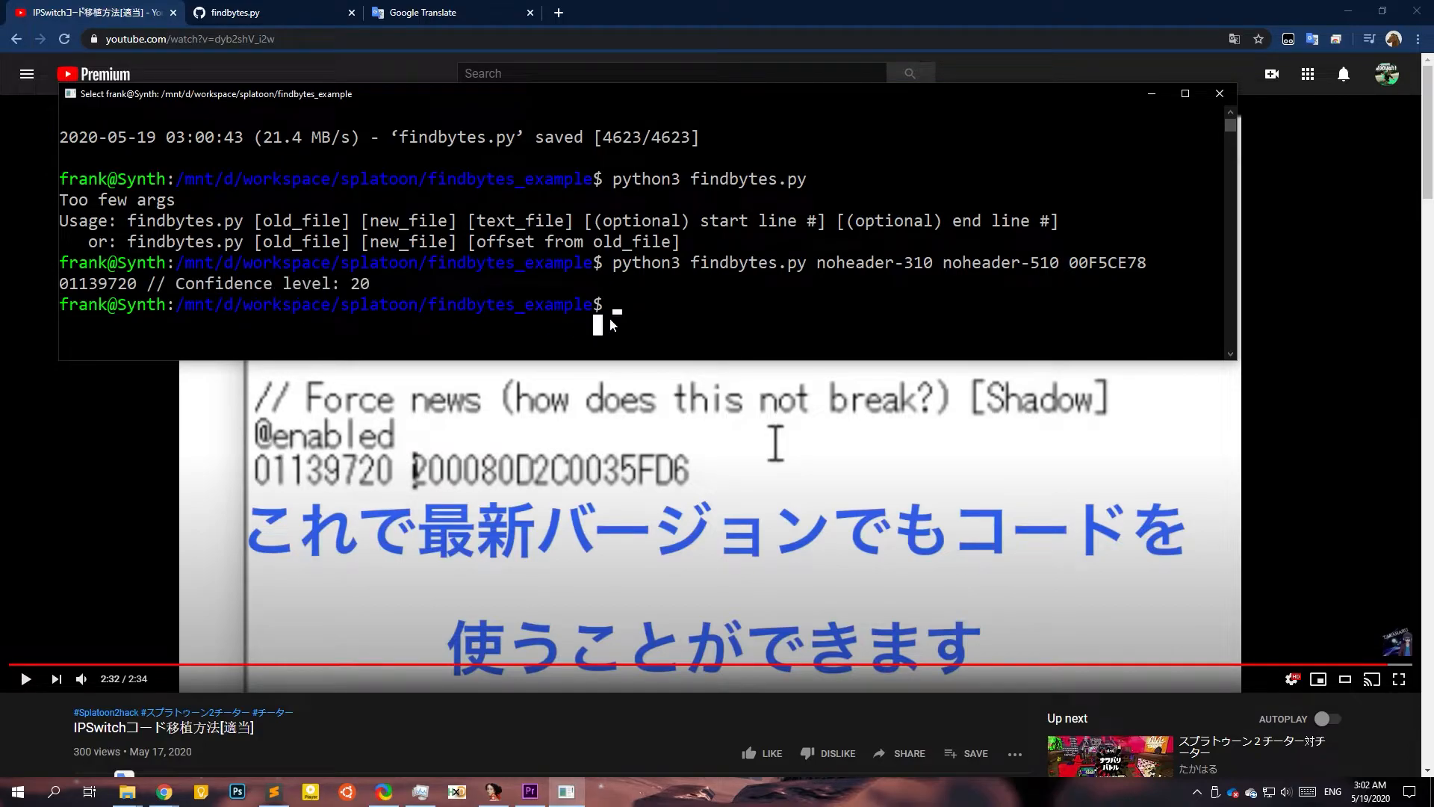
pyautogui.moveTo(629, 363)
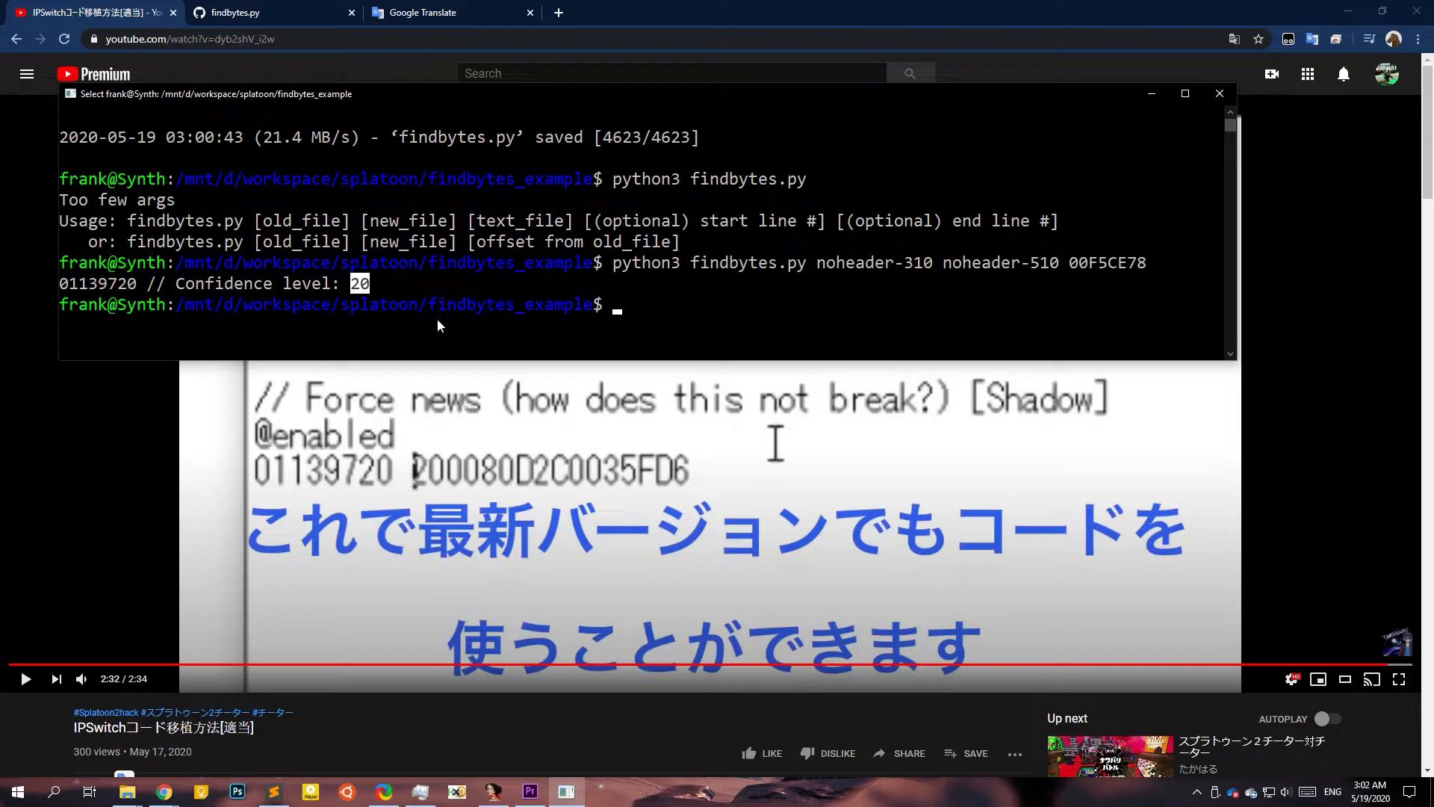
pyautogui.moveTo(465, 338)
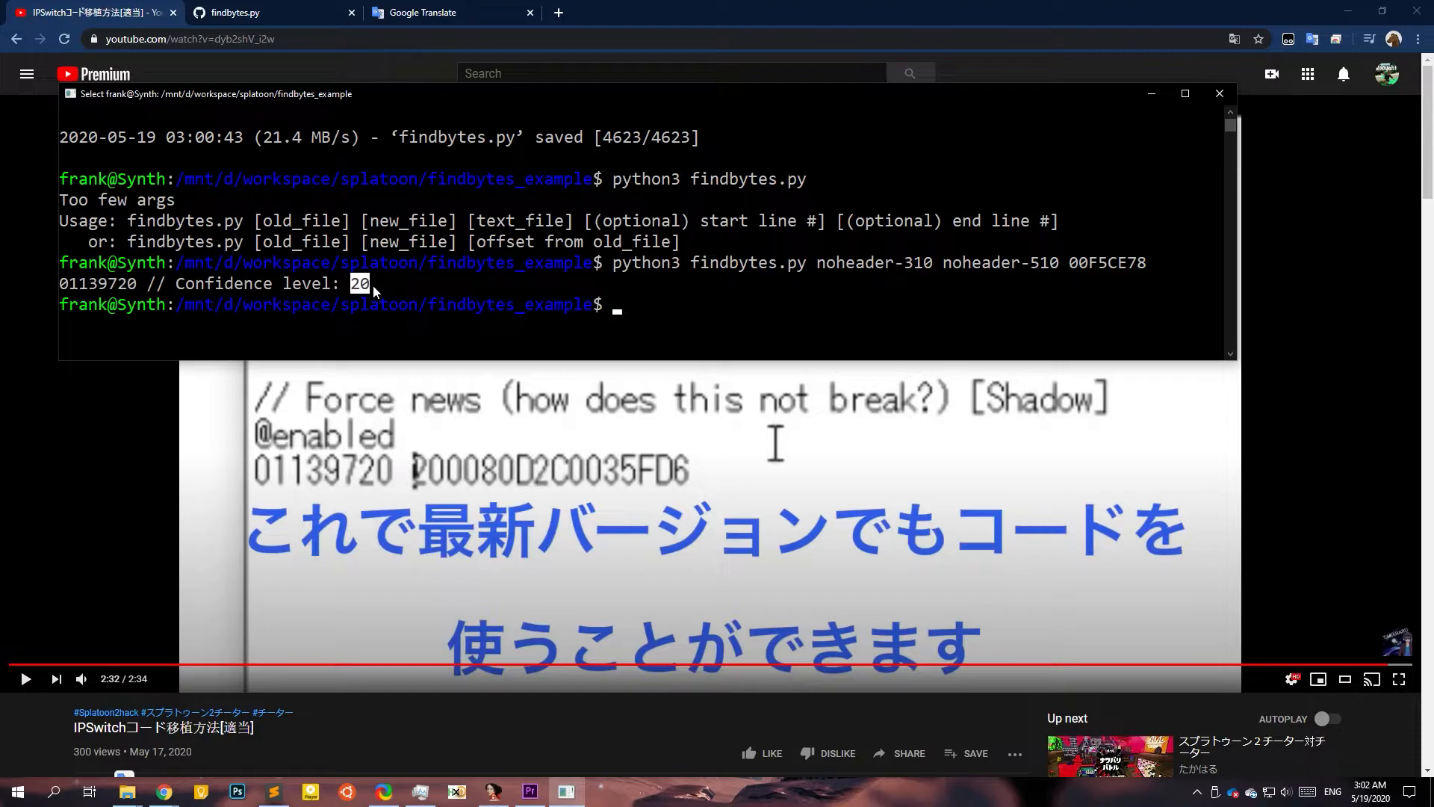
pyautogui.moveTo(722, 131)
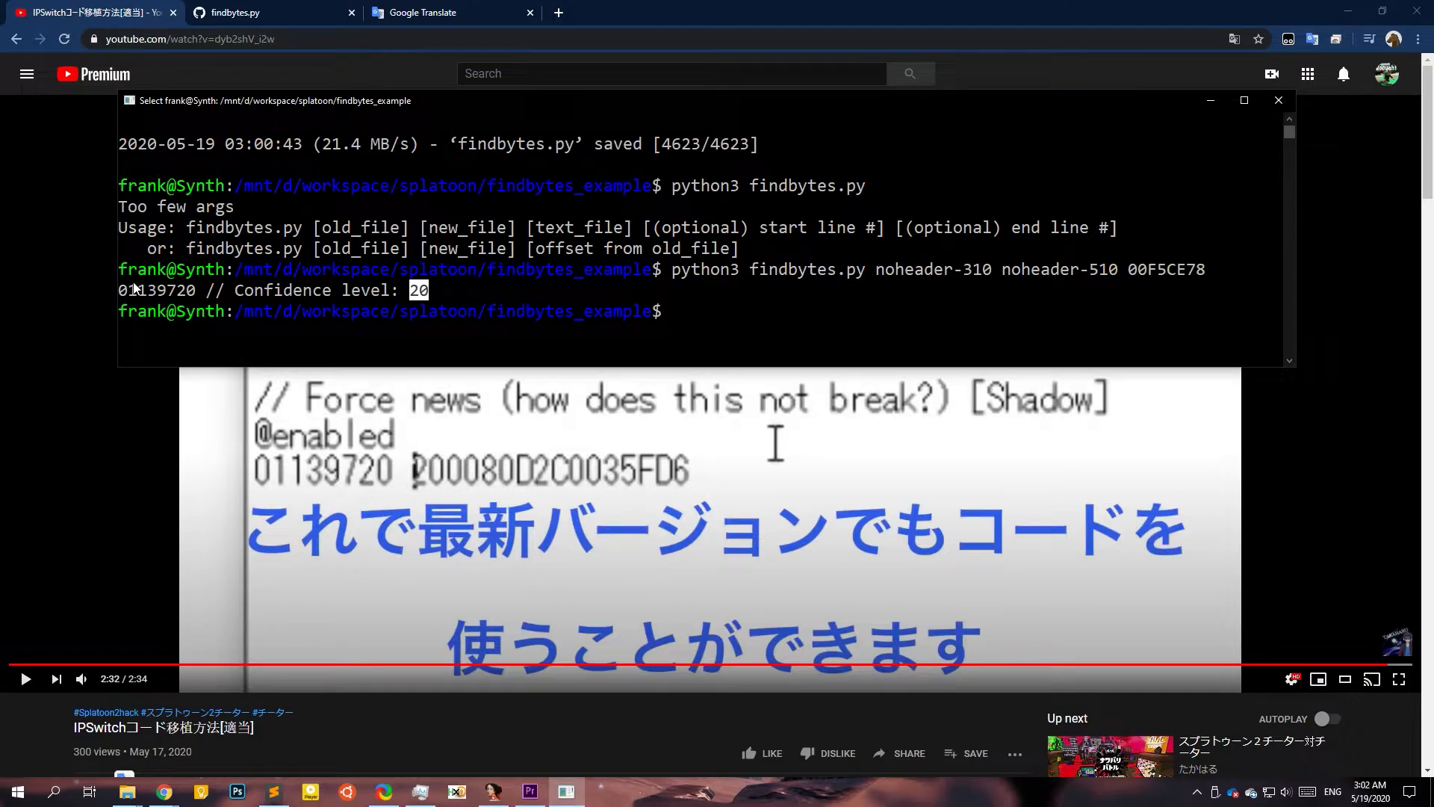
# Select the confidence level value 20 in the findbytes output.
pyautogui.doubleClick(155, 290)
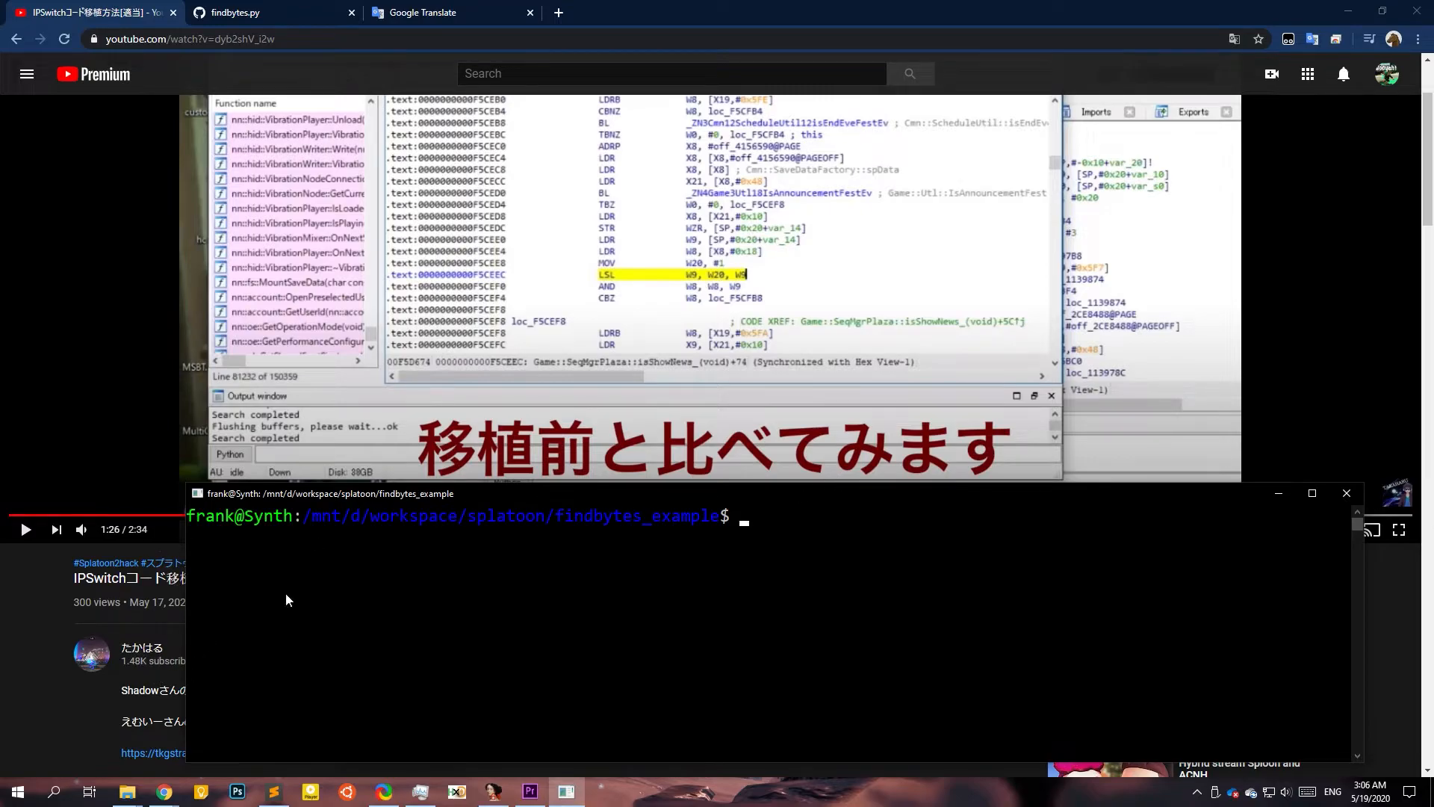
pyautogui.moveTo(649, 294)
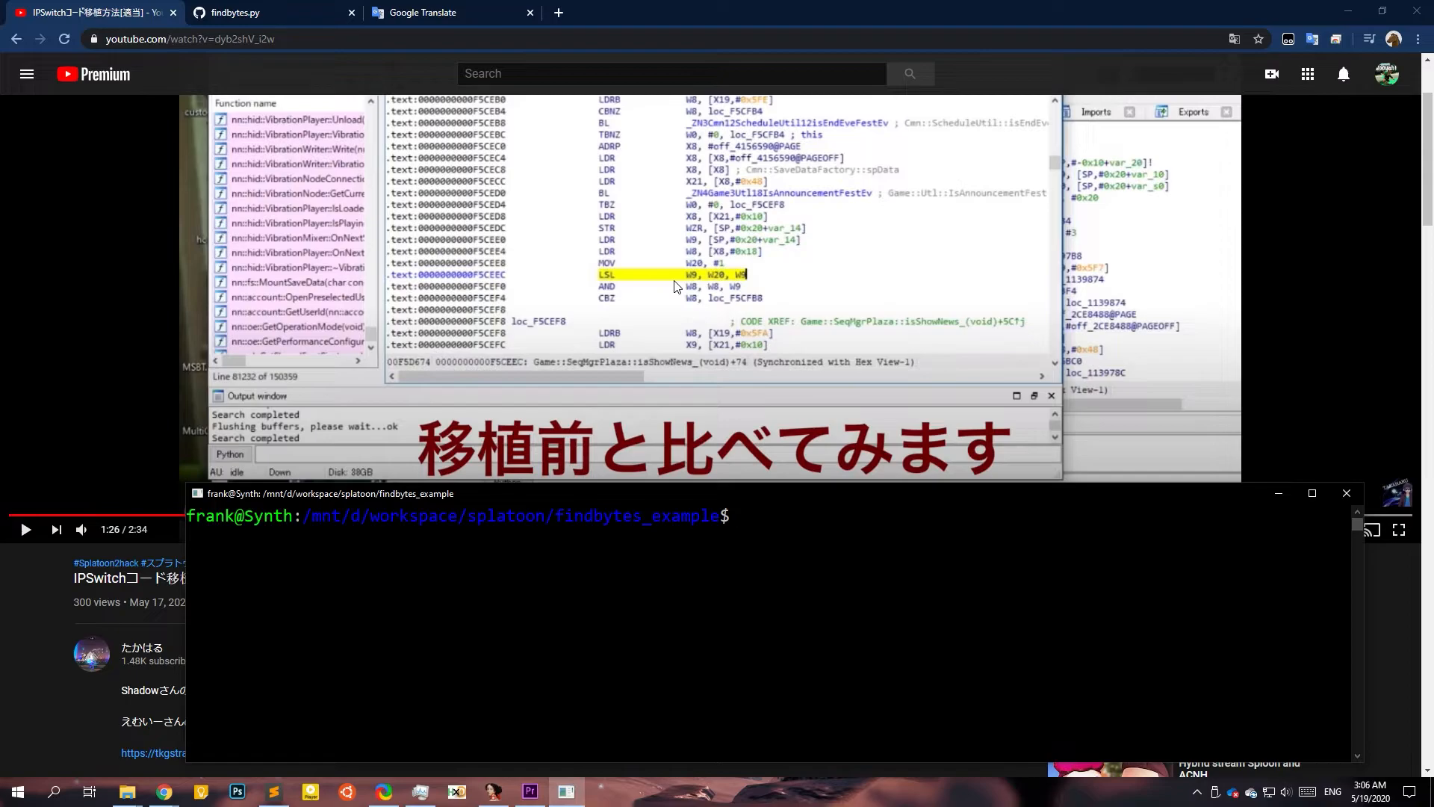
pyautogui.moveTo(638, 135)
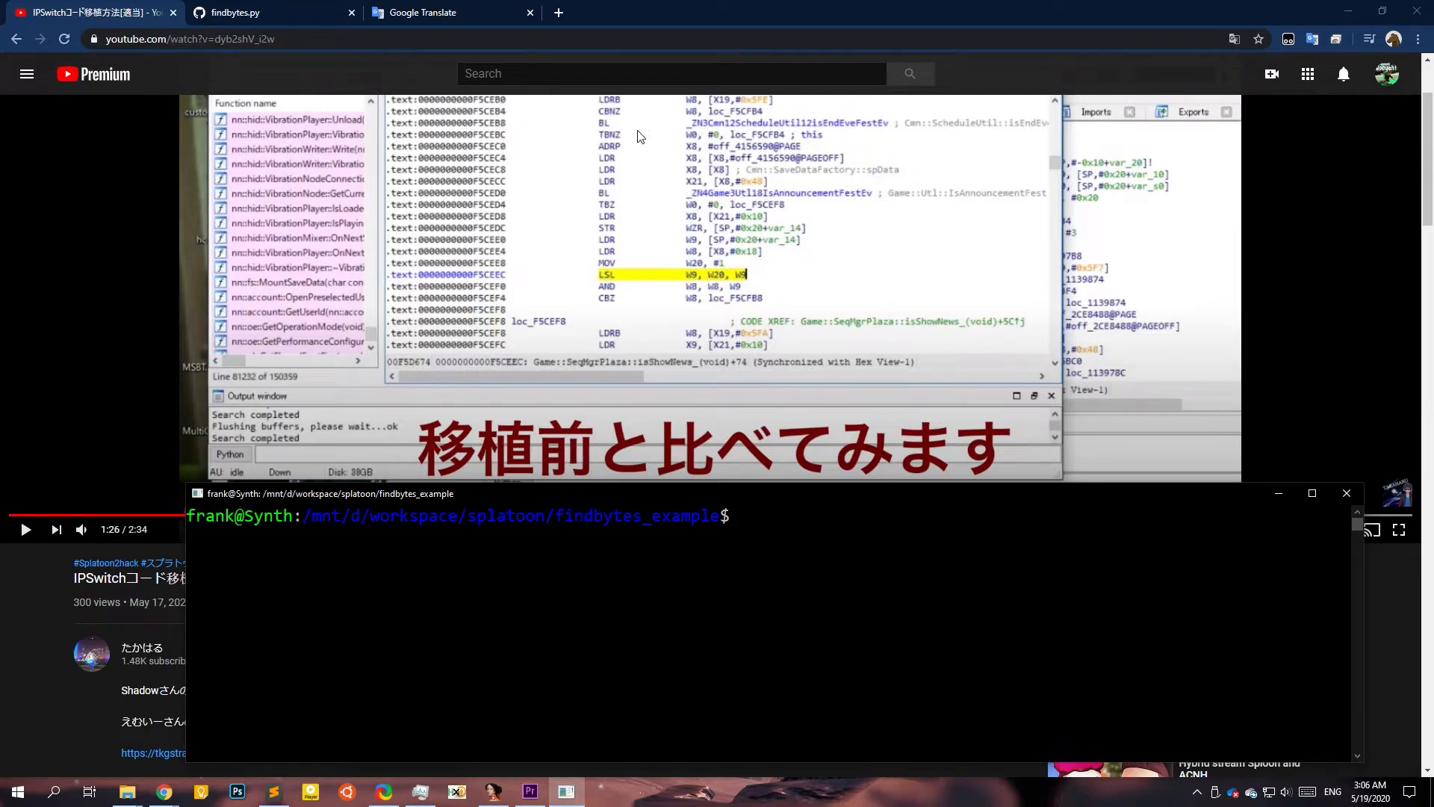
pyautogui.moveTo(468, 281)
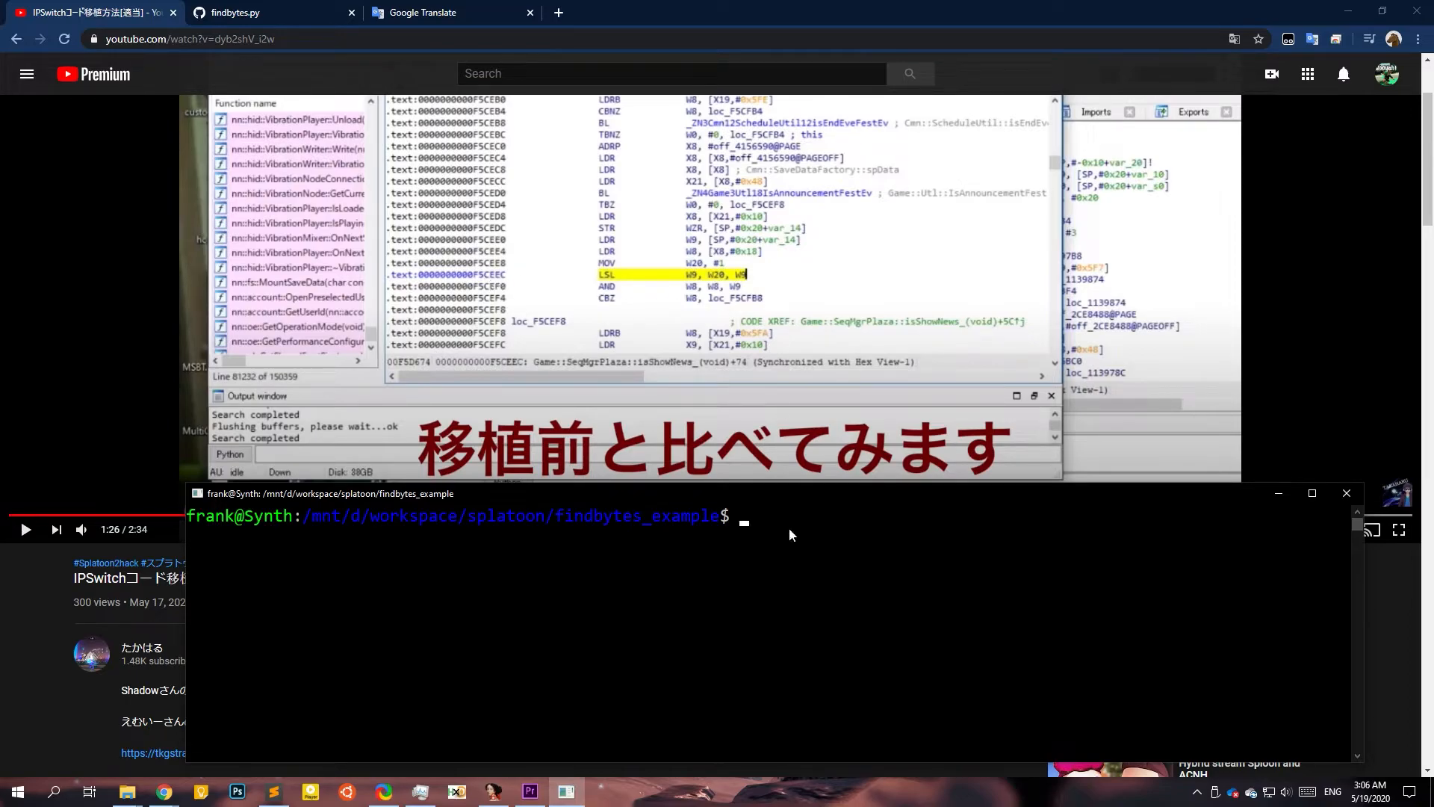
pyautogui.write('python3 findbytes.py noheader-310 noheader-510 00F5CE99')
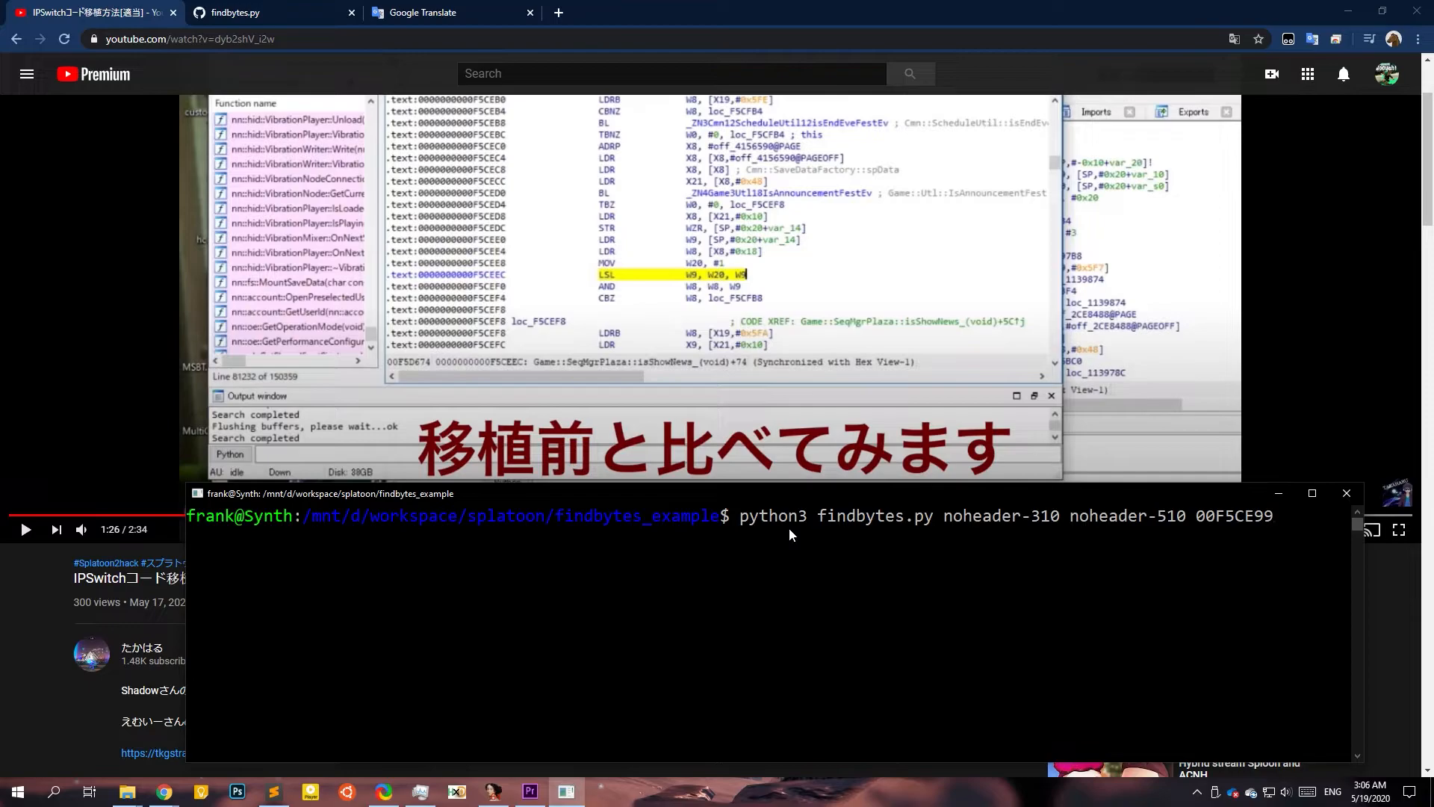
pyautogui.press('BackSpace')
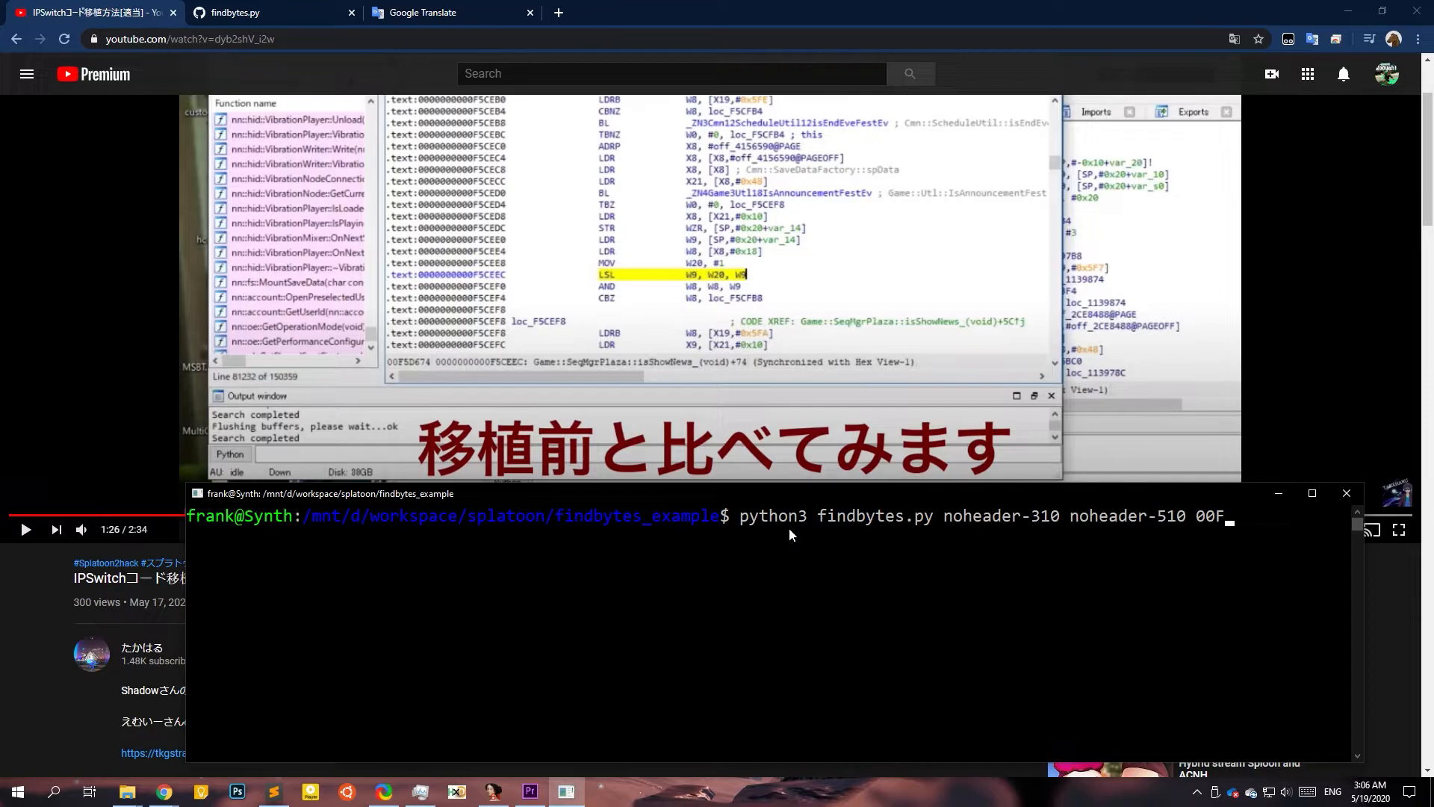
pyautogui.write('5')
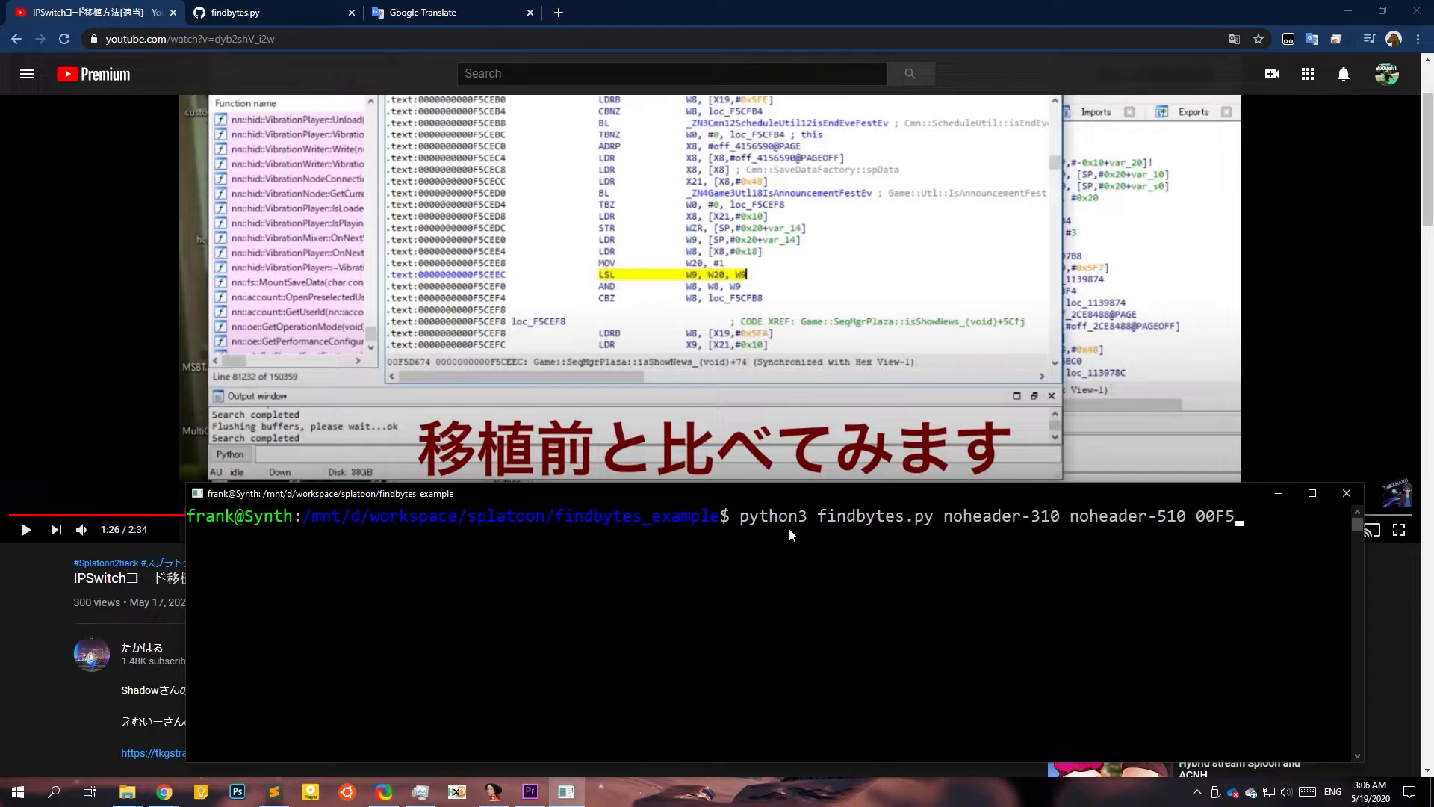
pyautogui.write('CE')
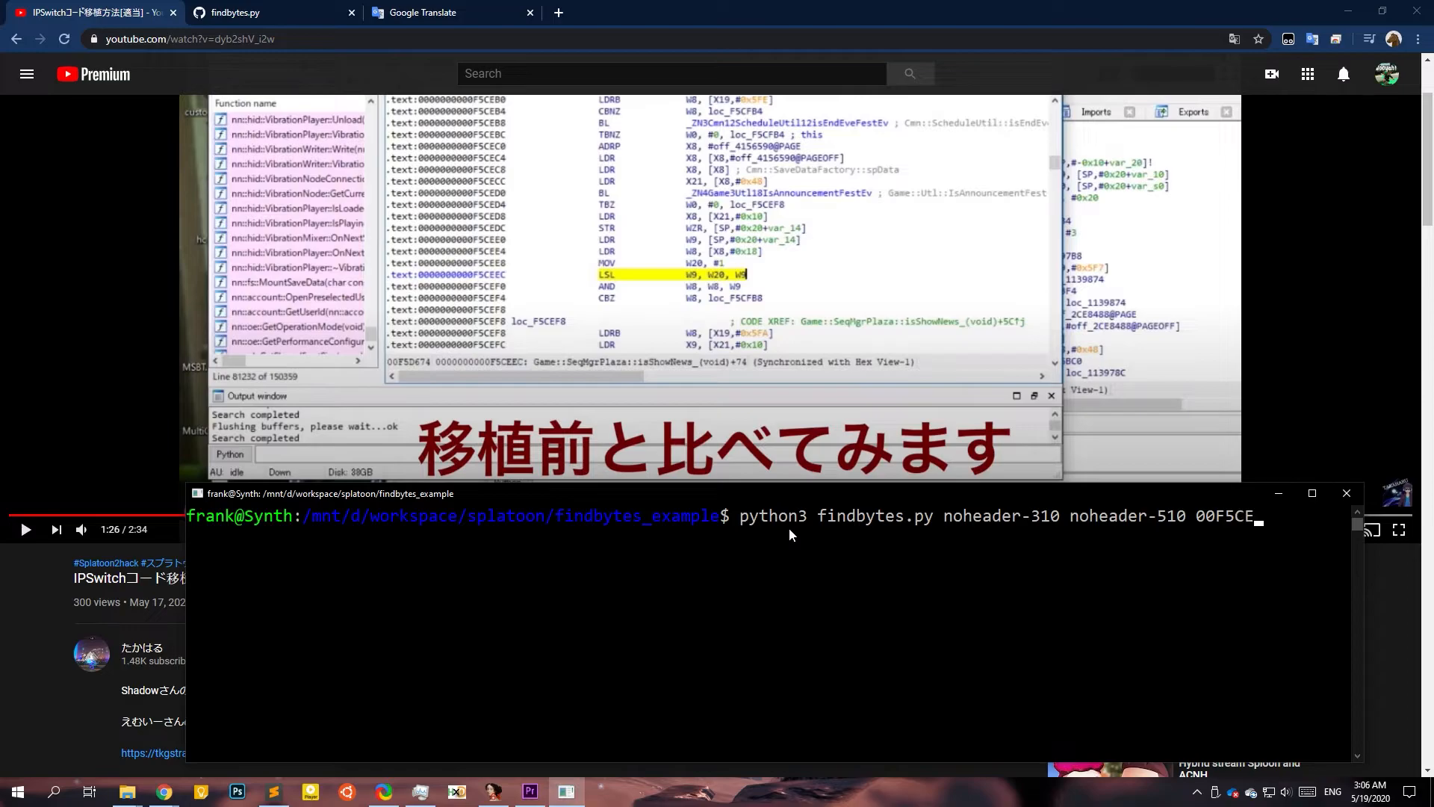
pyautogui.write('EC')
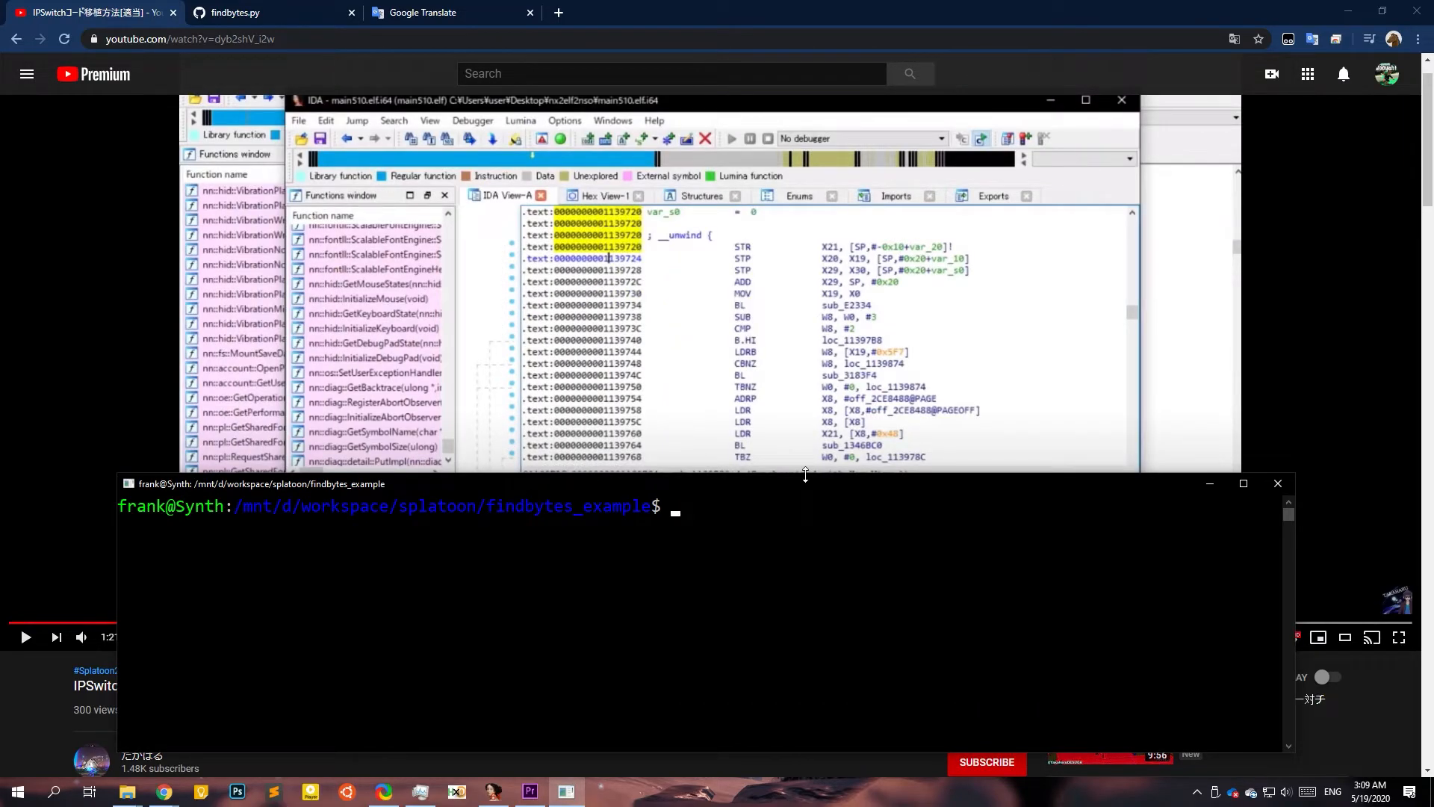
# Check findbytes.py usage for the text_file argument, then delete a partial noheader command.
pyautogui.write('python3 findbytes.py')
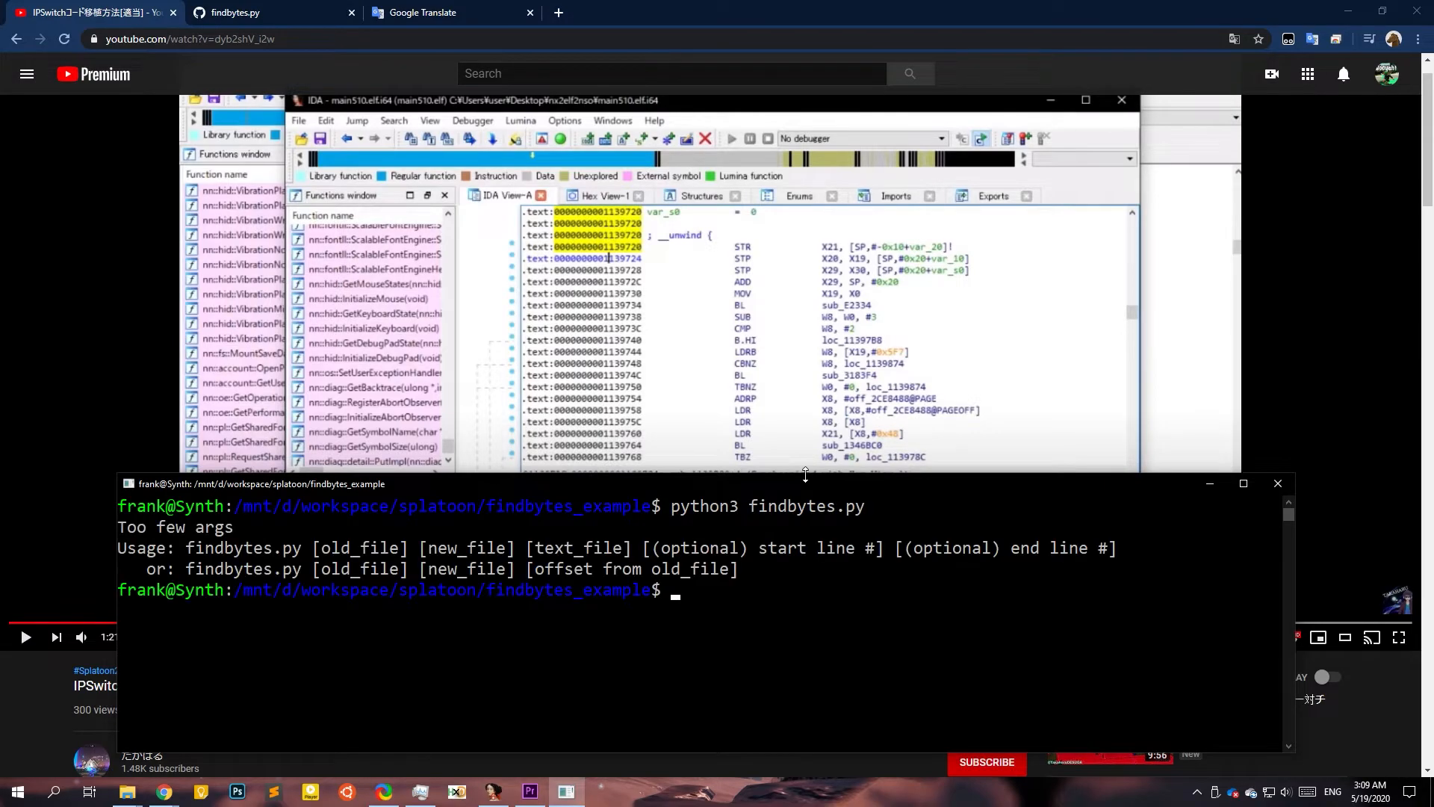
pyautogui.moveTo(545, 555)
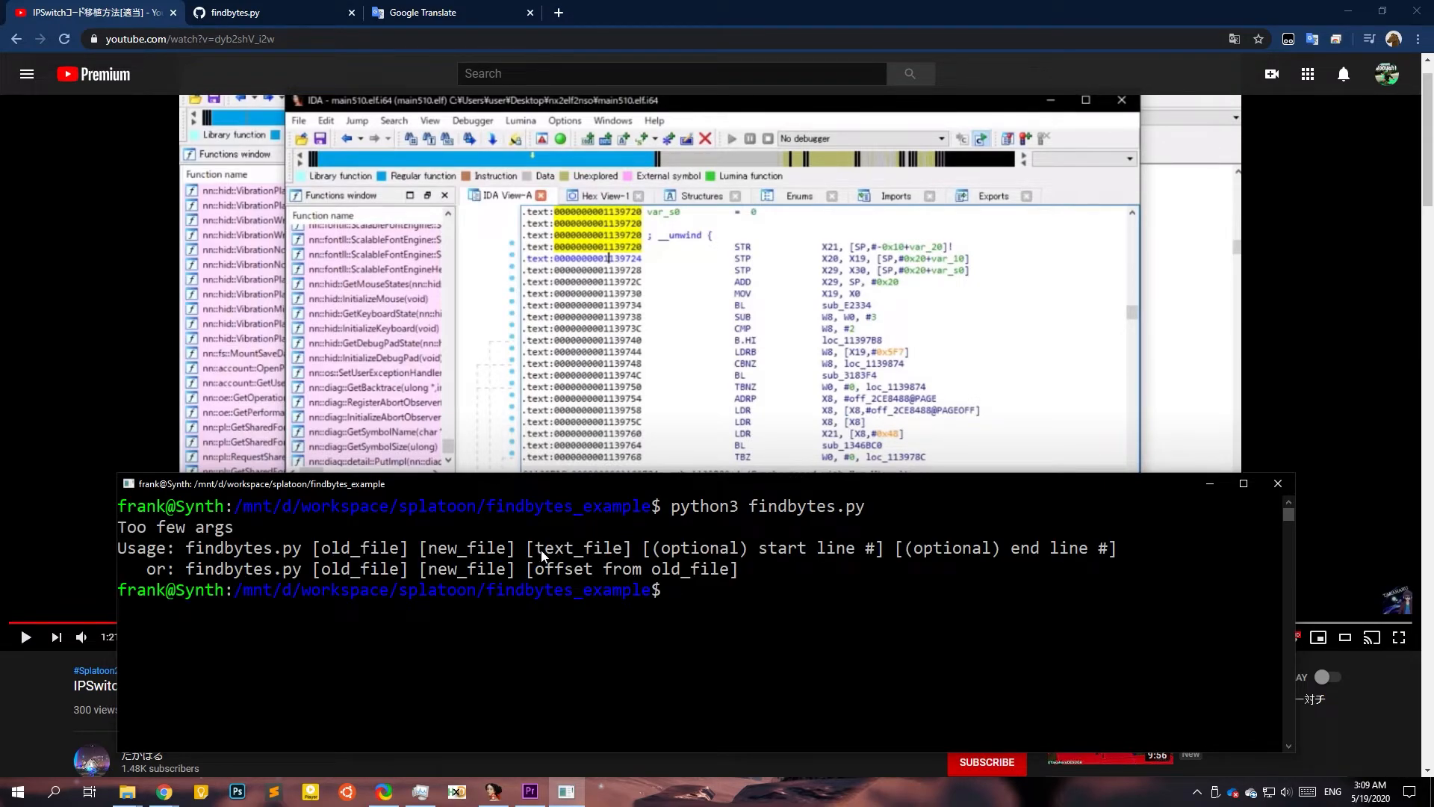
pyautogui.doubleClick(576, 547)
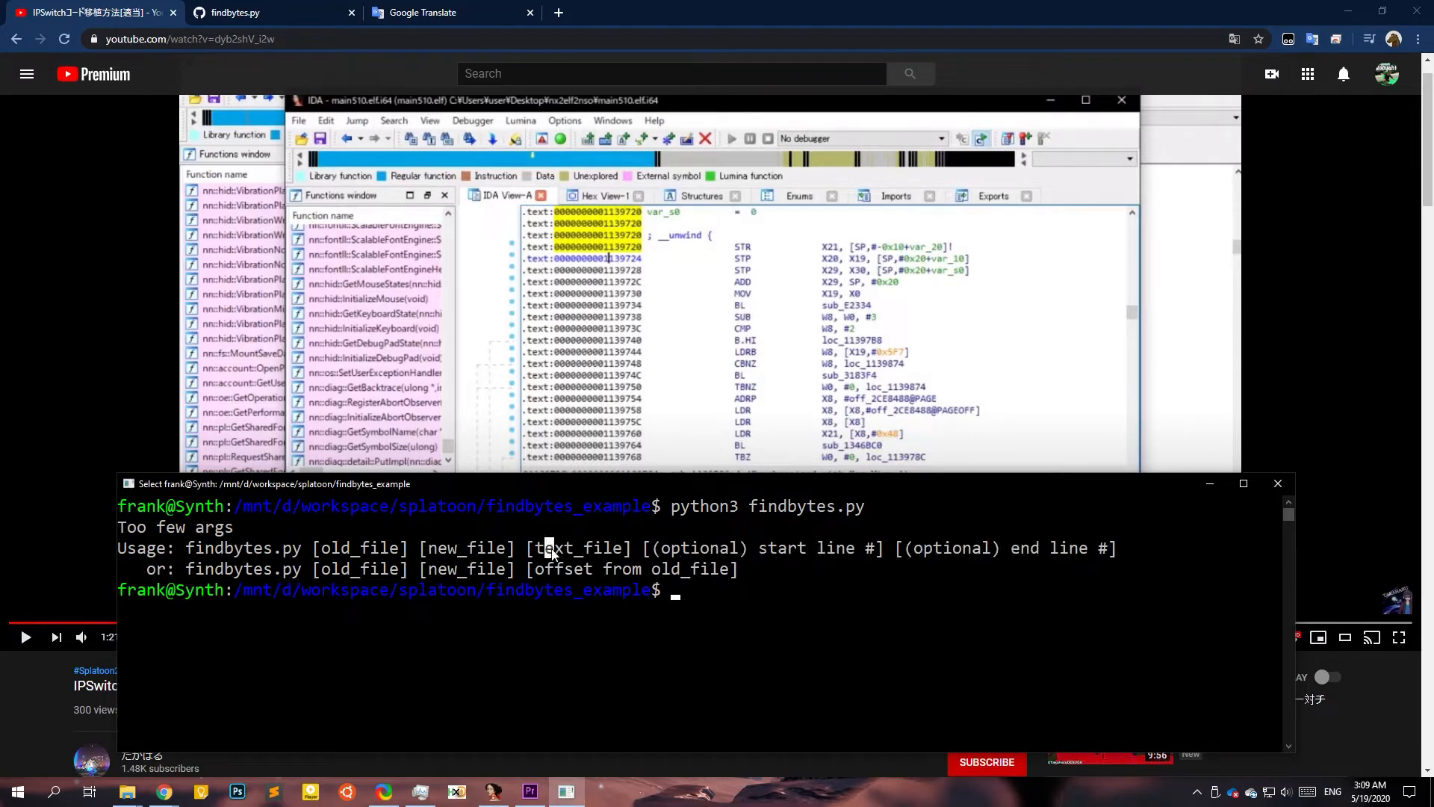
pyautogui.moveTo(808, 618)
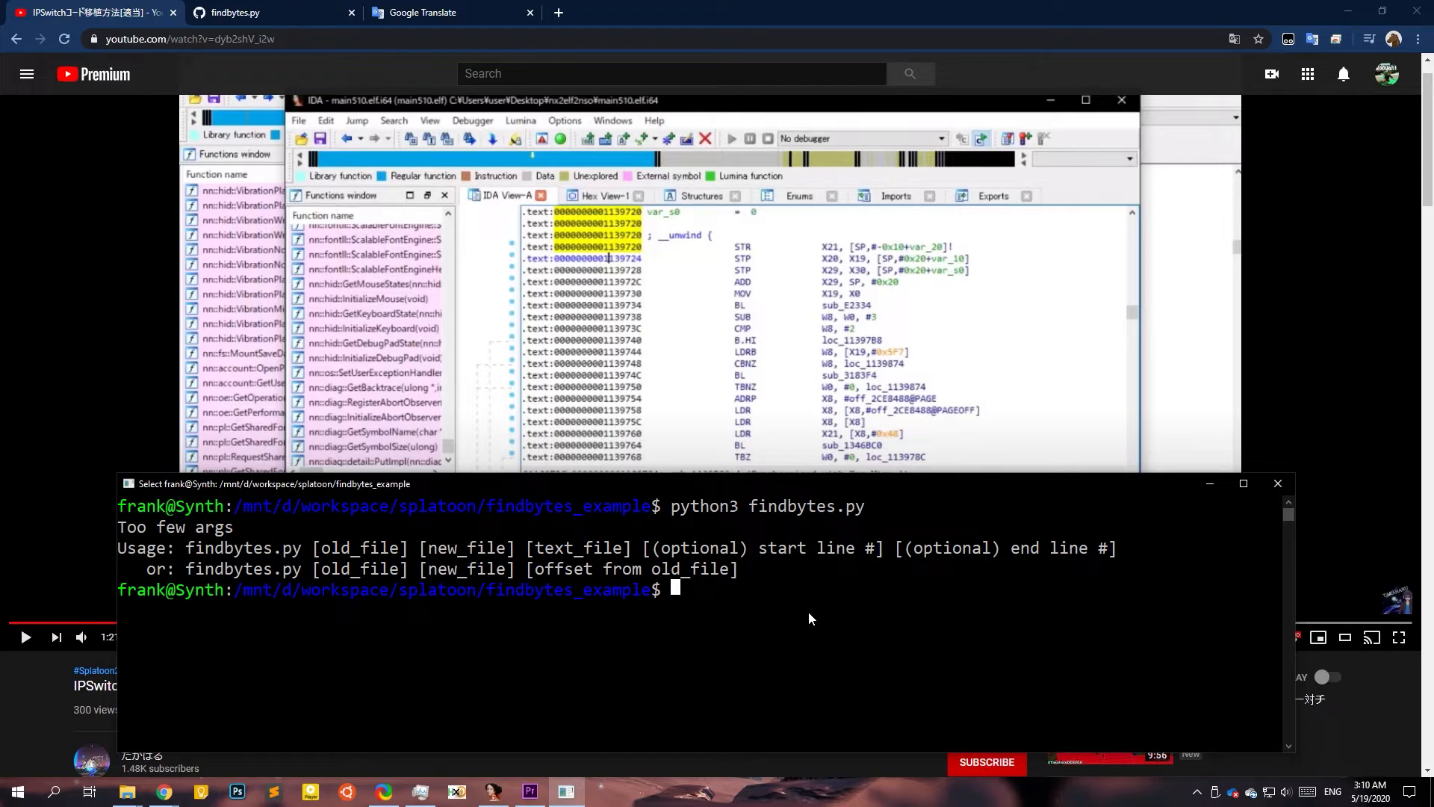
pyautogui.write('python3 findbytes.py')
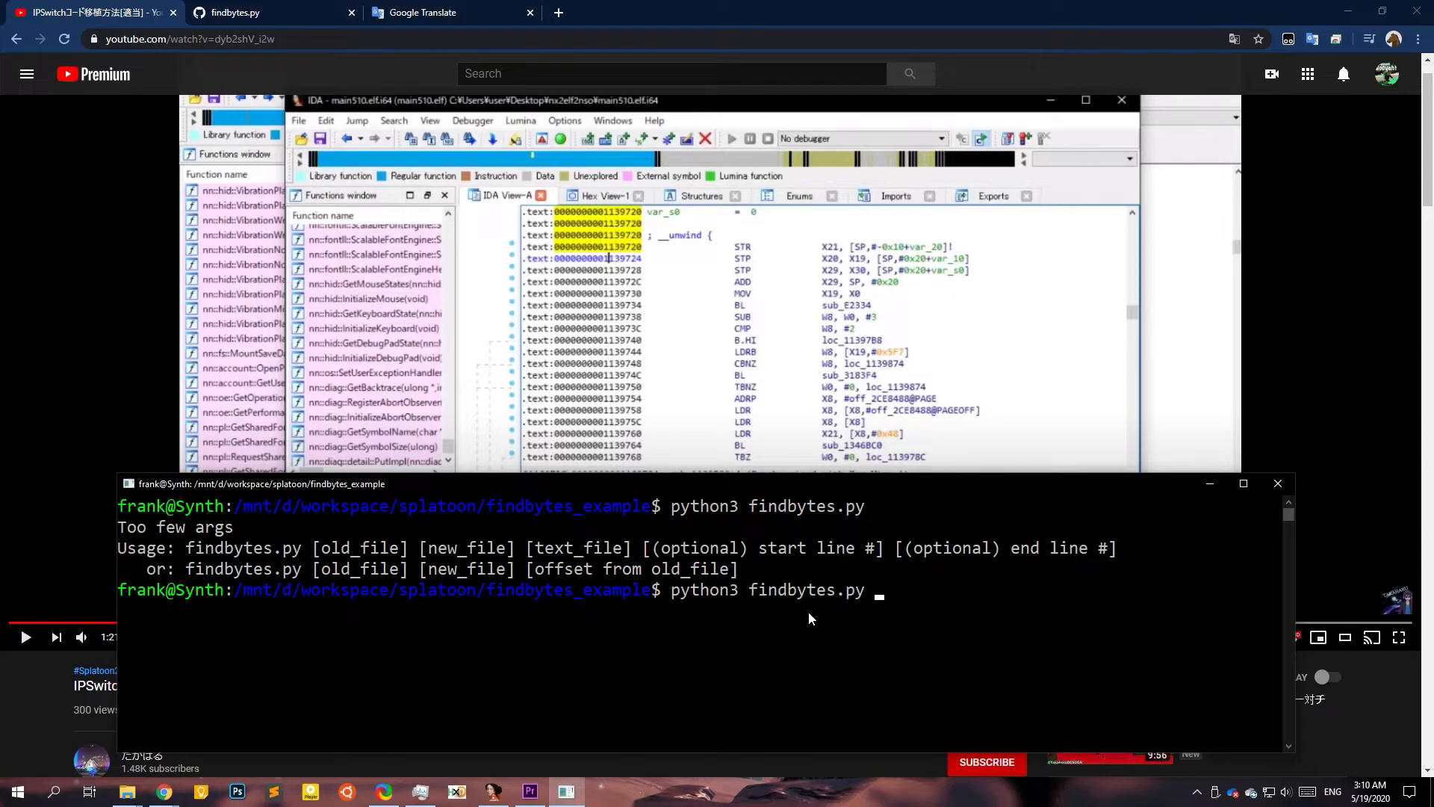
pyautogui.write('noheader-310 noheader-510 00F')
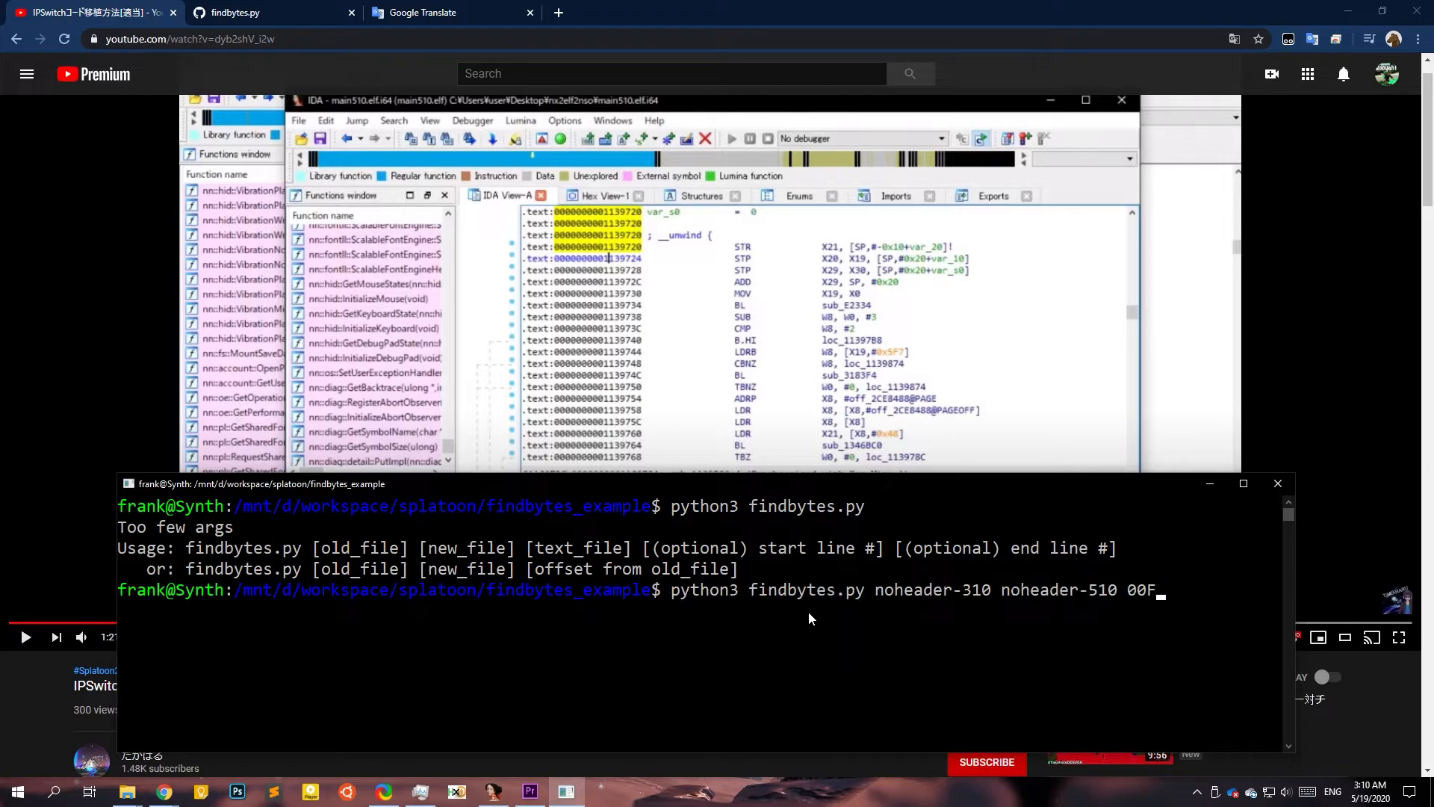
pyautogui.press('BackSpace')
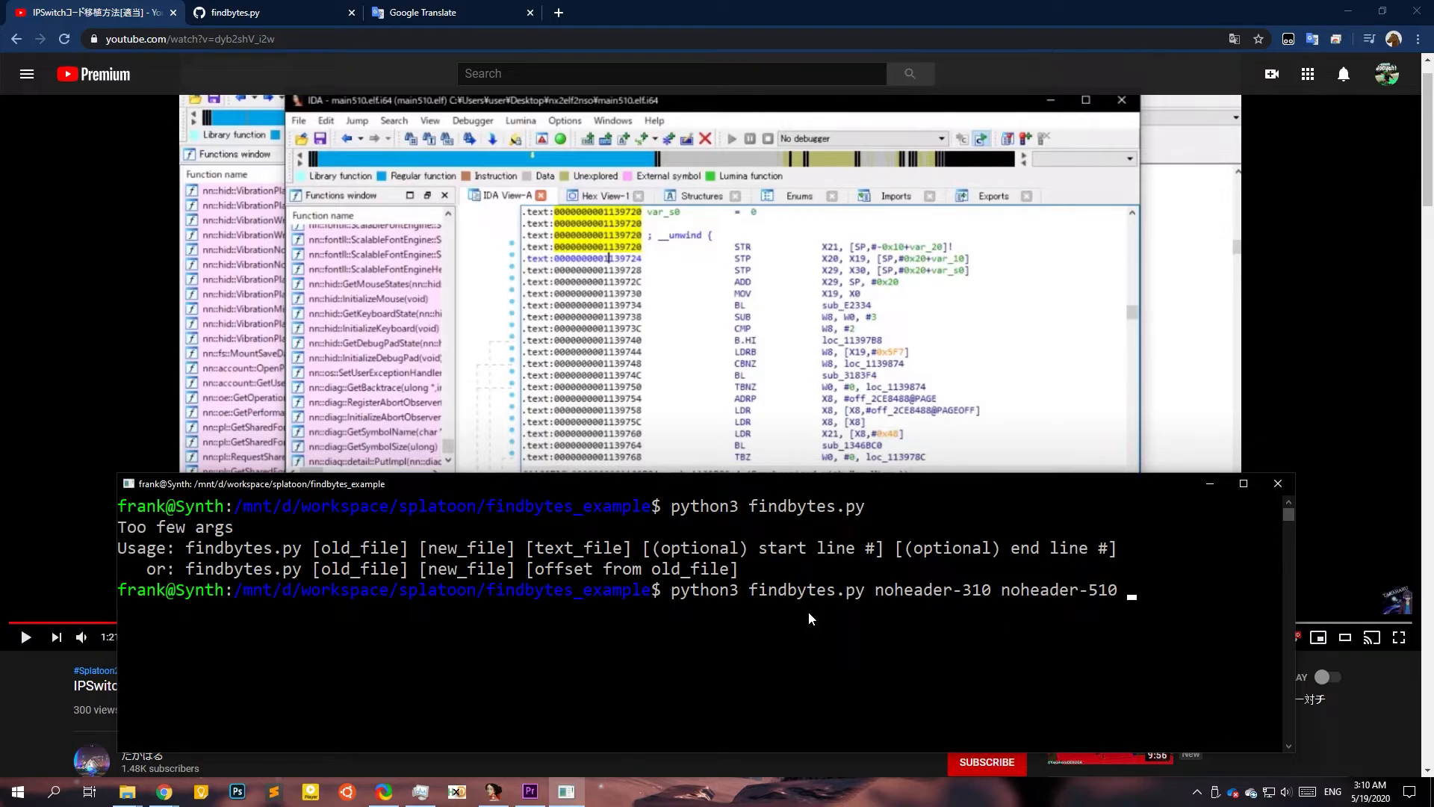
# Clear the terminal and launch Sublime Text on old.pchtxt with subl.
pyautogui.write('clear')
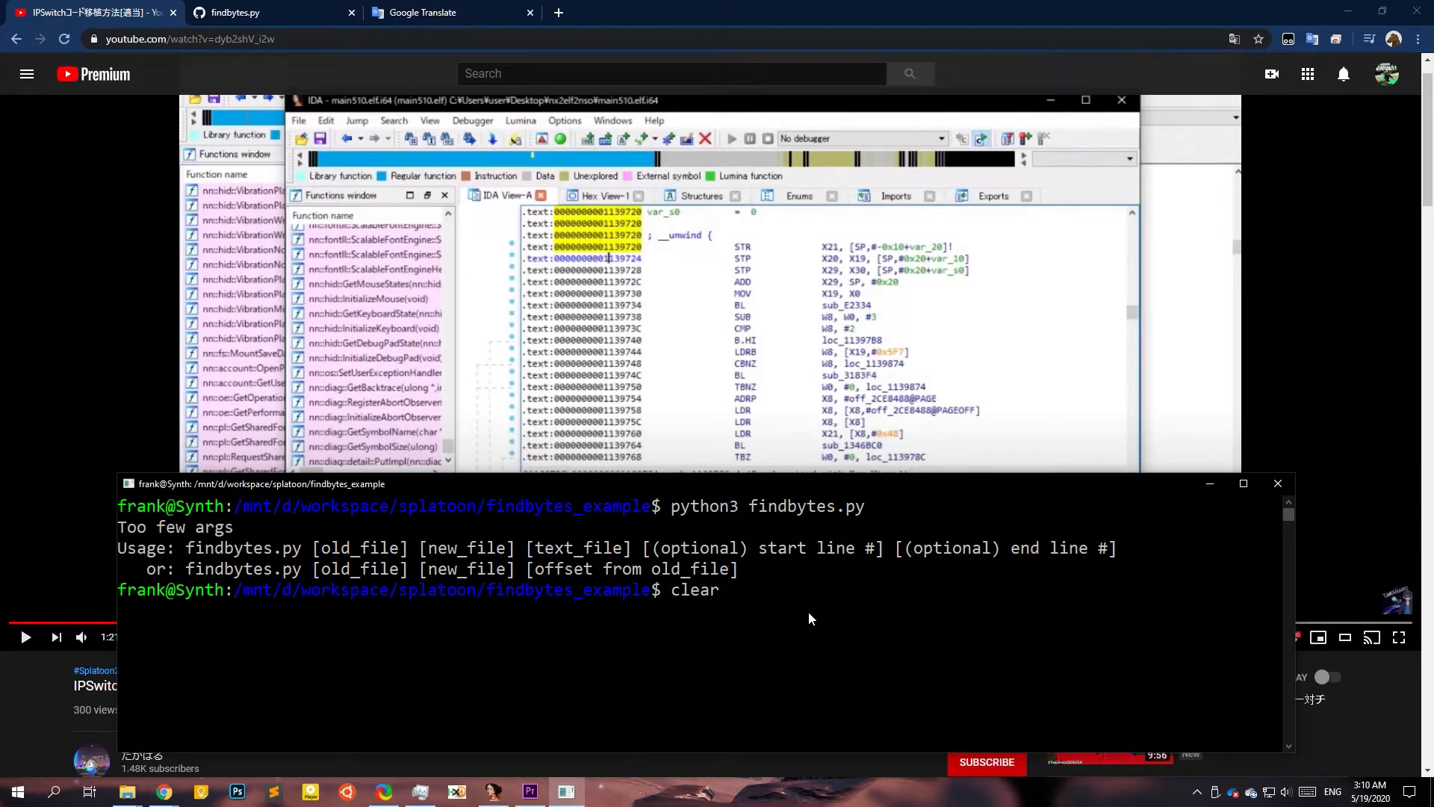
pyautogui.write('subl')
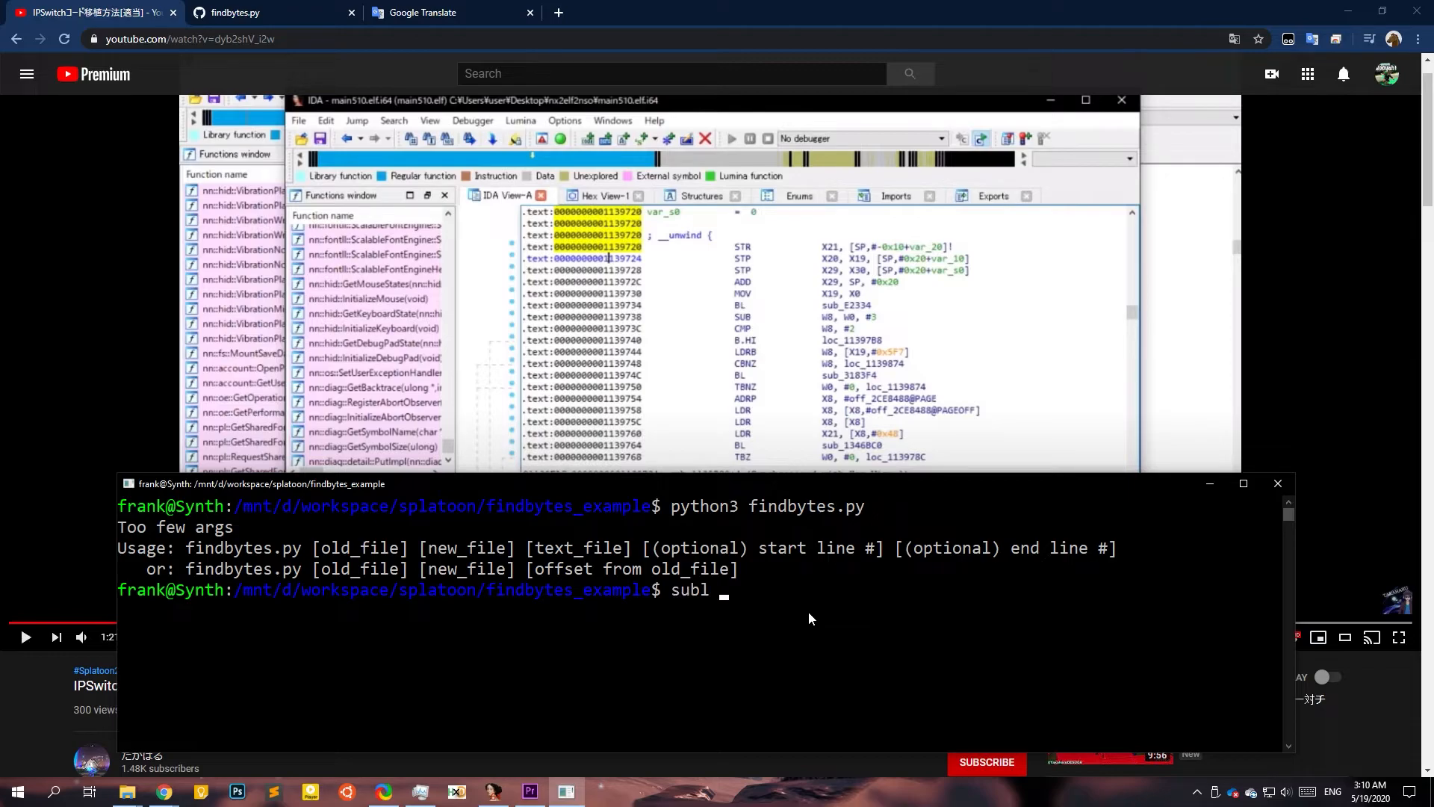
pyautogui.write('old')
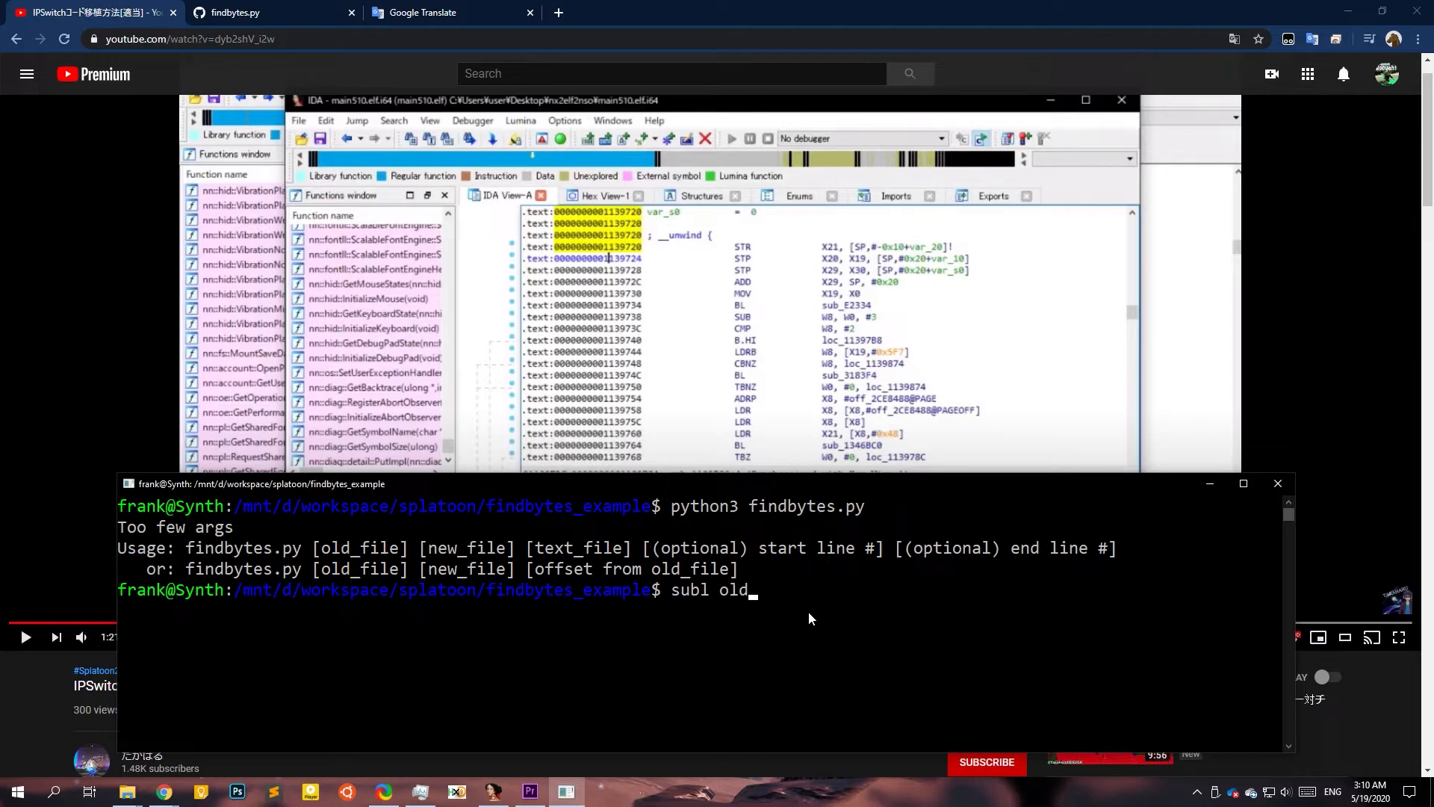
pyautogui.write('.p')
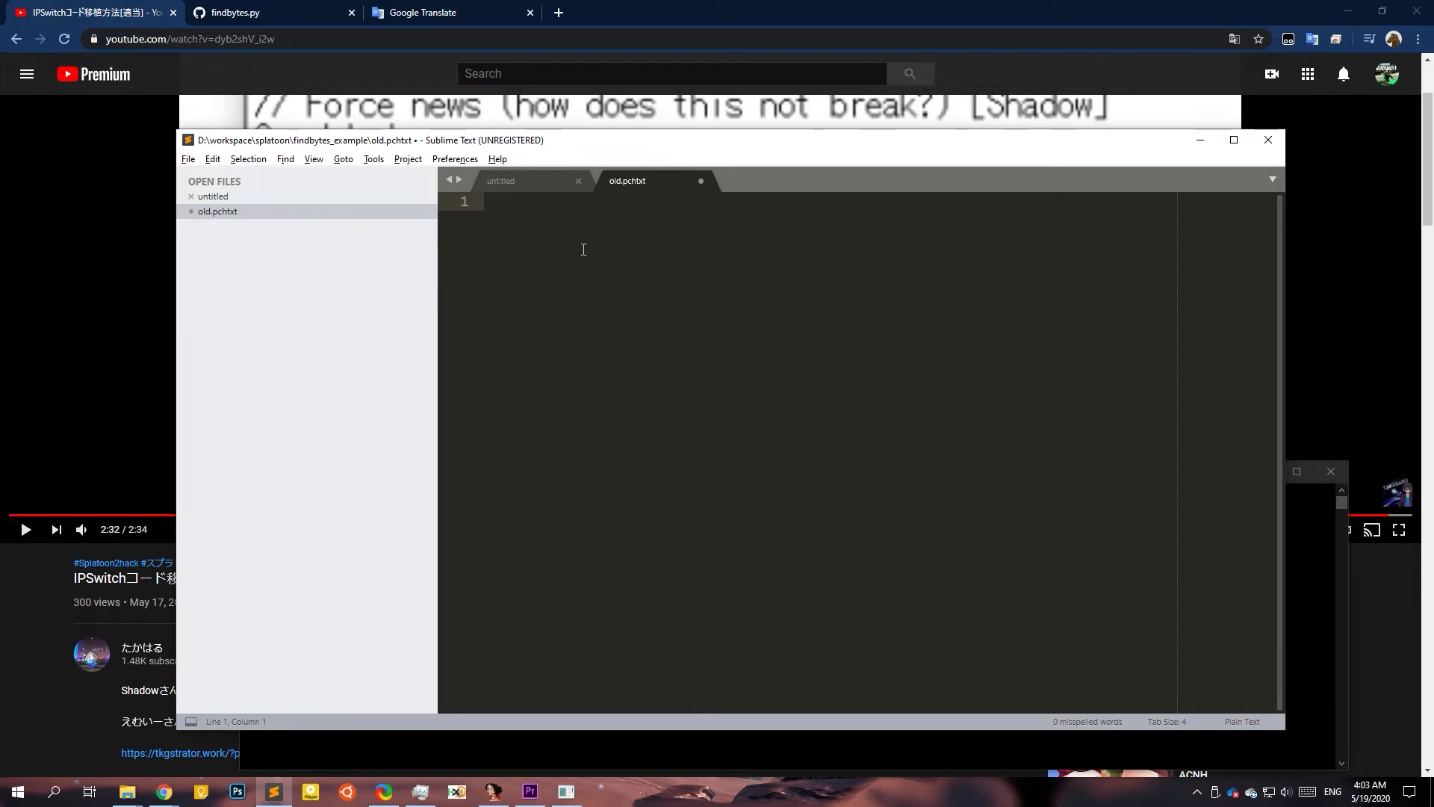
pyautogui.write('//')
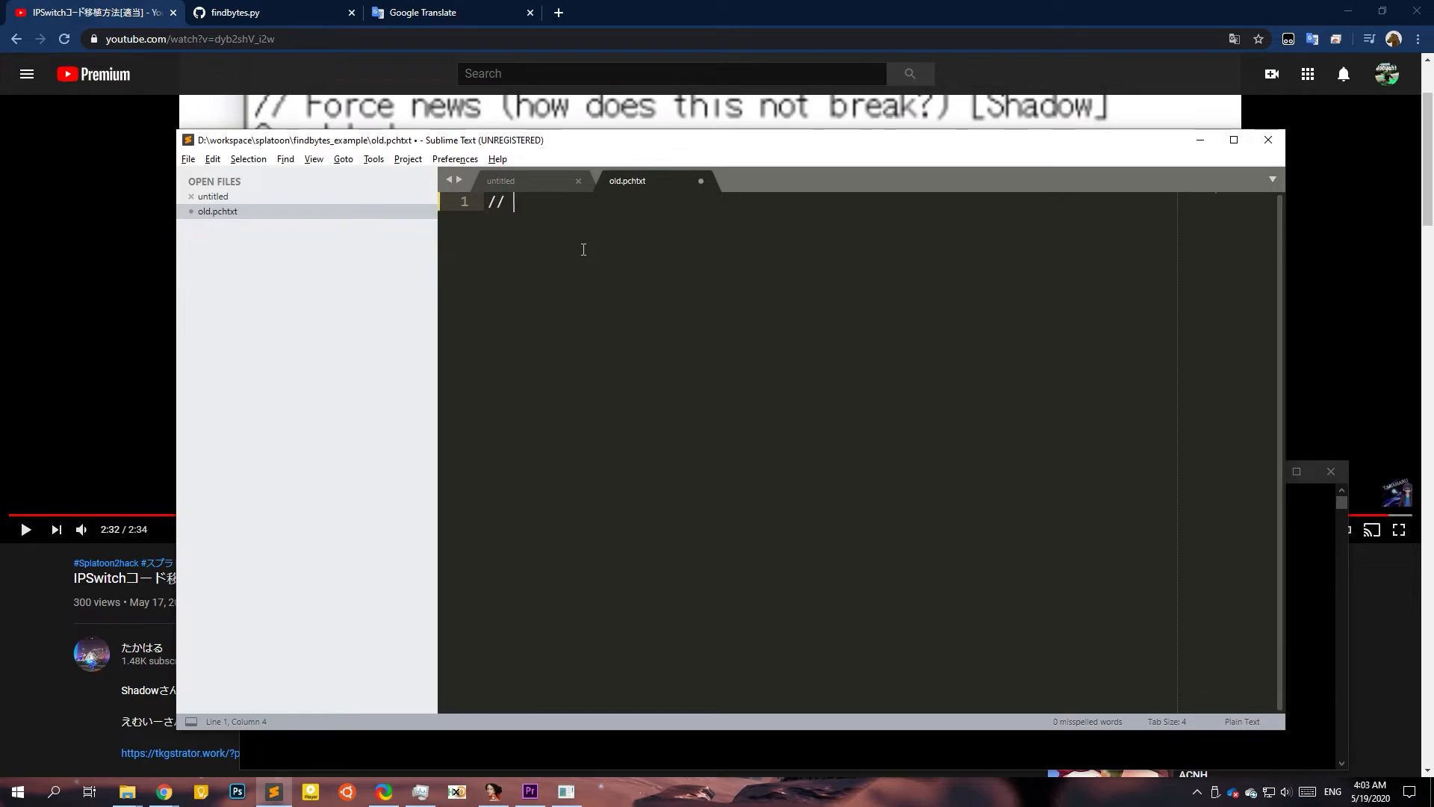
pyautogui.write('sha')
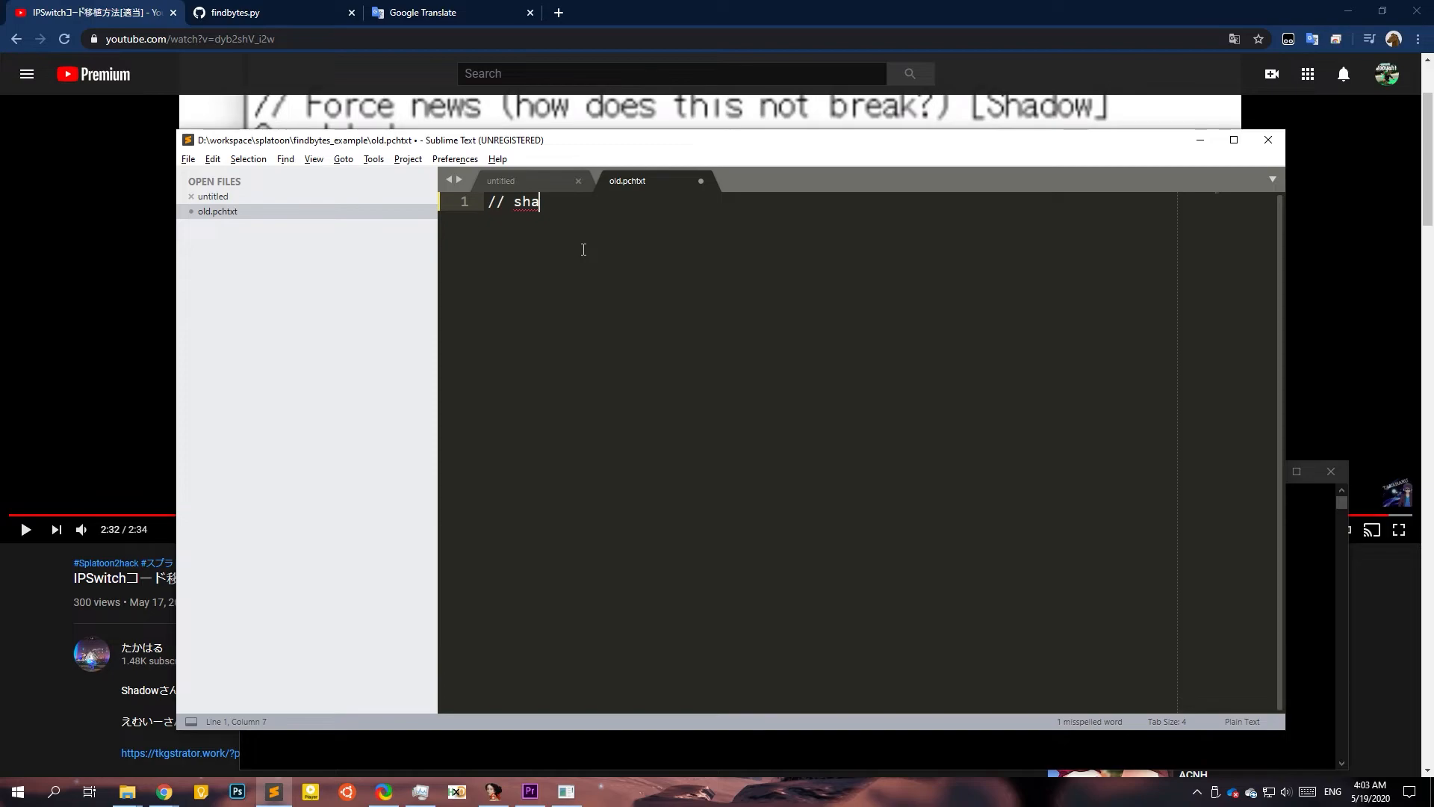
pyautogui.write('DOW patch')
pyautogui.write('@')
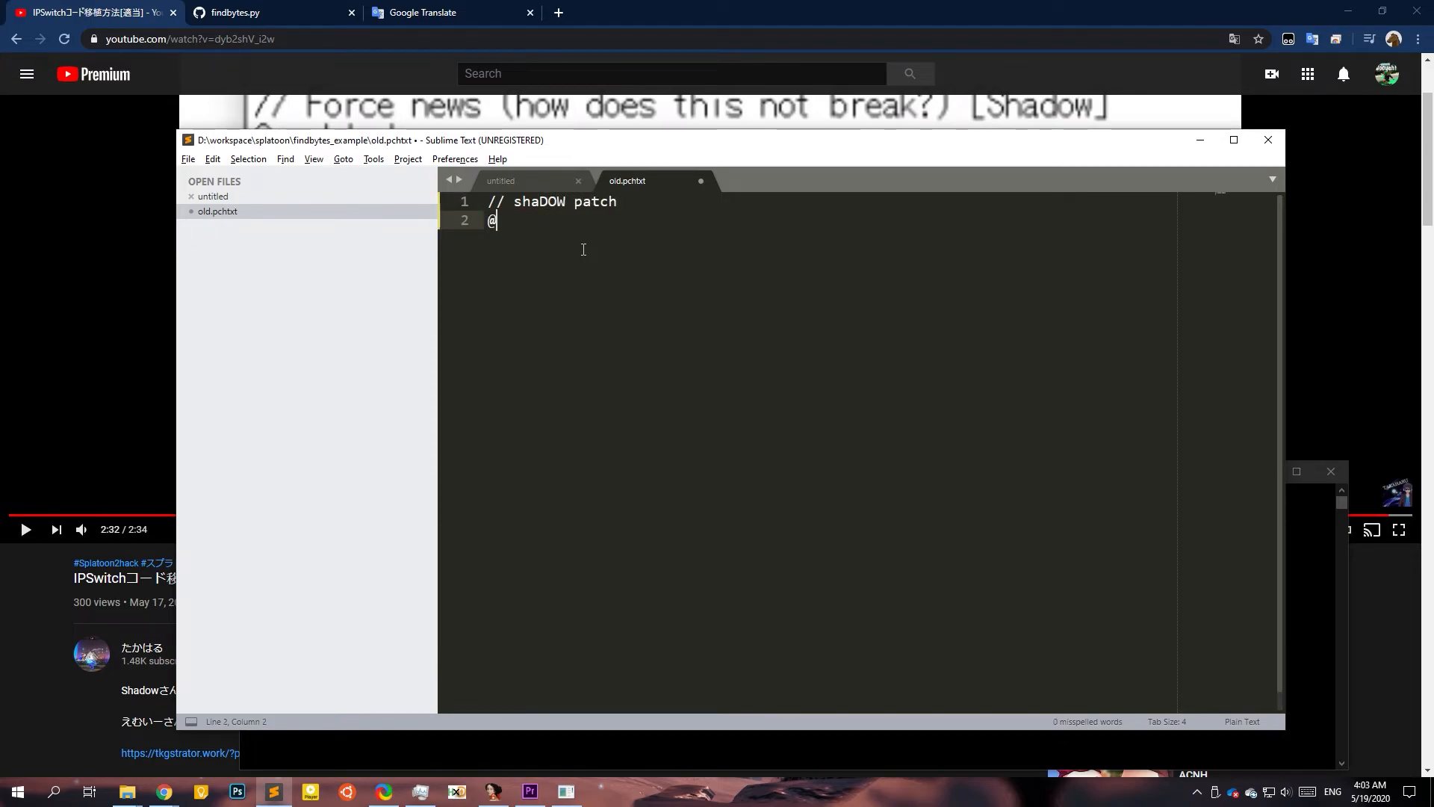
pyautogui.write('enabled')
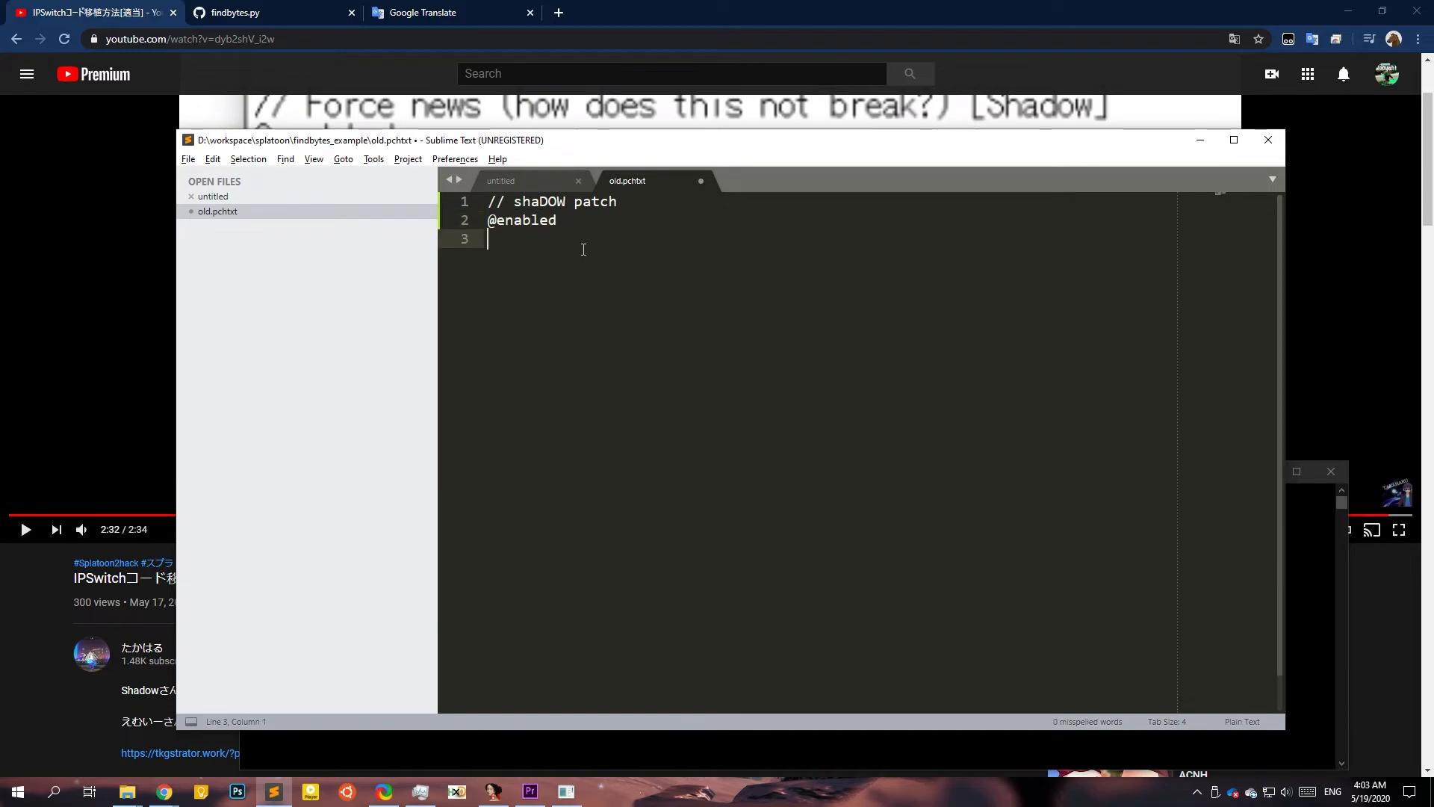
pyautogui.write('00F5CE78')
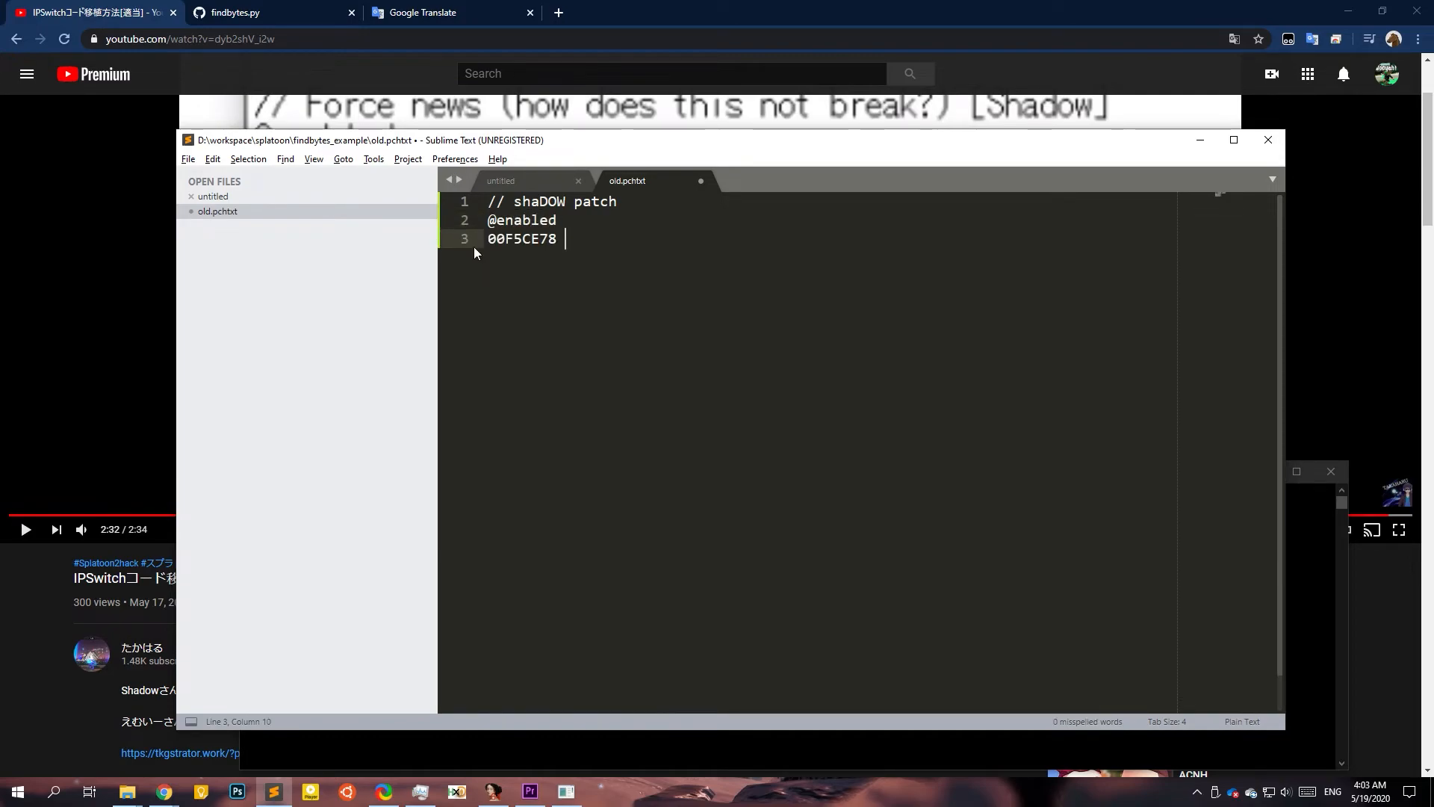
pyautogui.write('"some va')
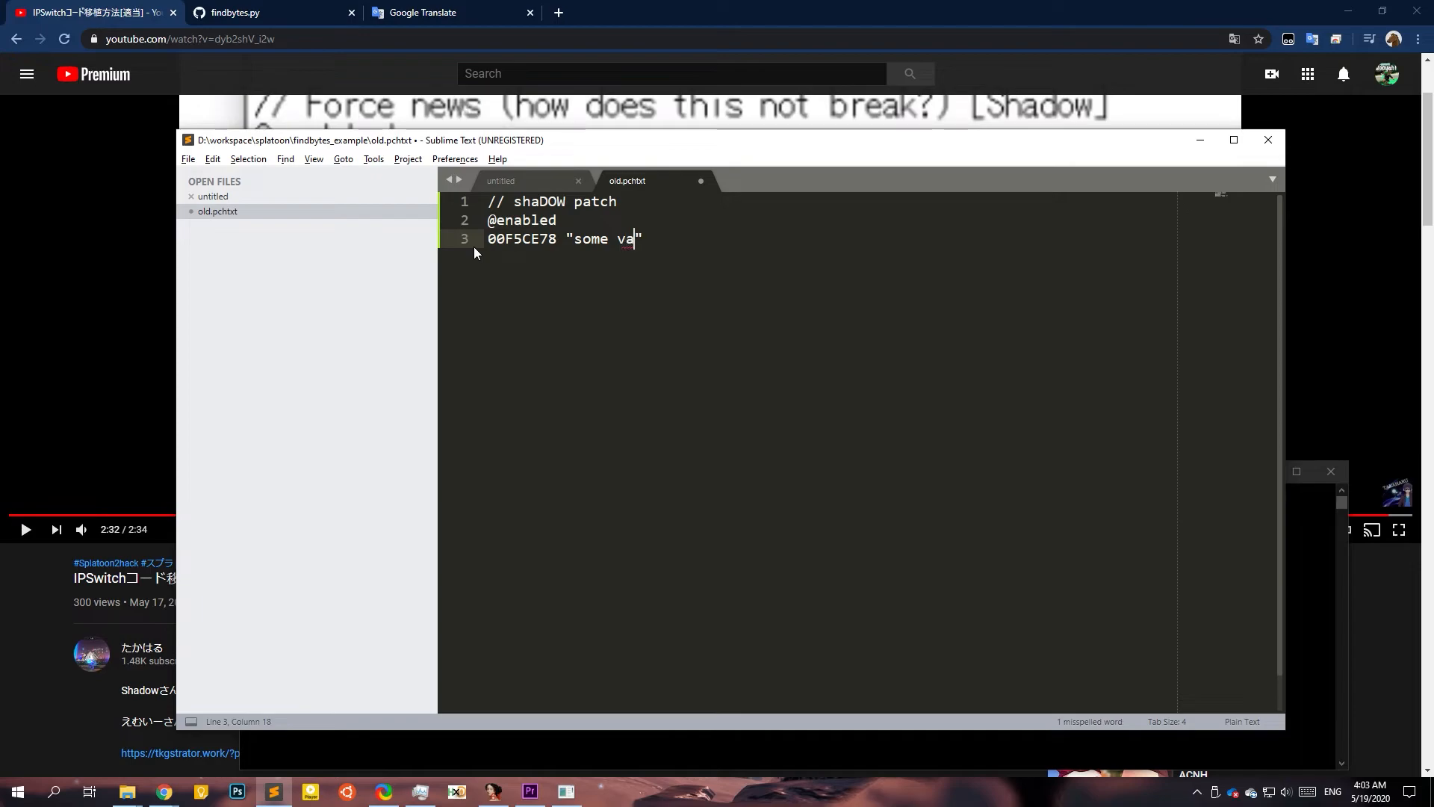
pyautogui.write('lue')
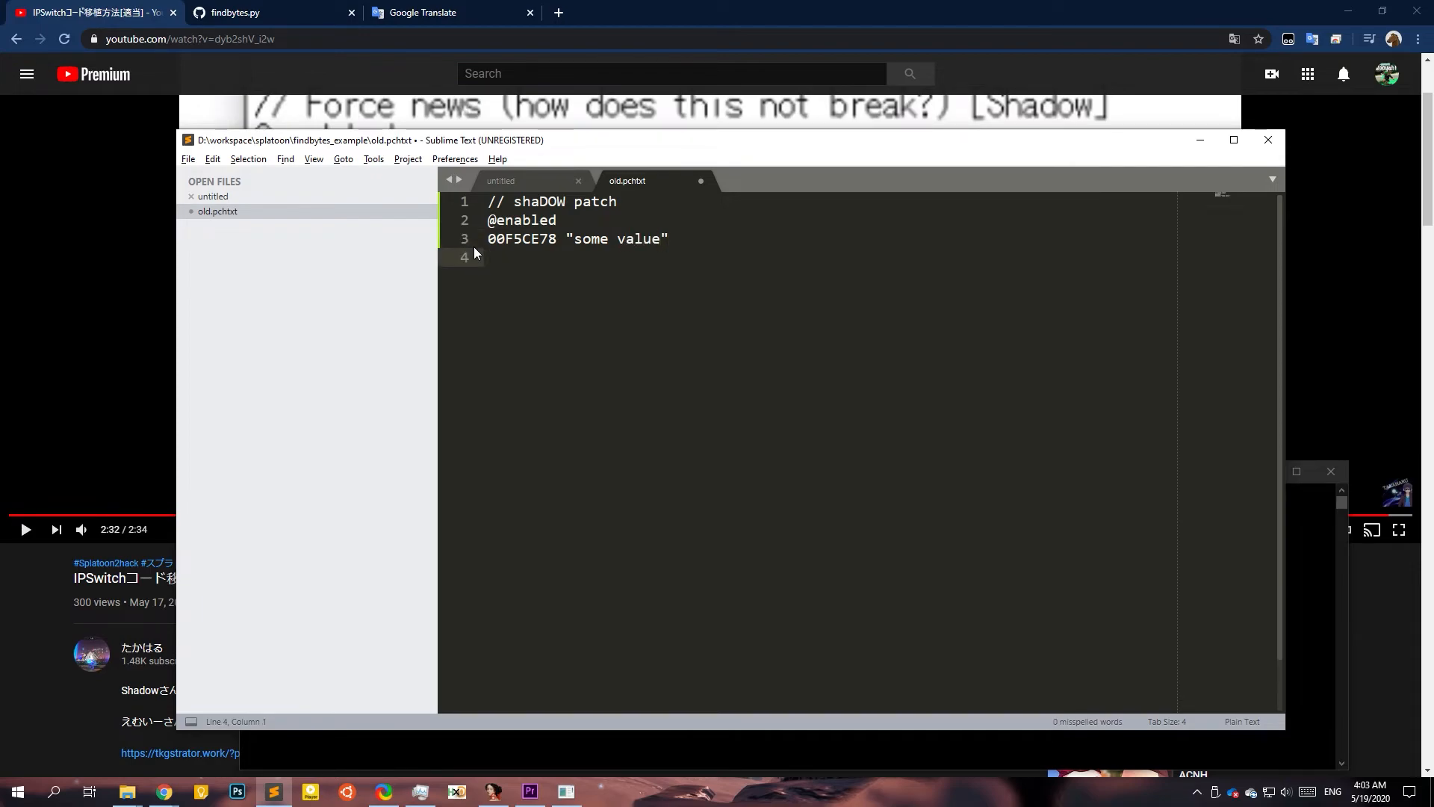
pyautogui.click(566, 791)
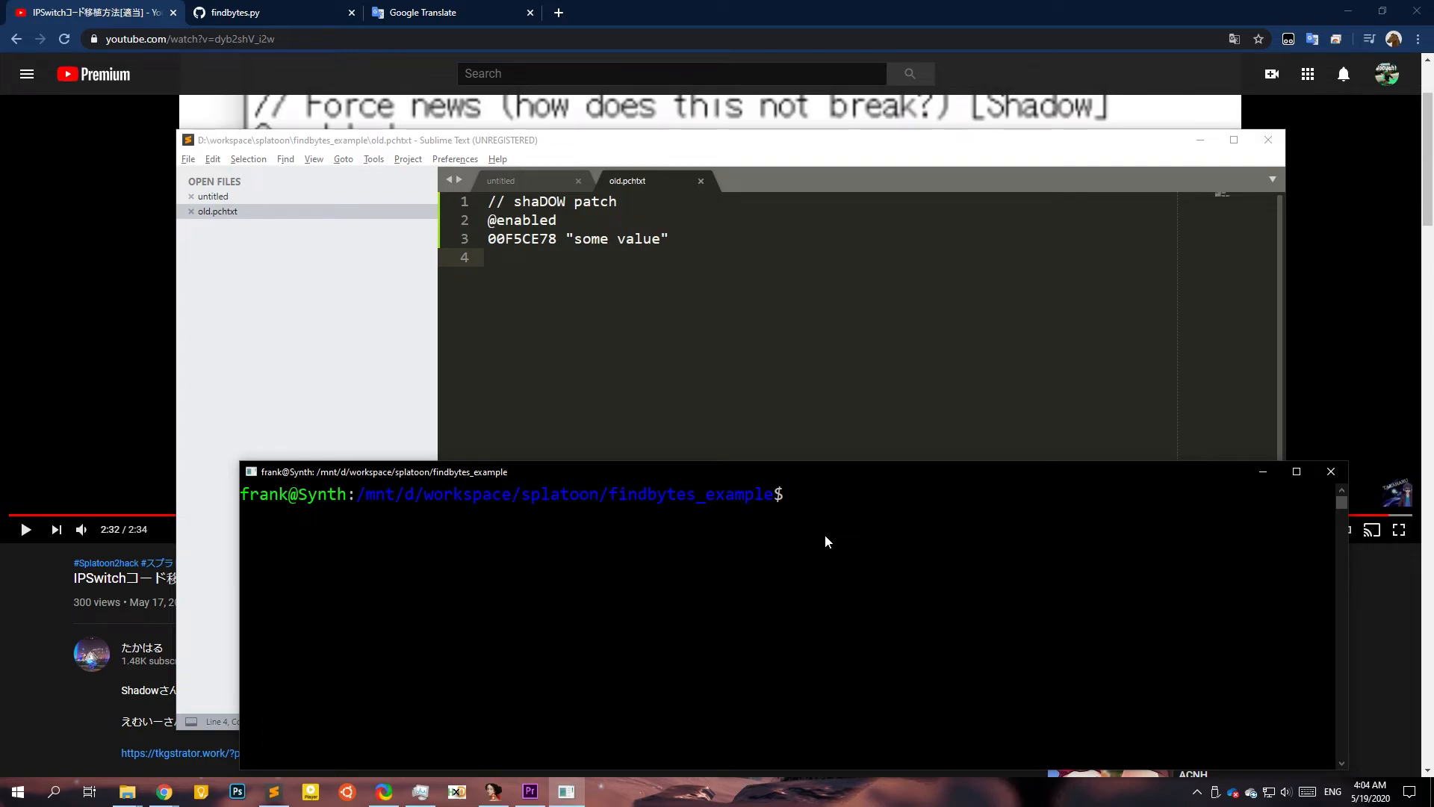
# Run 'python3 findbytes.py noheader-310 noheader-510 old.pchtxt' and select the ported offset 01139720.
pyautogui.write('python3')
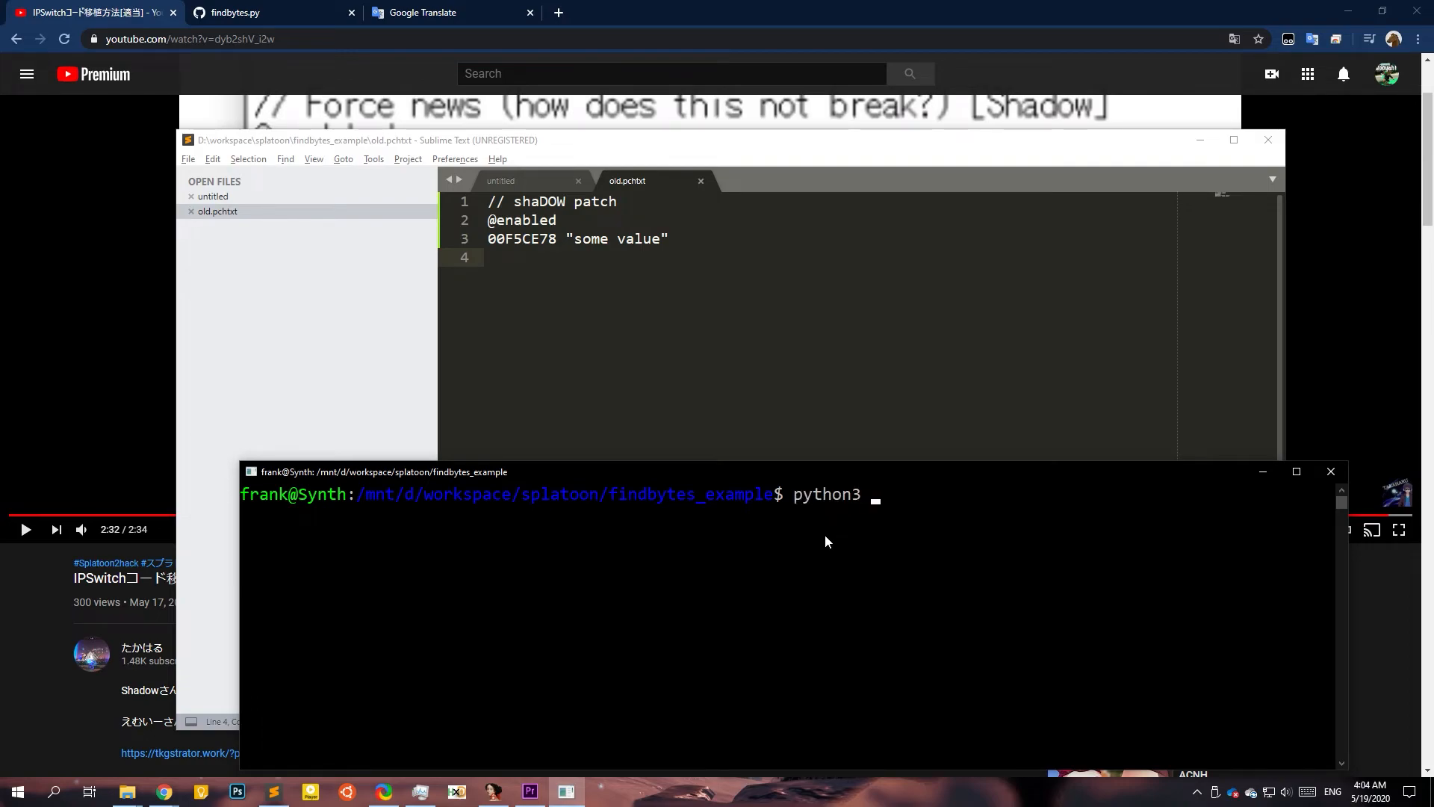
pyautogui.write('f')
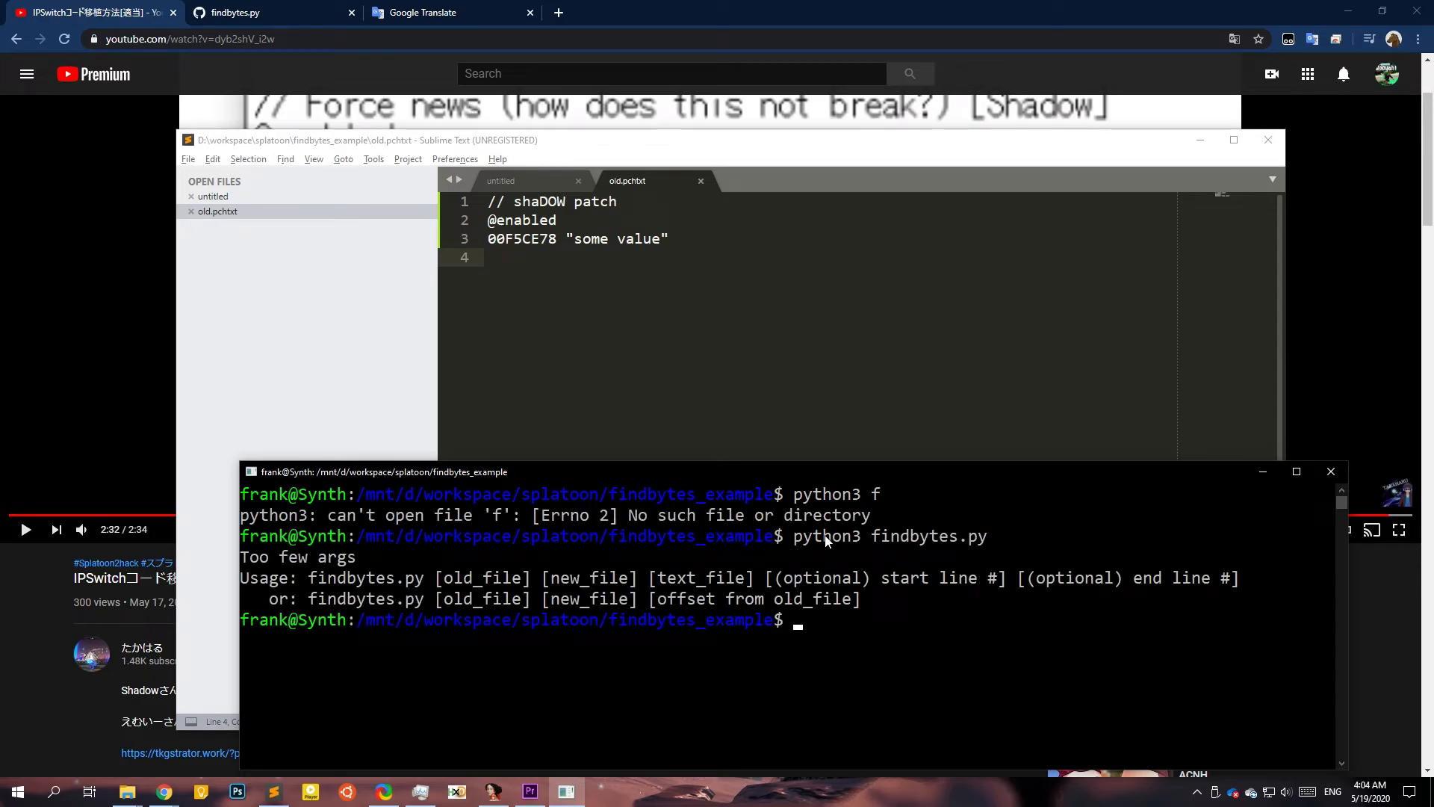
pyautogui.write('python3 findbytes.py')
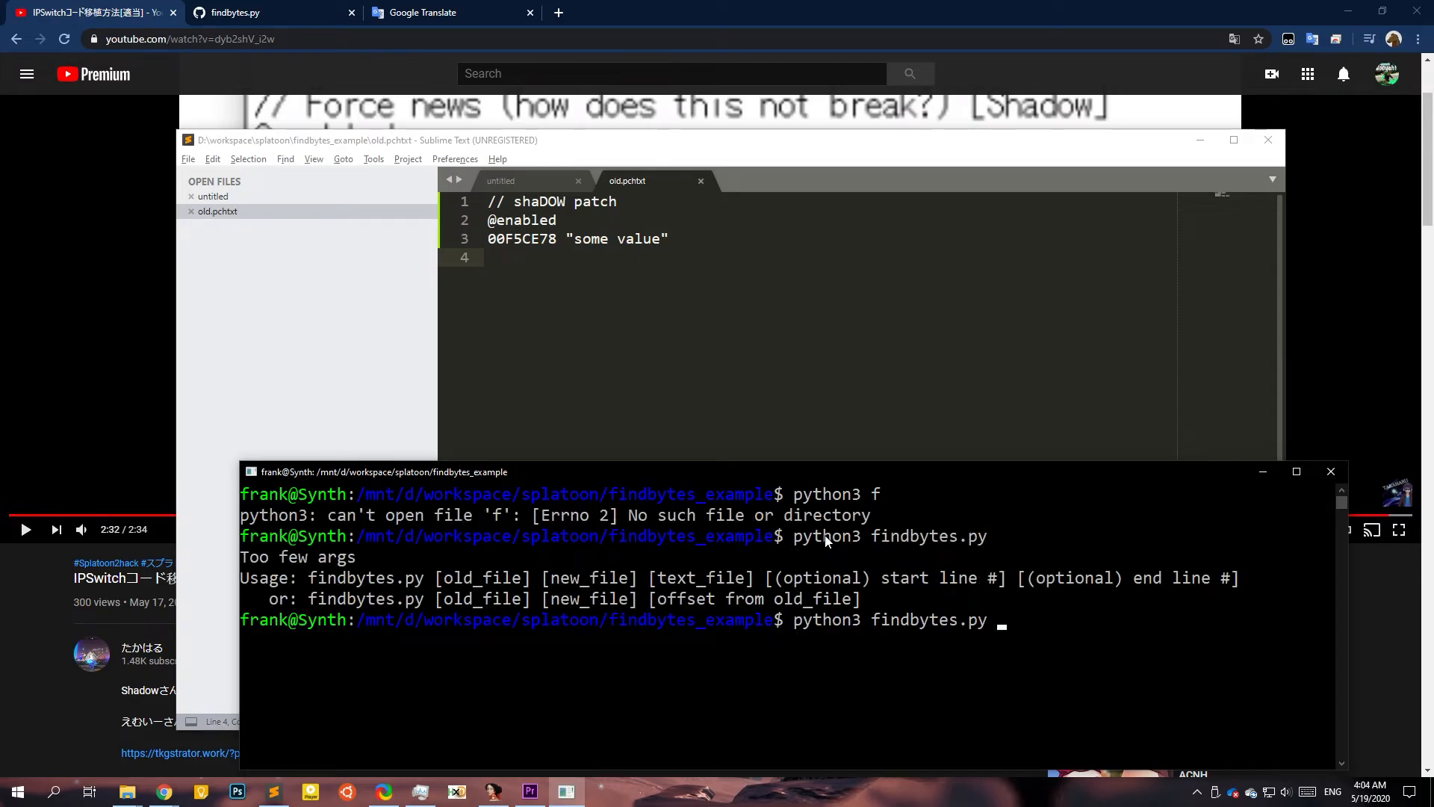
pyautogui.write('nohe')
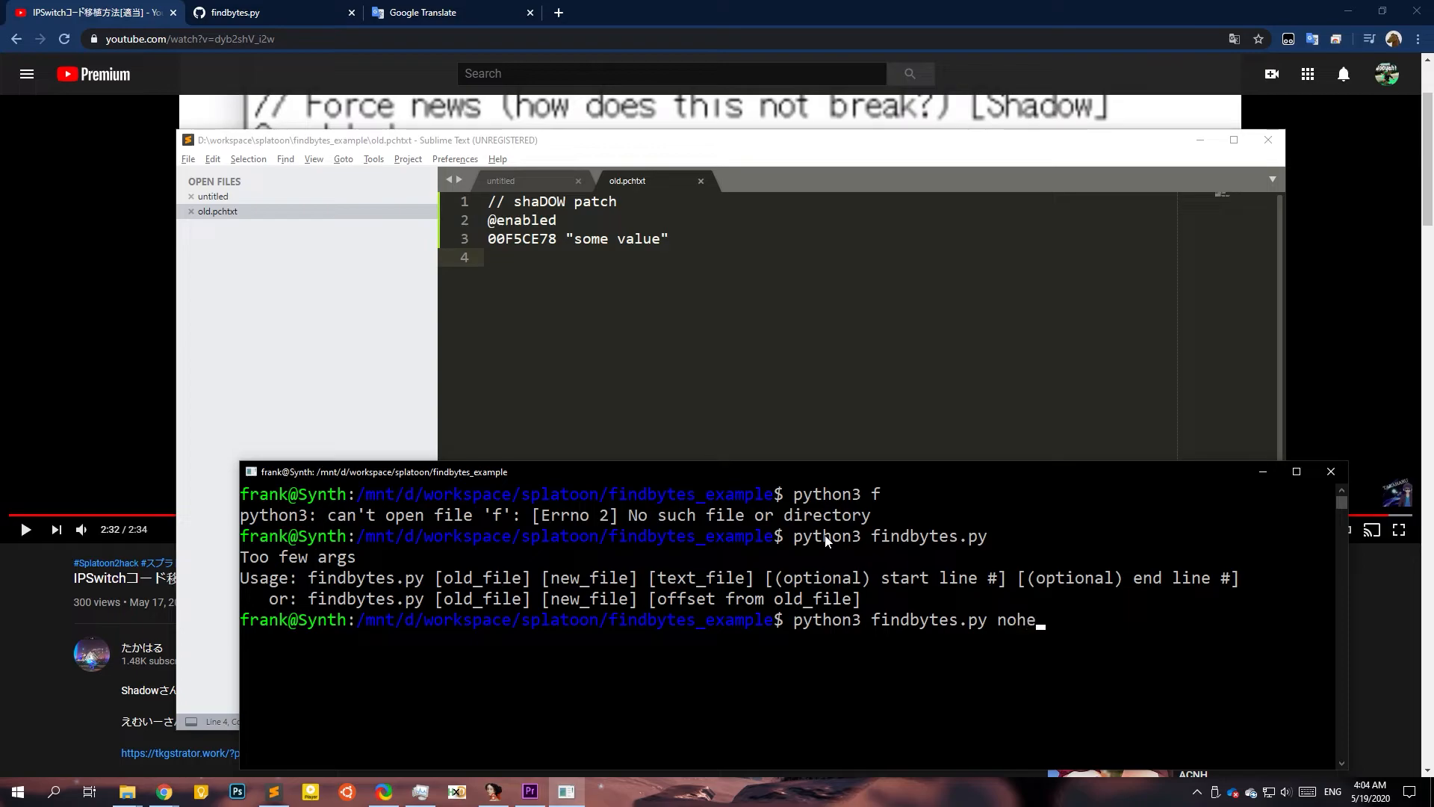
pyautogui.write('ader-310')
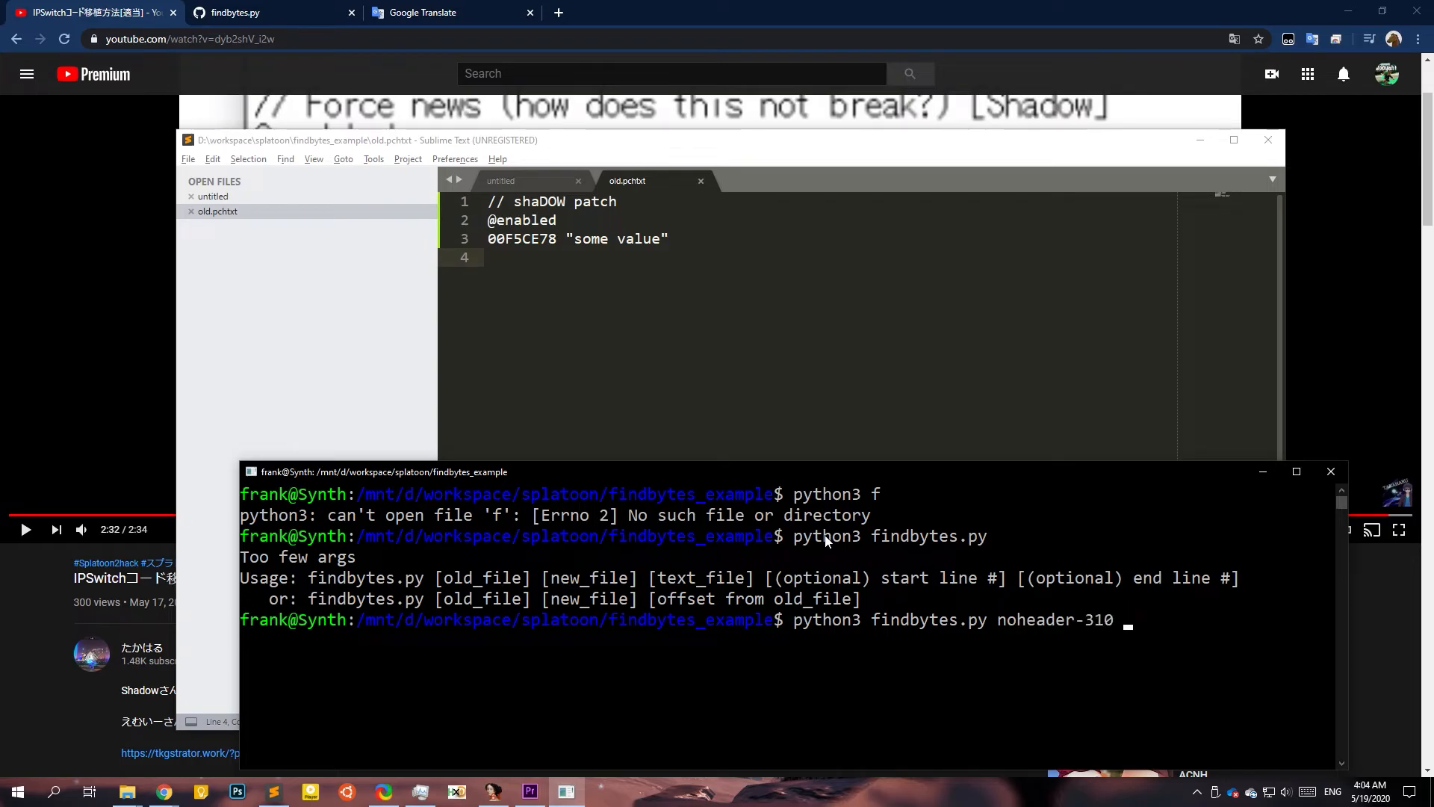
pyautogui.write('noheader-')
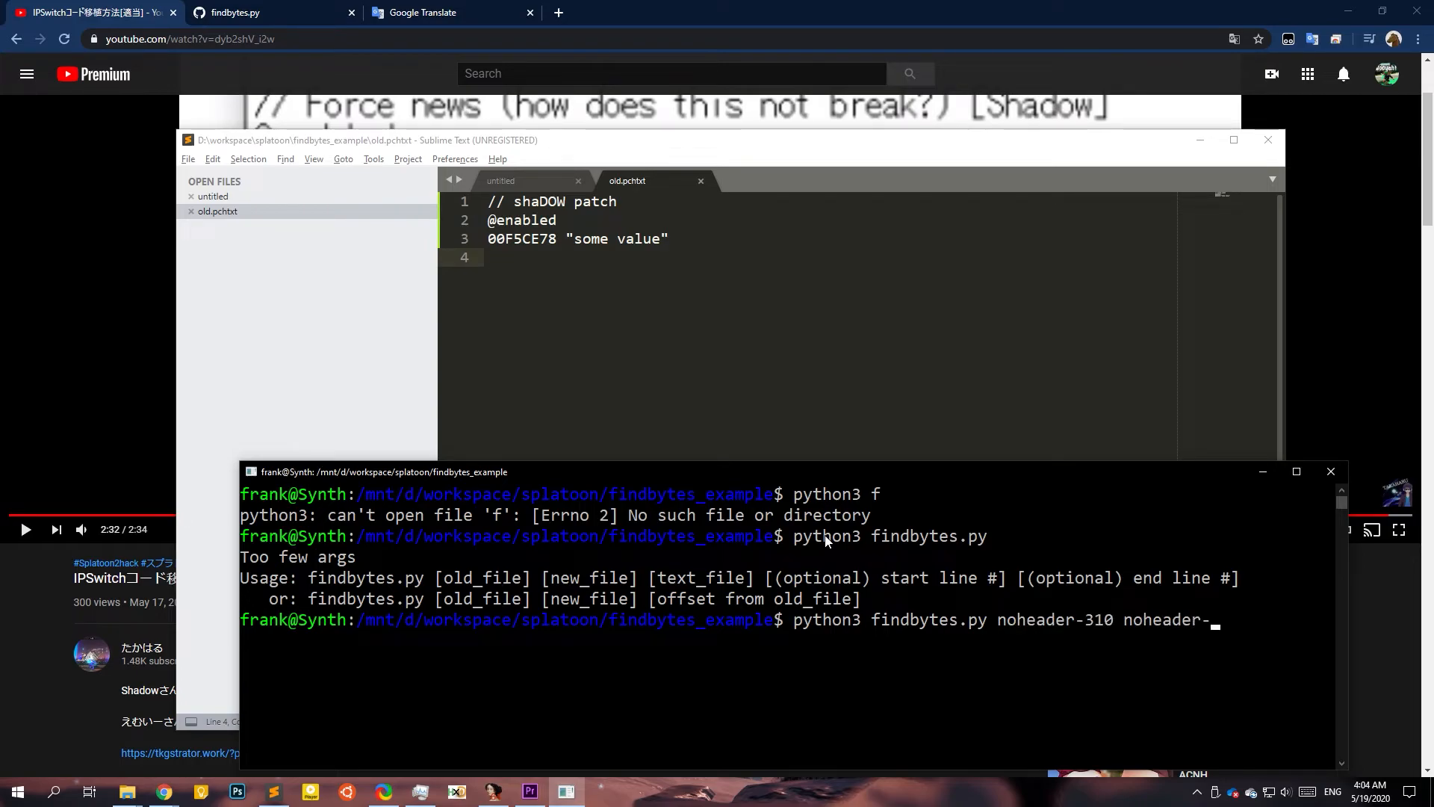
pyautogui.write('510')
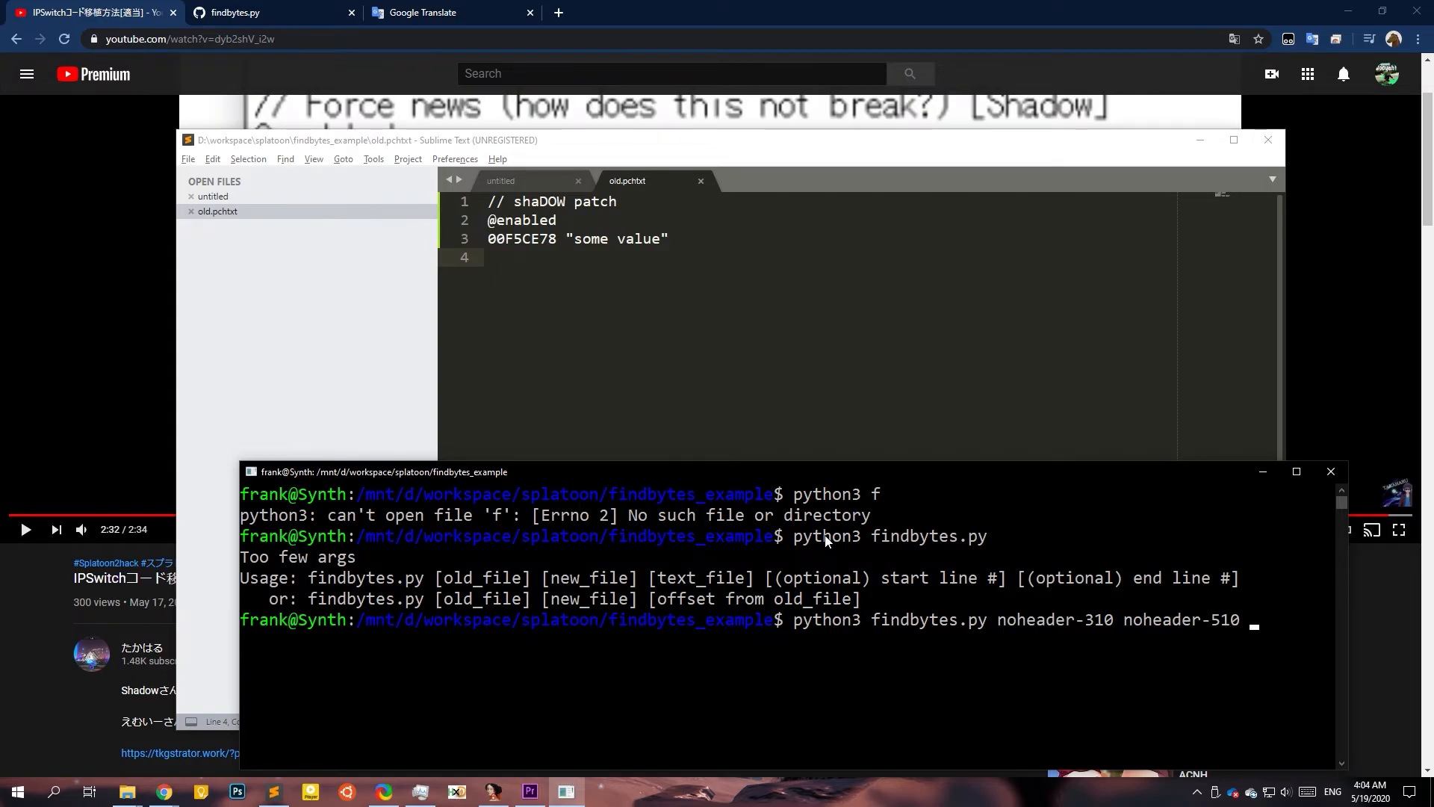
pyautogui.write('eld')
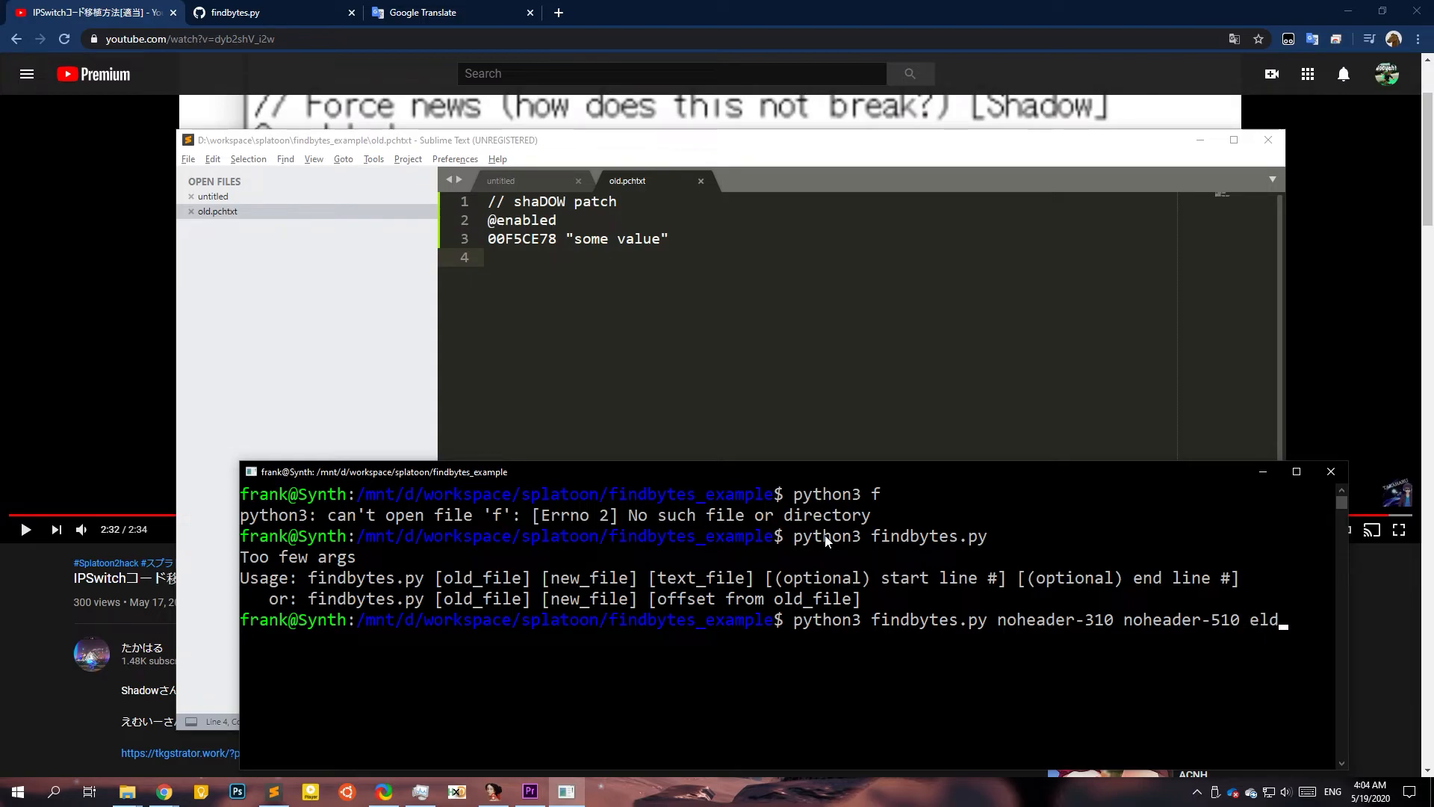
pyautogui.write('old.pchtxt')
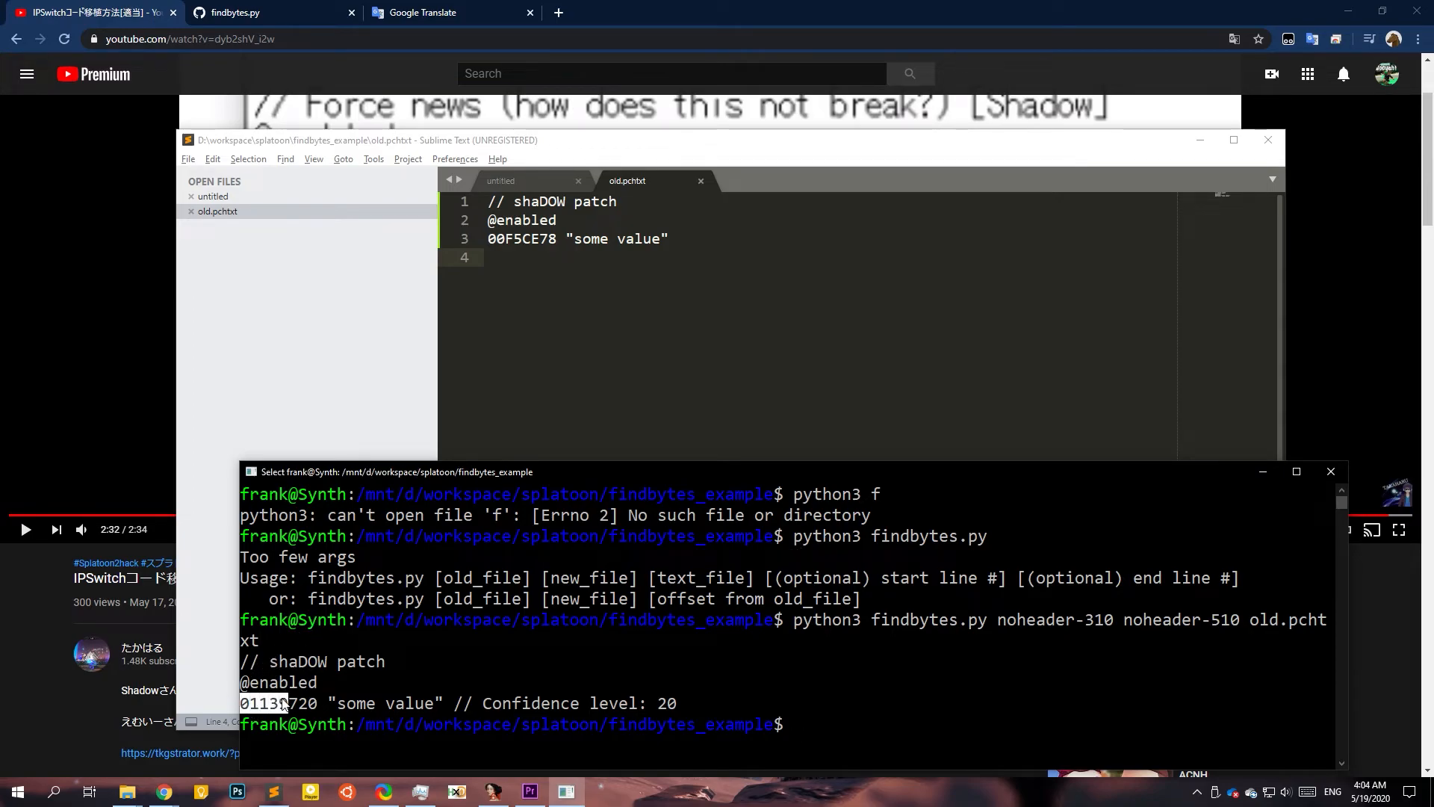
pyautogui.doubleClick(281, 703)
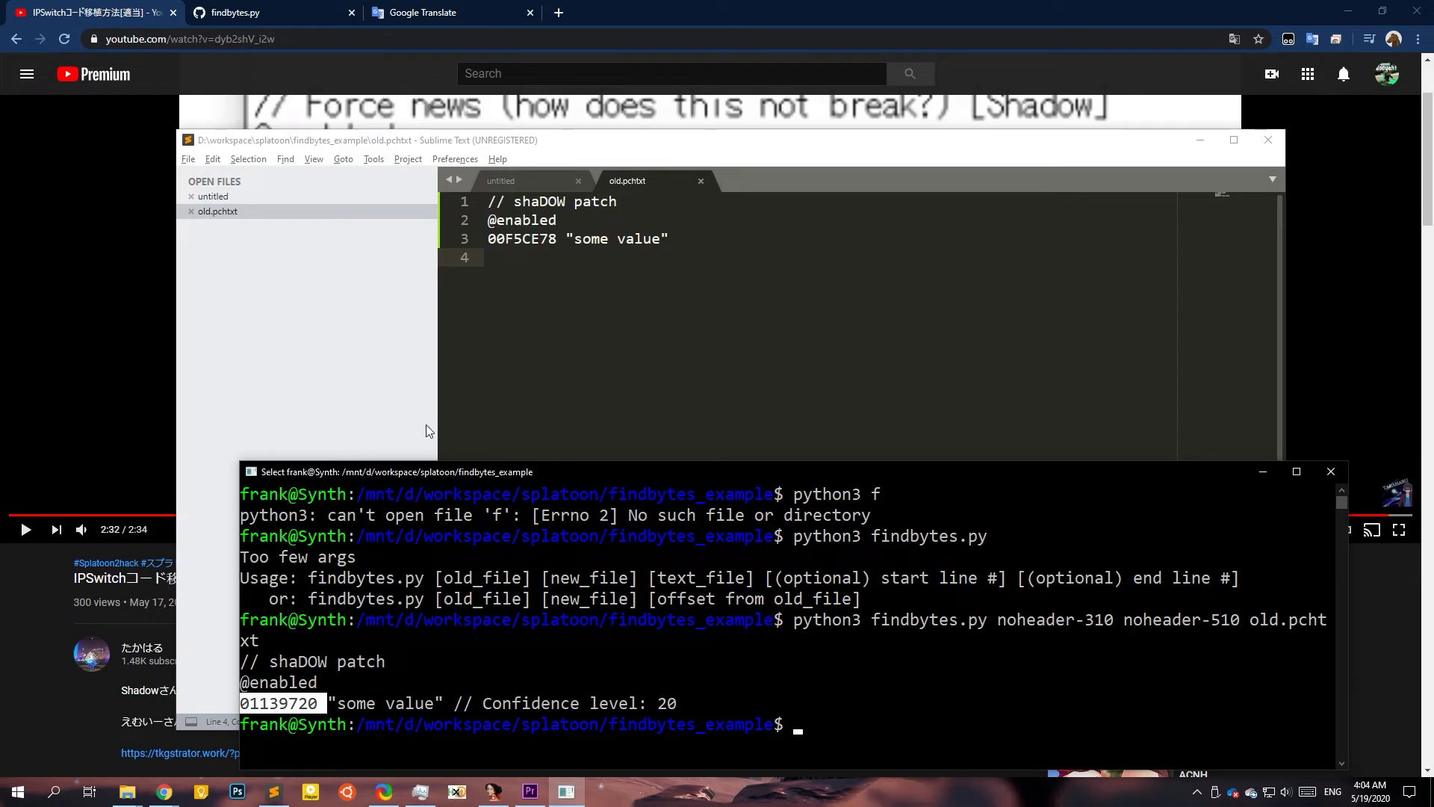
pyautogui.moveTo(513, 678)
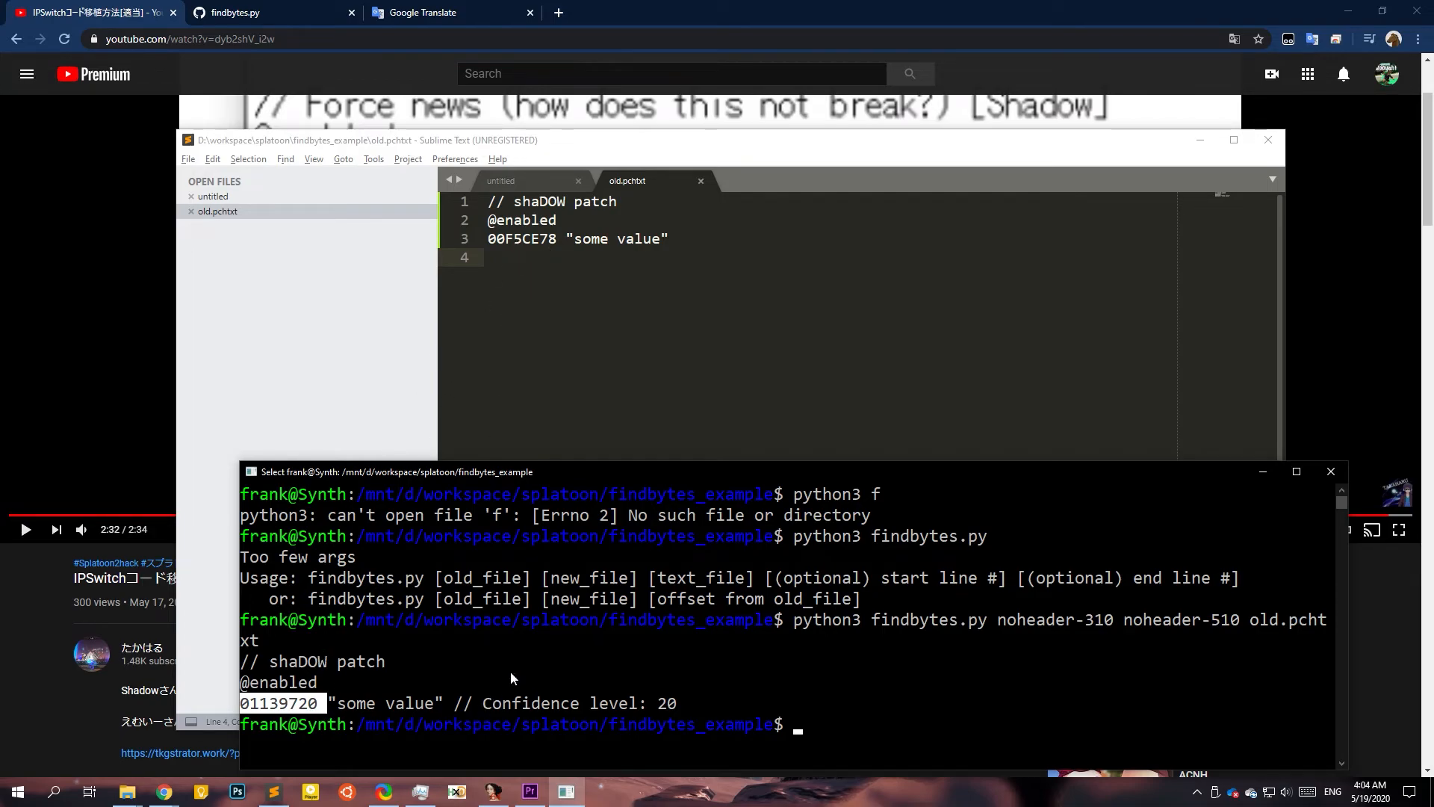
pyautogui.click(266, 13)
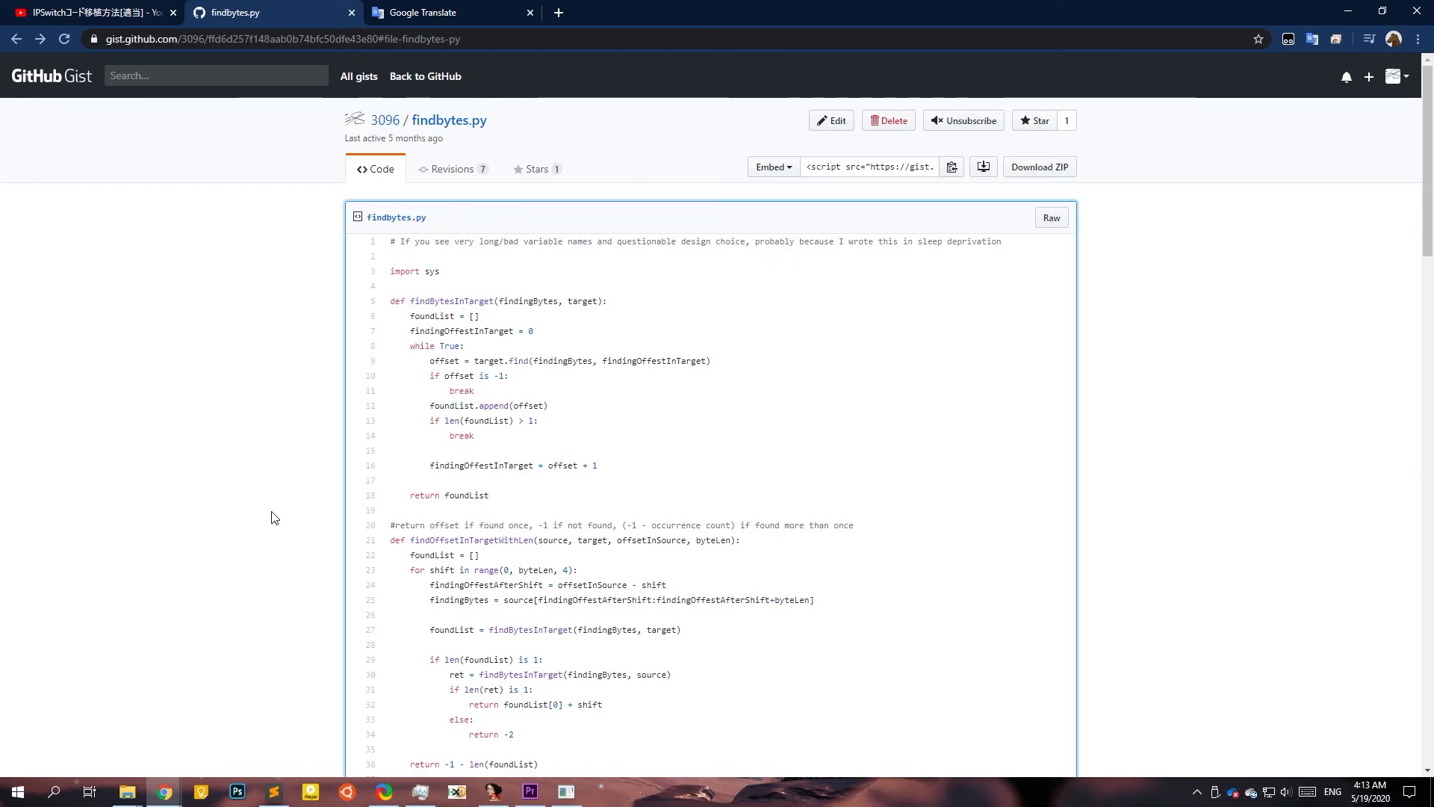
# Return to the porting video and open the tkgstrator.work link in its description.
pyautogui.click(86, 12)
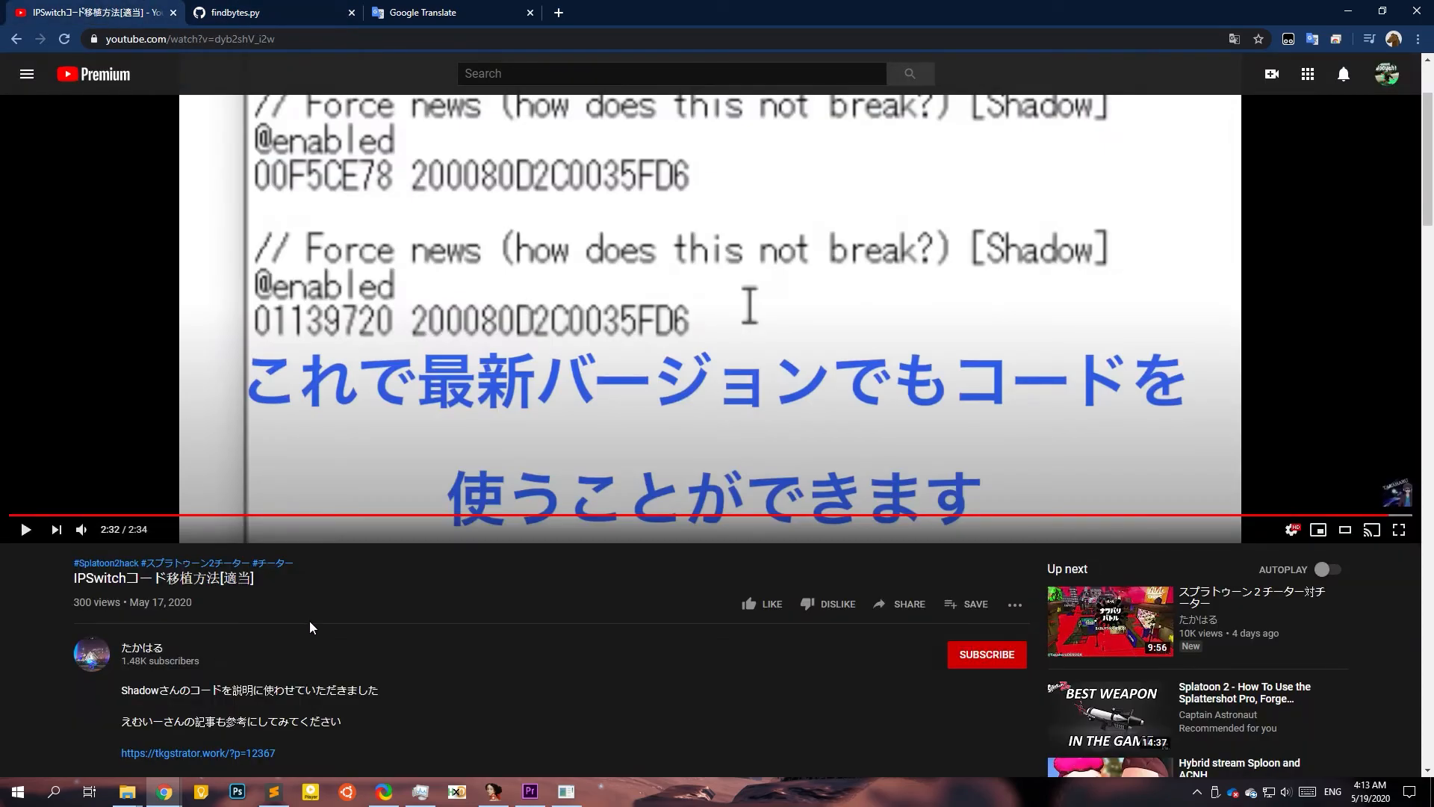
pyautogui.doubleClick(151, 647)
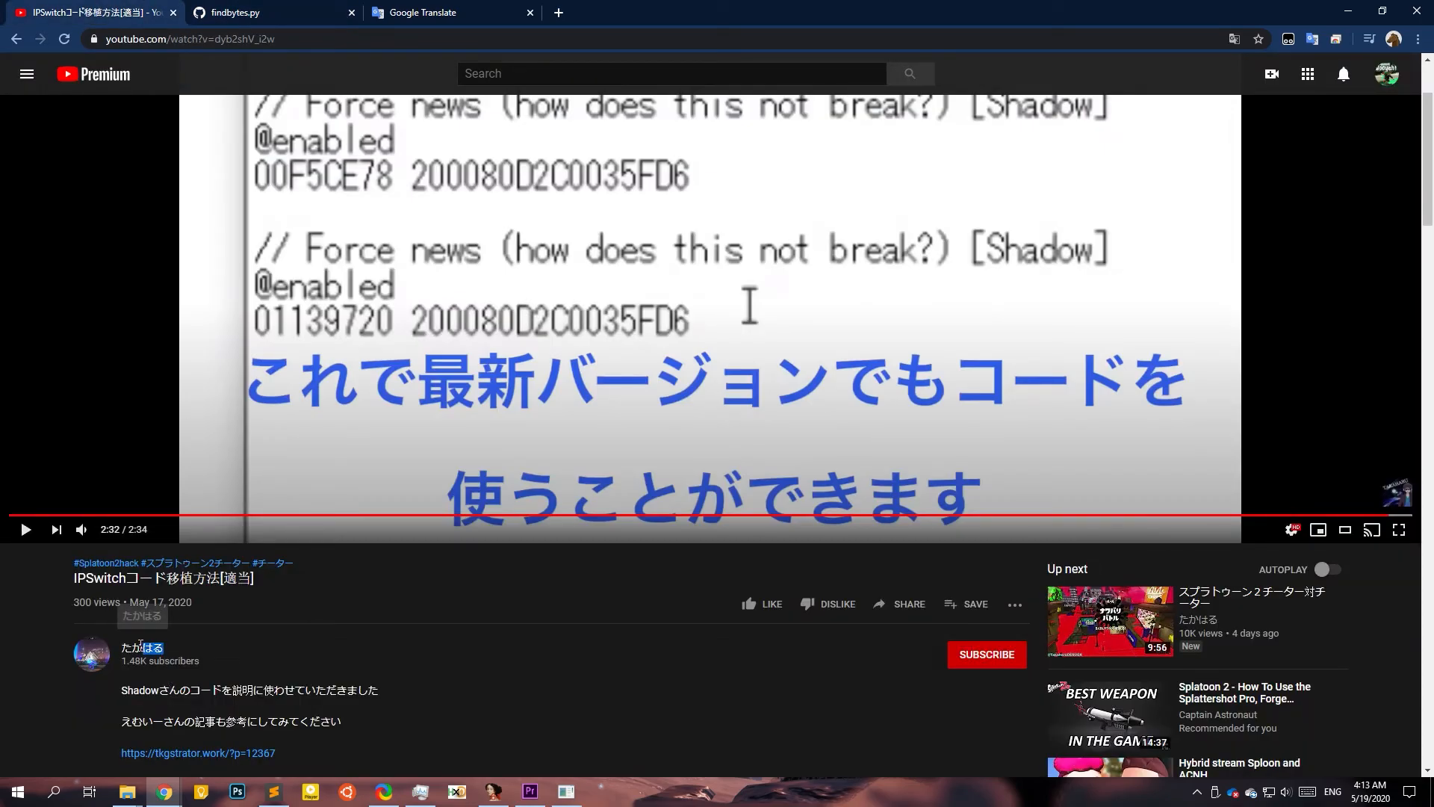
pyautogui.doubleClick(141, 647)
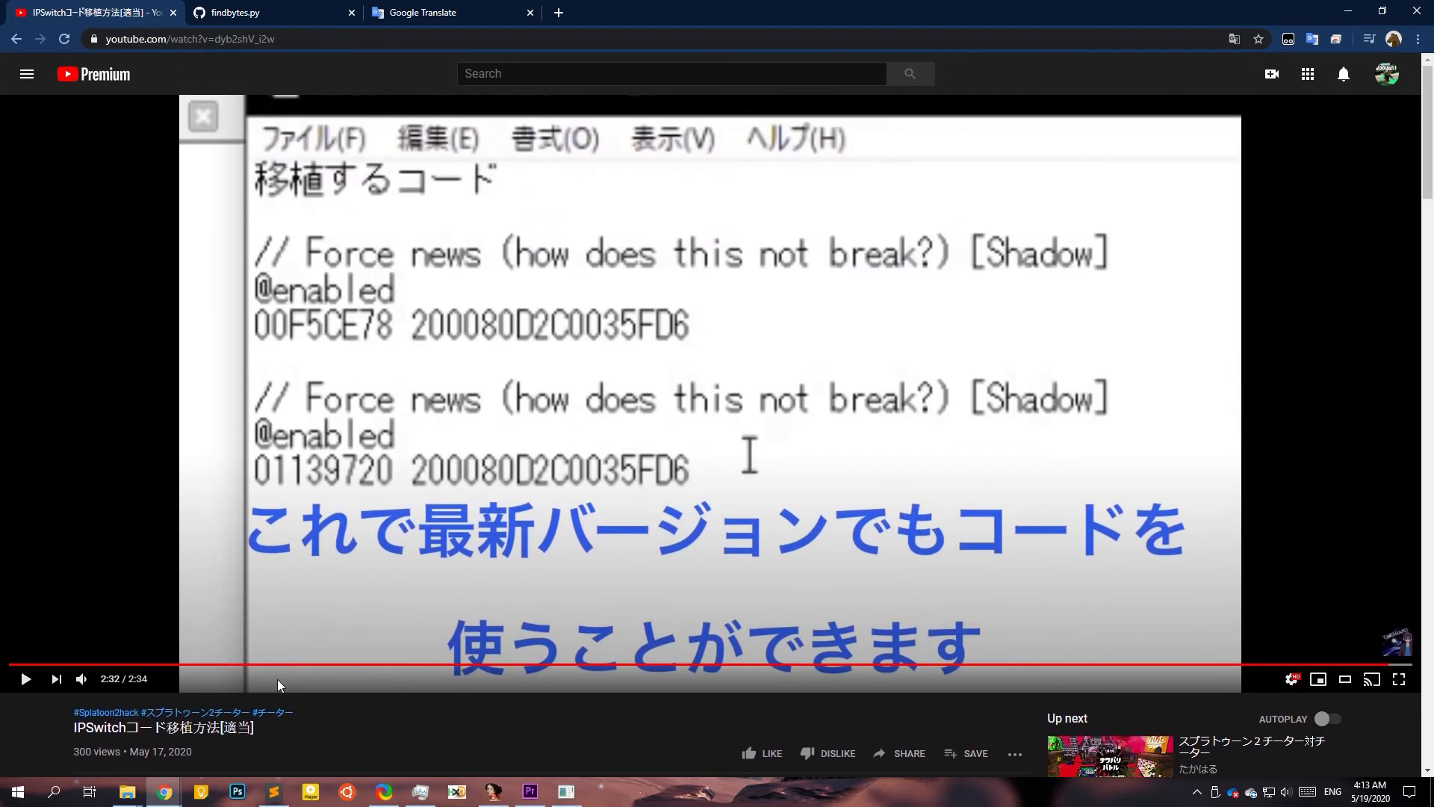
pyautogui.scroll(-3)
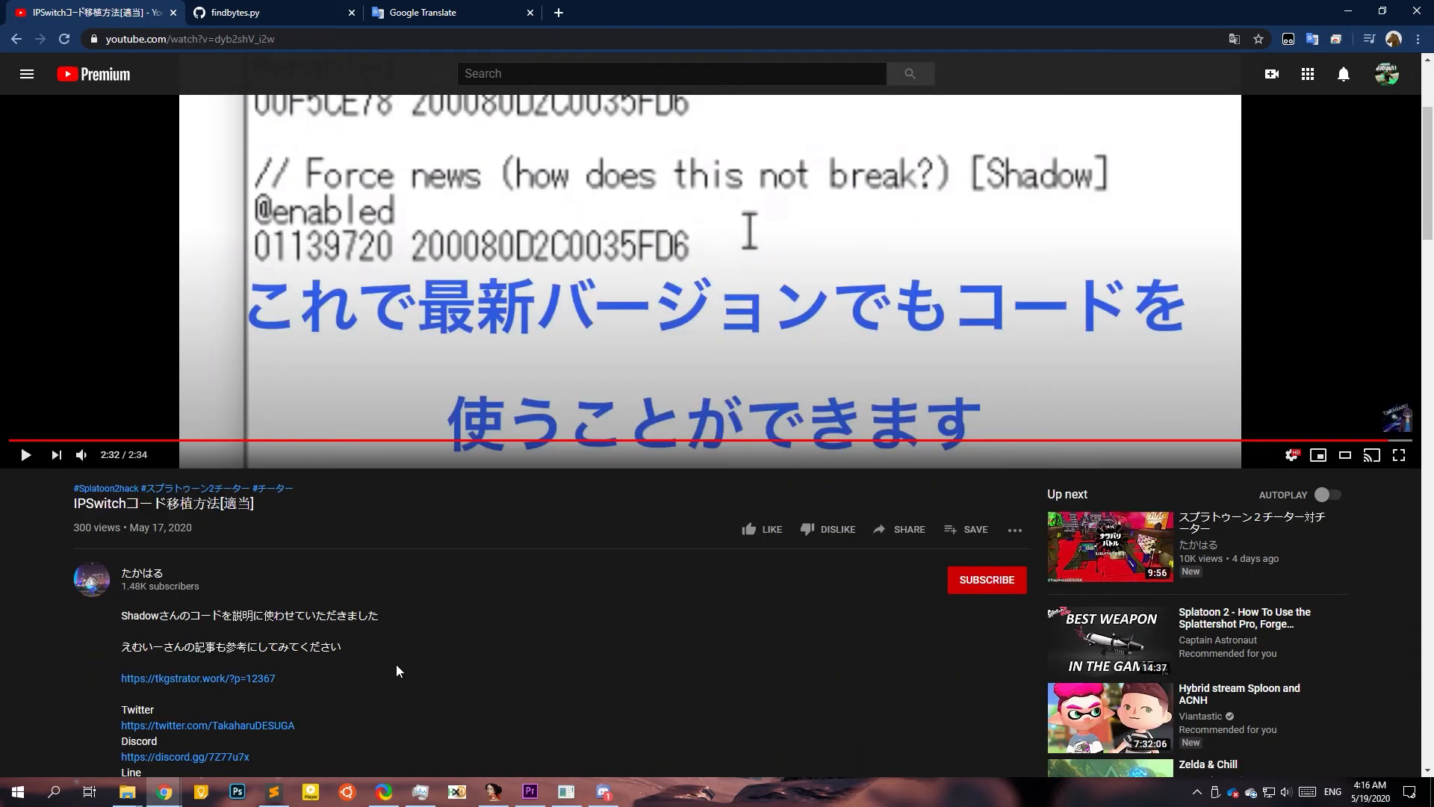
pyautogui.moveTo(239, 688)
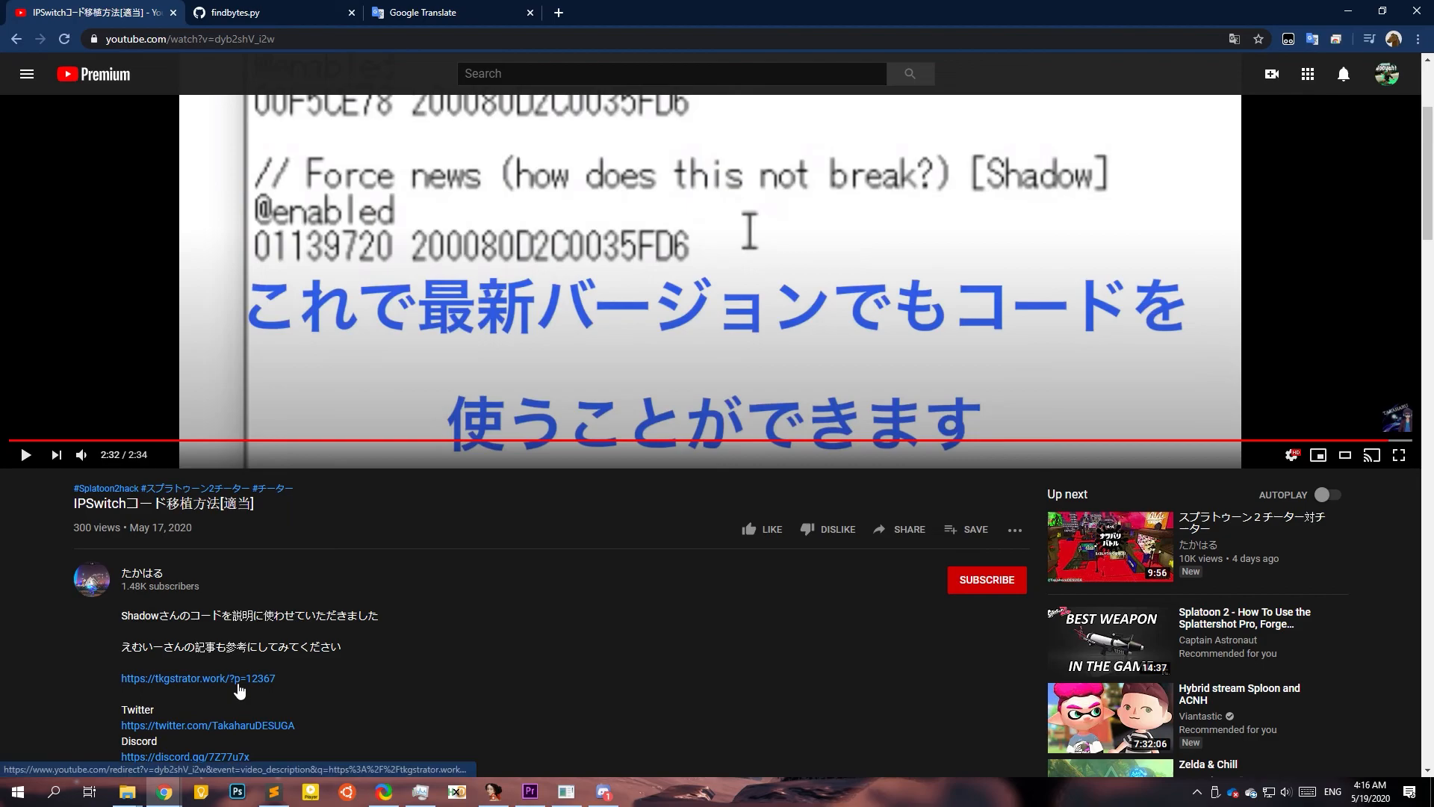
pyautogui.click(198, 678)
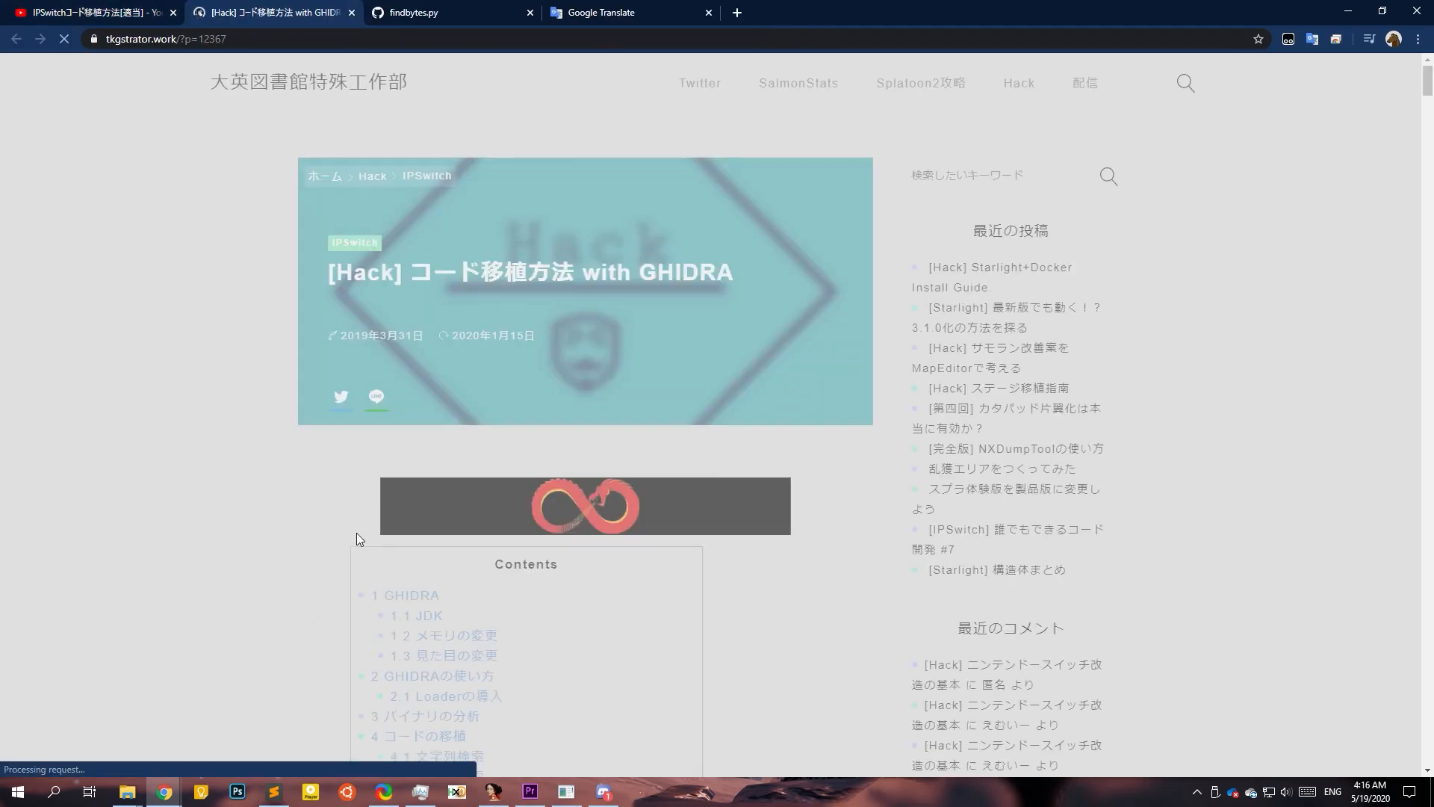
# Translate the tkgstrator.work article into English and scroll through its GHIDRA setup sections.
pyautogui.click(1234, 39)
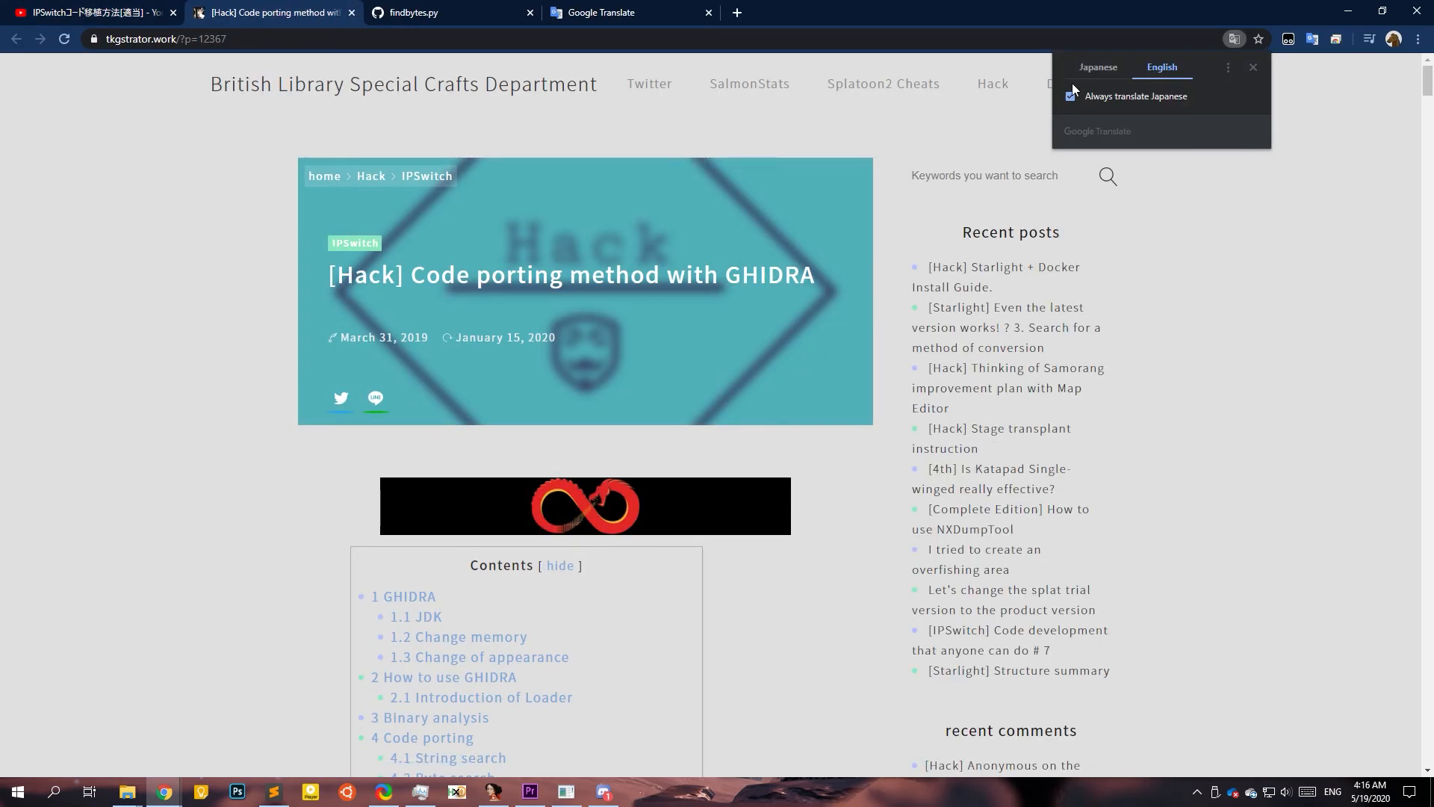
pyautogui.scroll(-3)
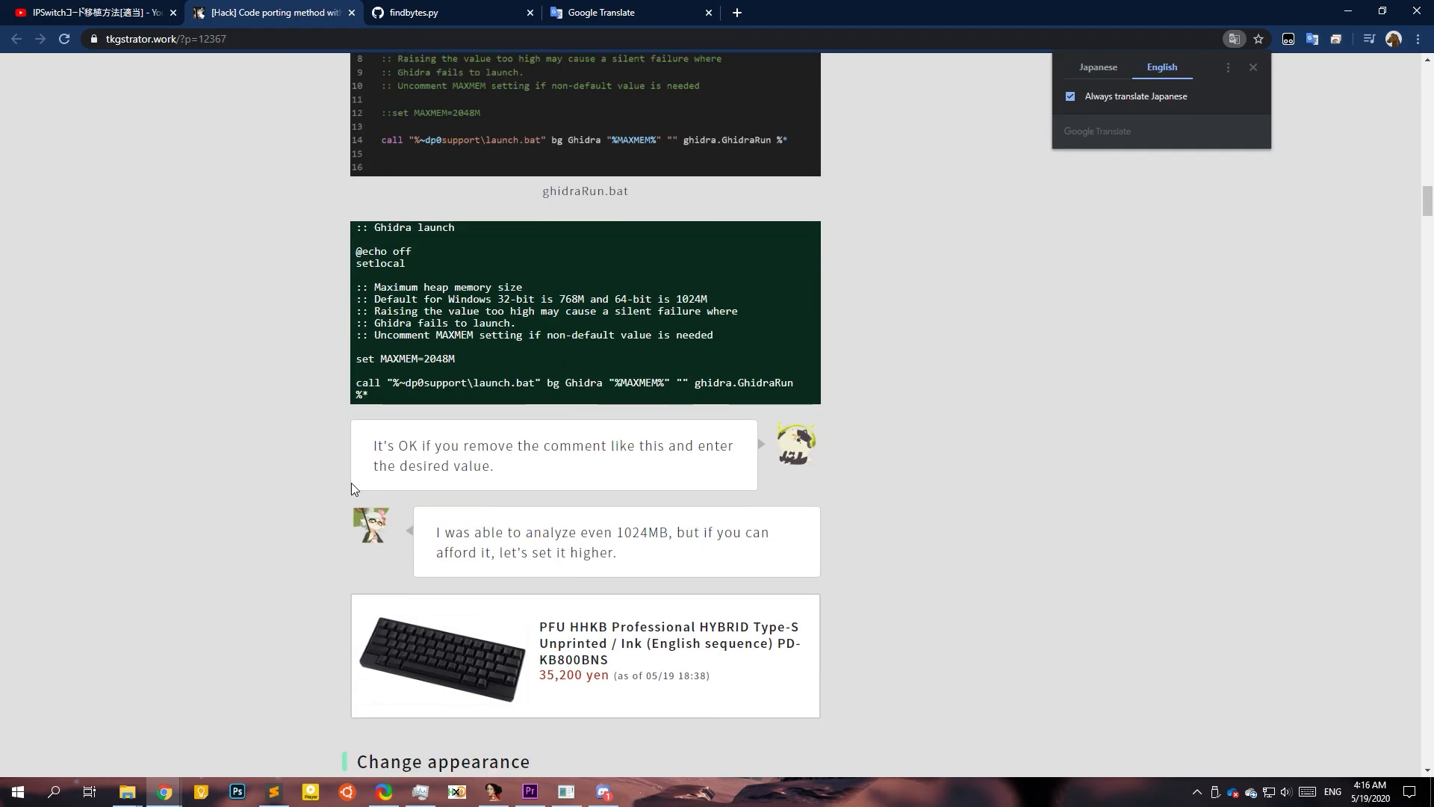
pyautogui.scroll(-3)
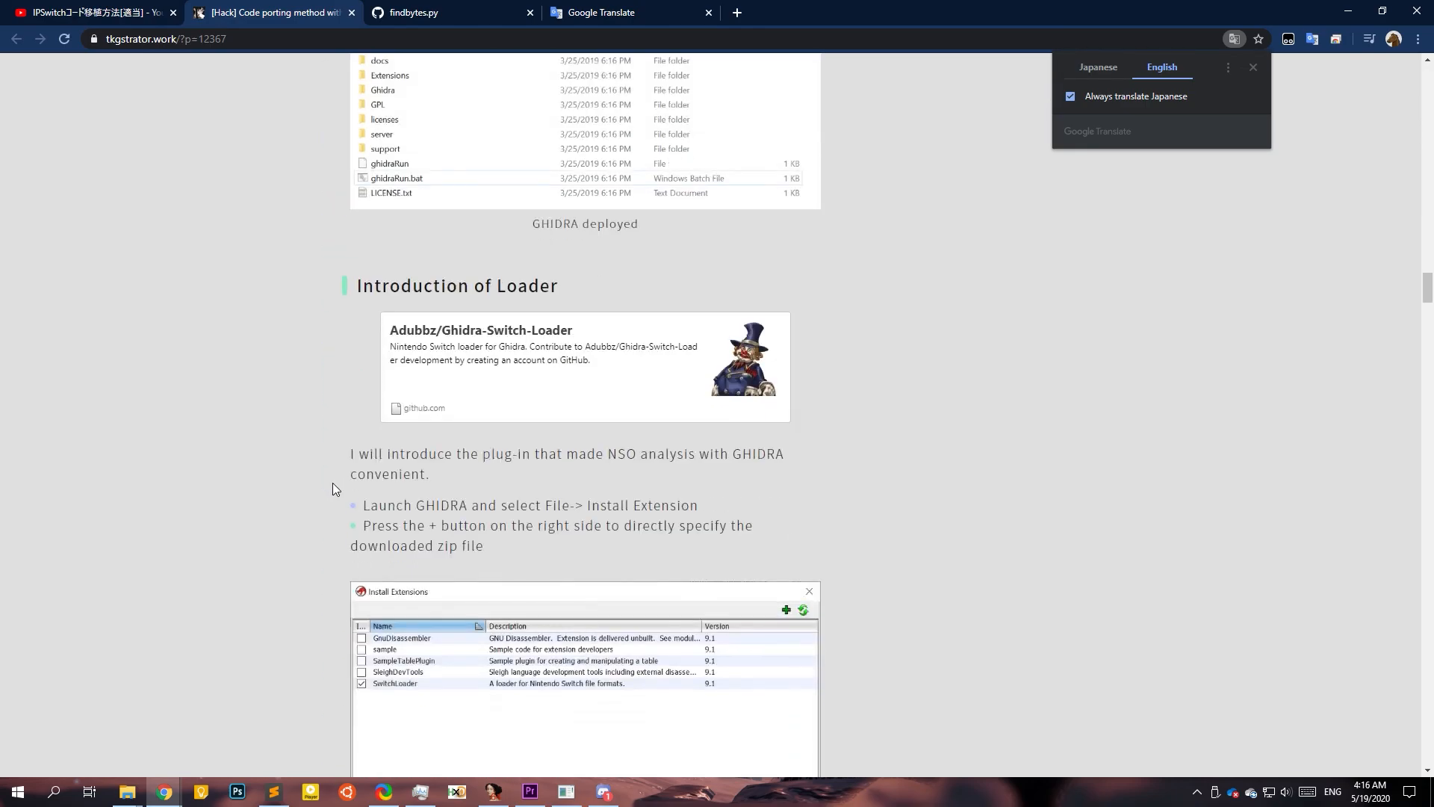
pyautogui.scroll(-3)
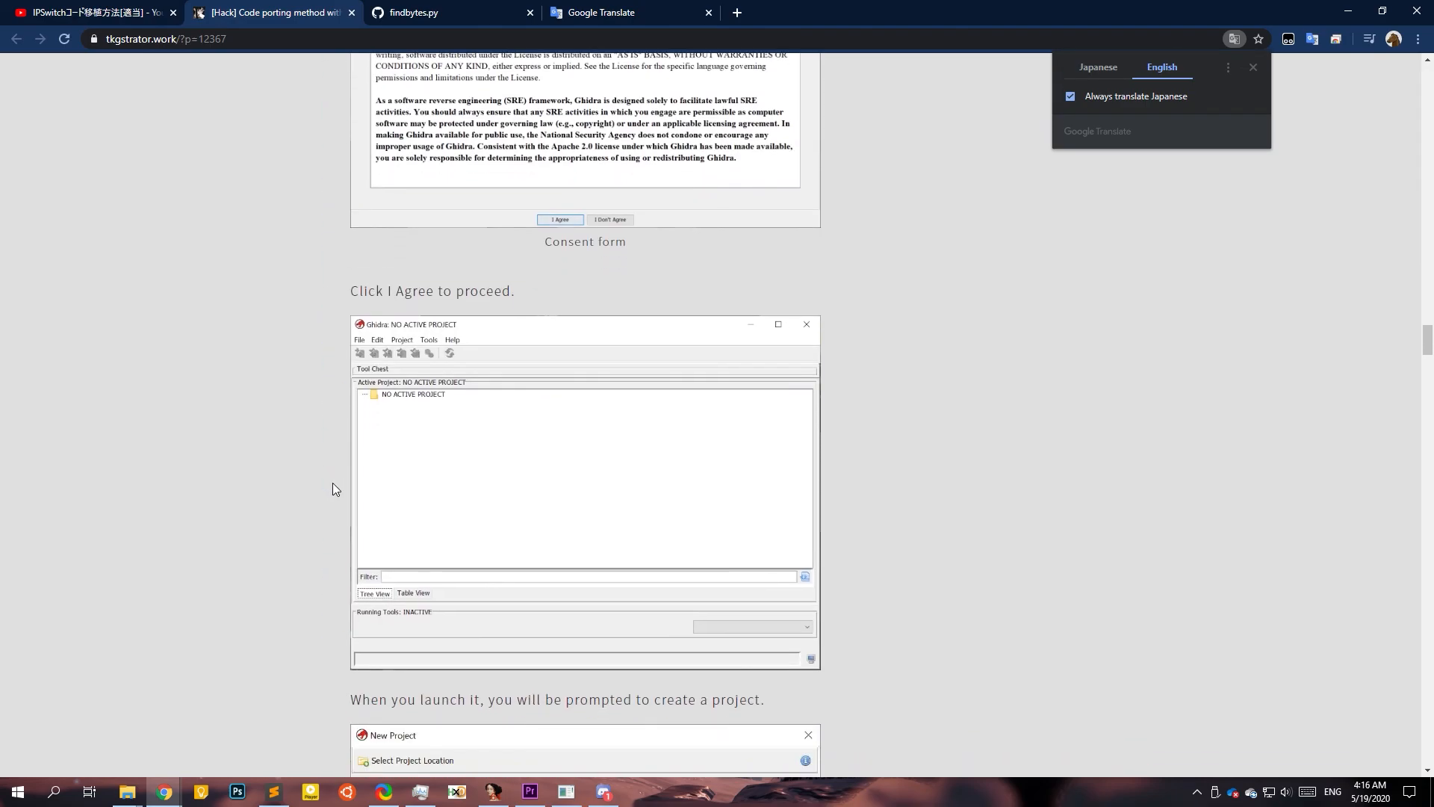